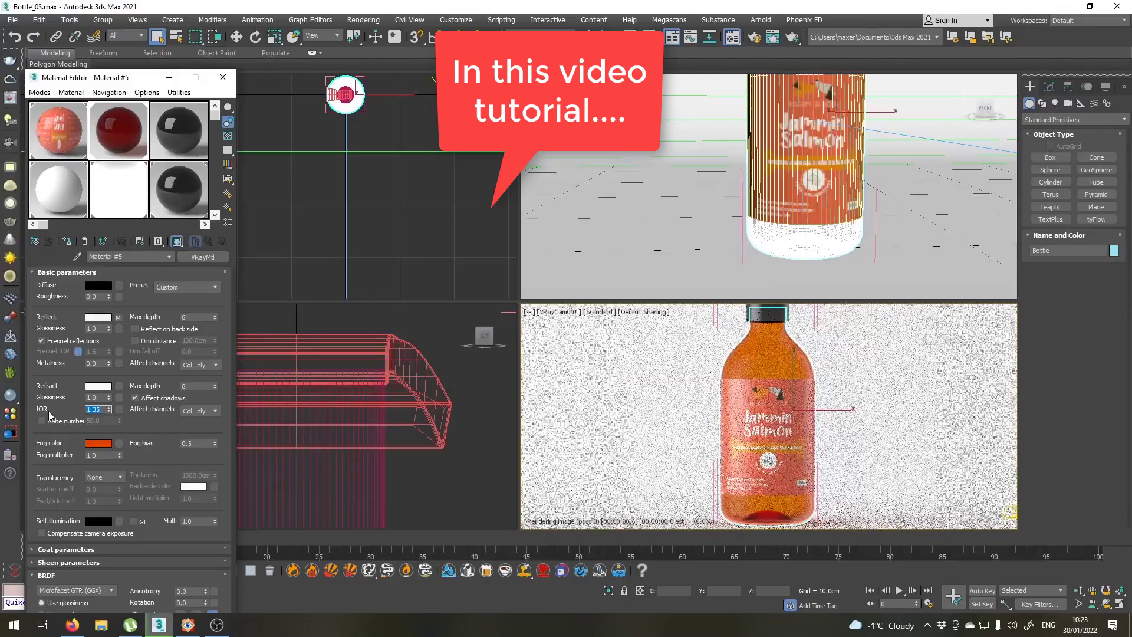
pyautogui.moveTo(98, 386)
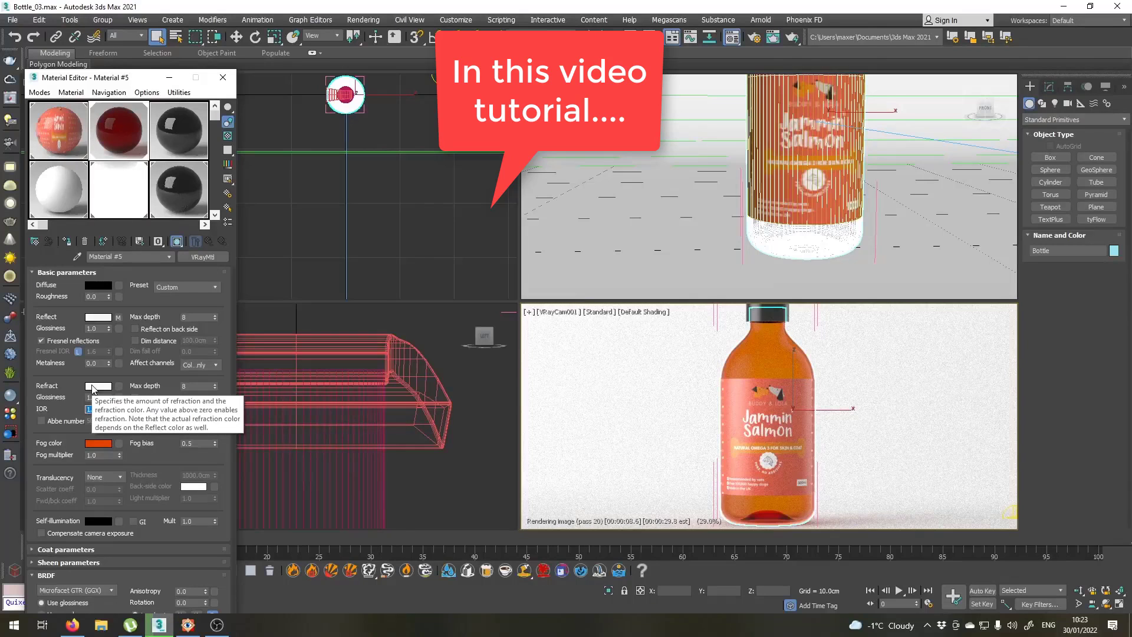
# Step: Assign a Falloff map to the VRayMtl Refract slot and set its front and side colours for a darker amber glass
pyautogui.click(118, 386)
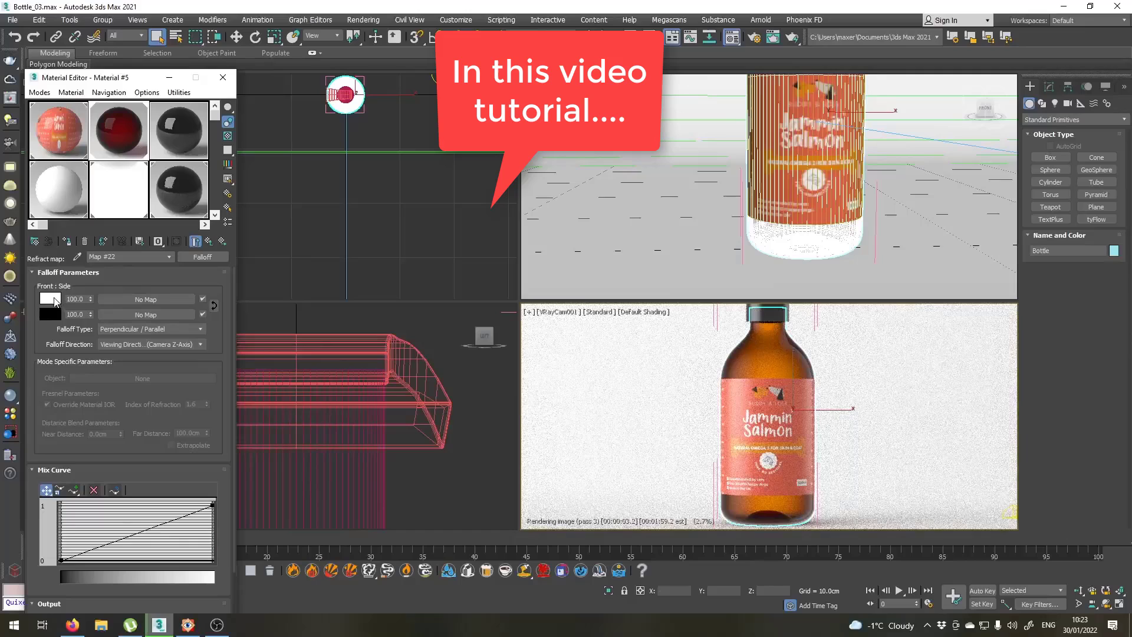
pyautogui.click(49, 299)
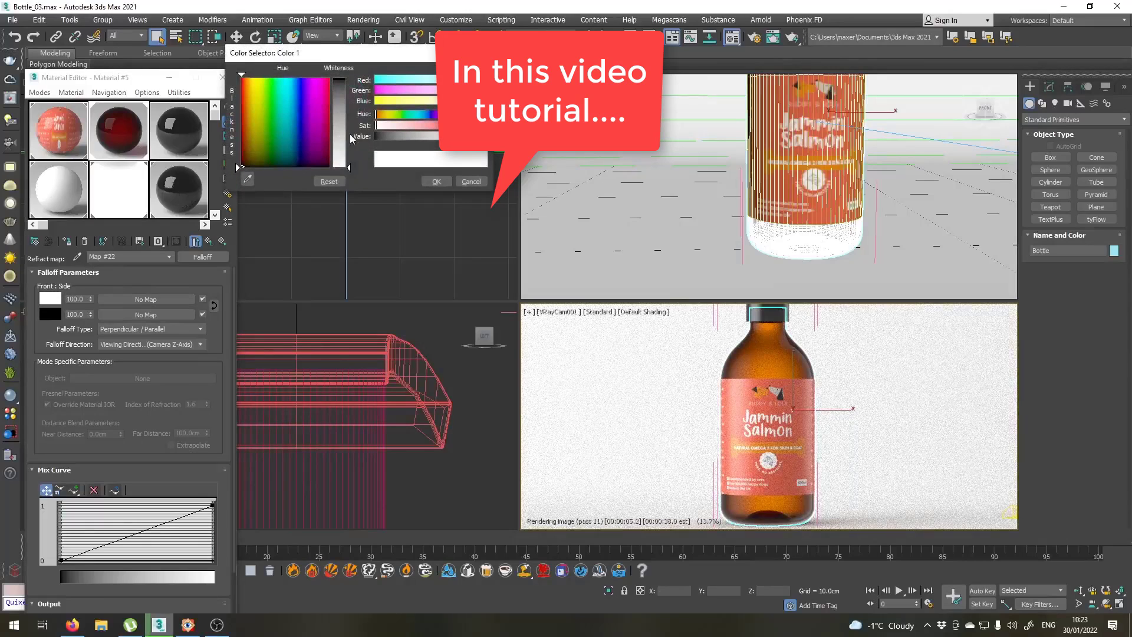
pyautogui.click(435, 182)
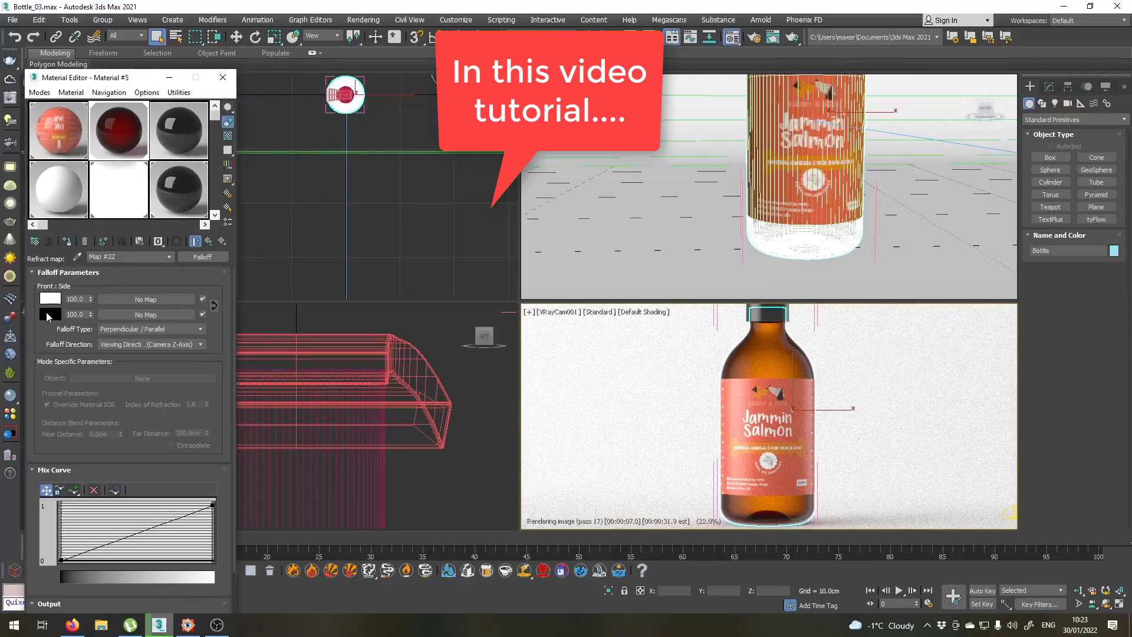
pyautogui.click(49, 313)
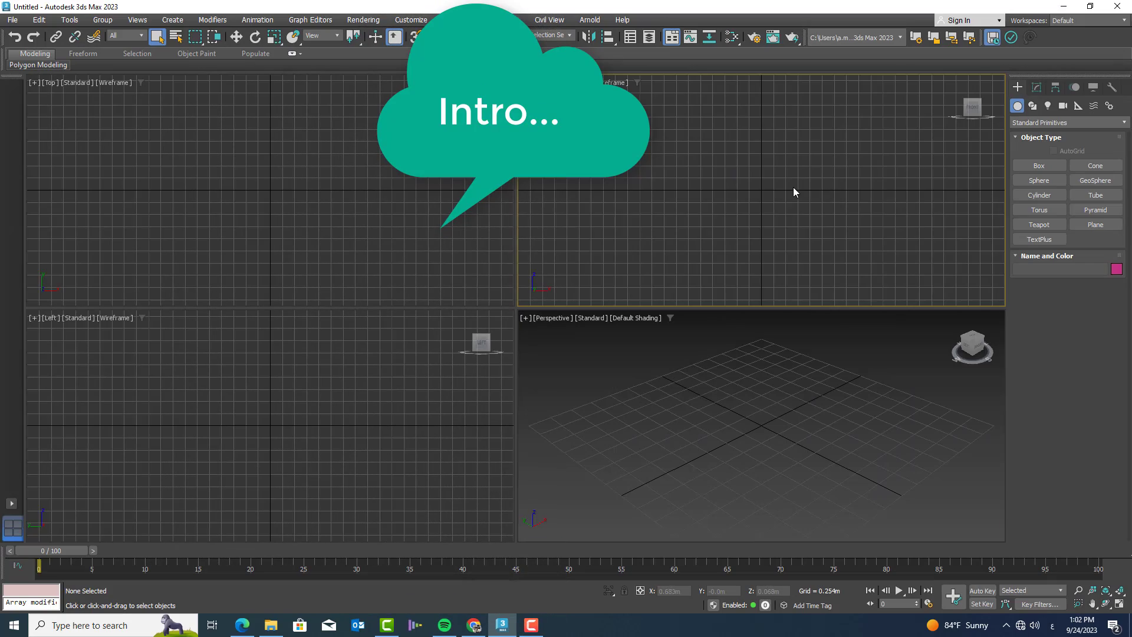
# Step: Draw a curved Line001 bottle profile in the Front viewport using Shapes > Line
pyautogui.click(1033, 106)
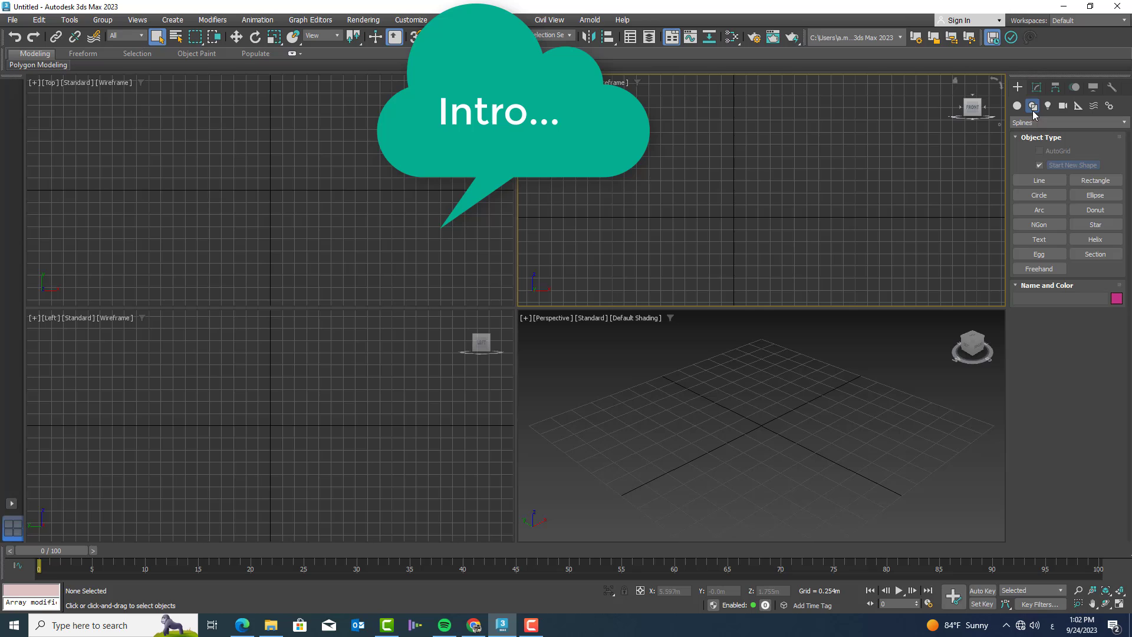
pyautogui.click(1039, 180)
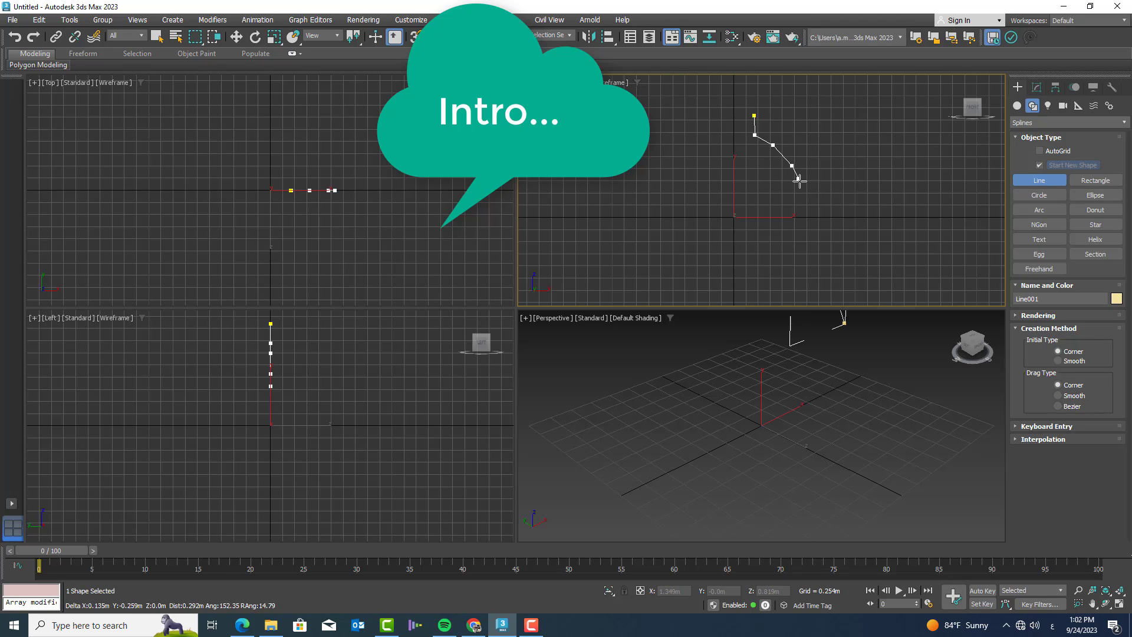
pyautogui.click(767, 239)
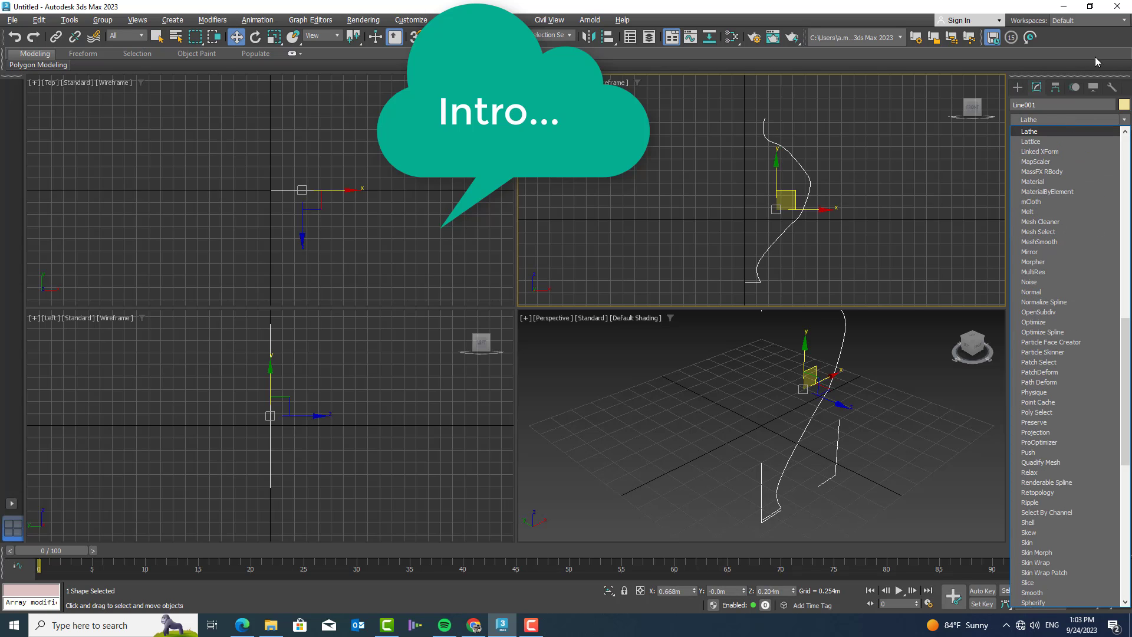
# Step: Lathe Line001 around the vertical axis with edge alignment and flipped normals into a solid vase
pyautogui.click(1029, 131)
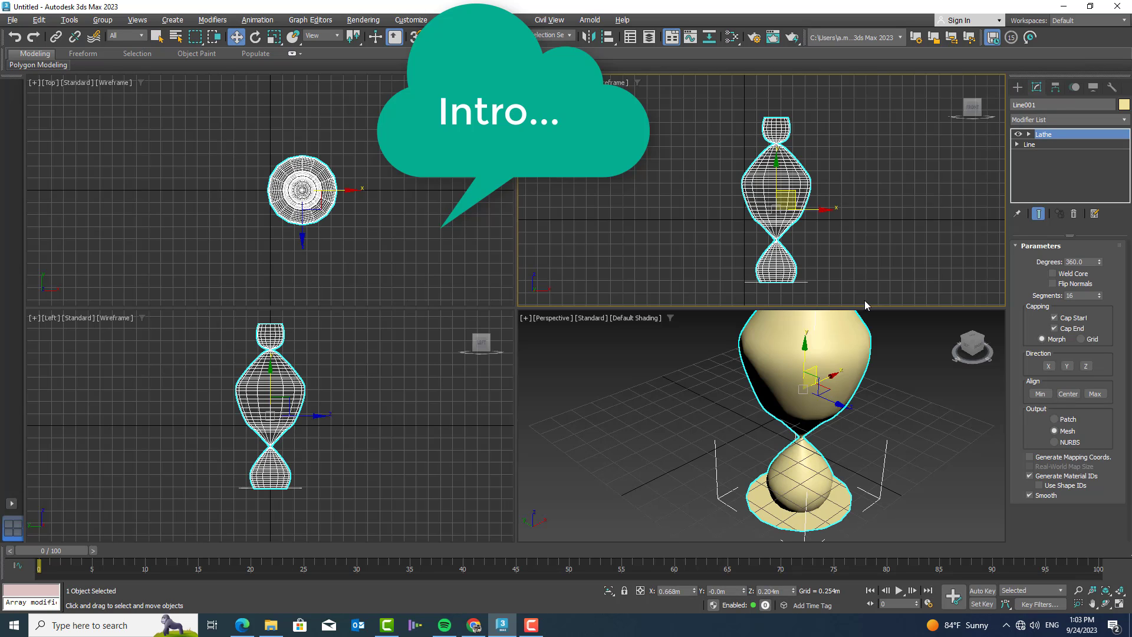
pyautogui.click(1049, 366)
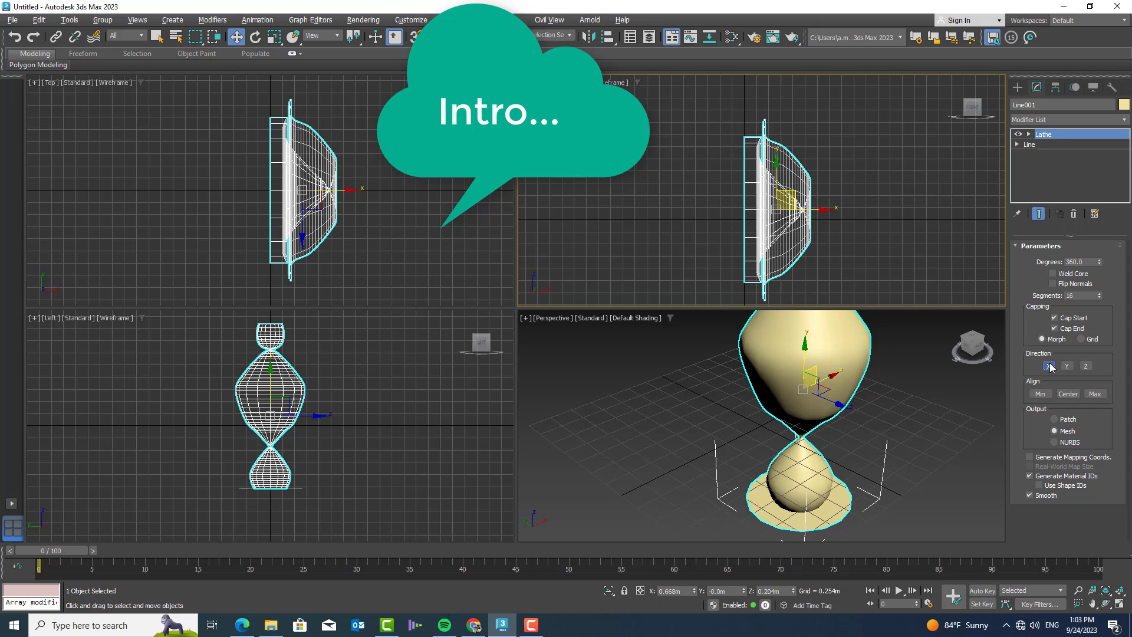
pyautogui.click(1068, 365)
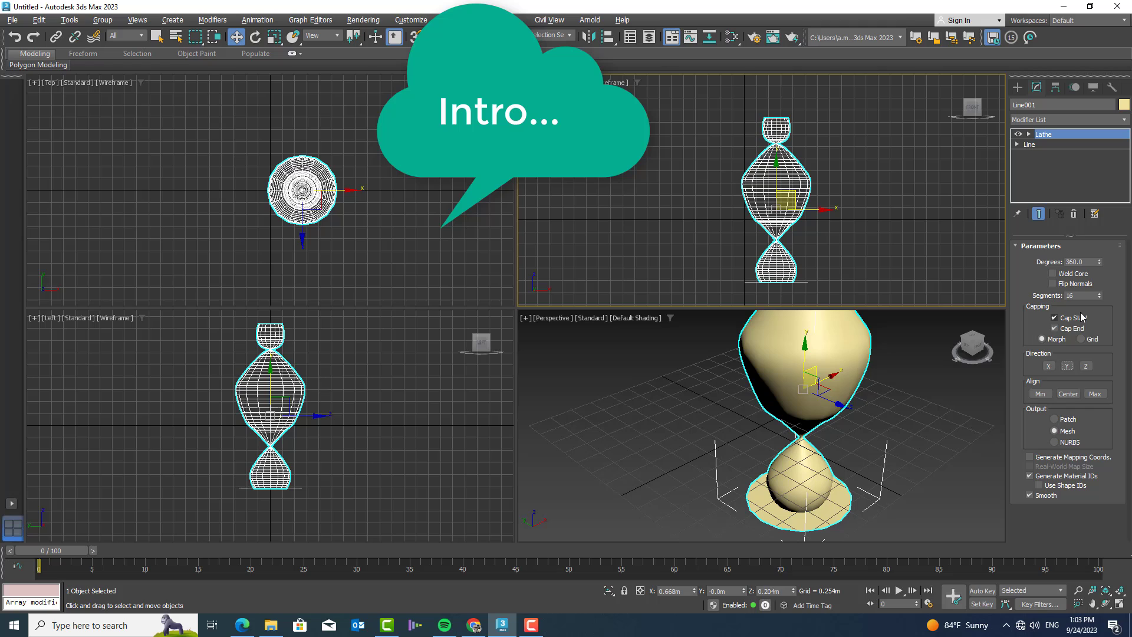
pyautogui.moveTo(1040, 397)
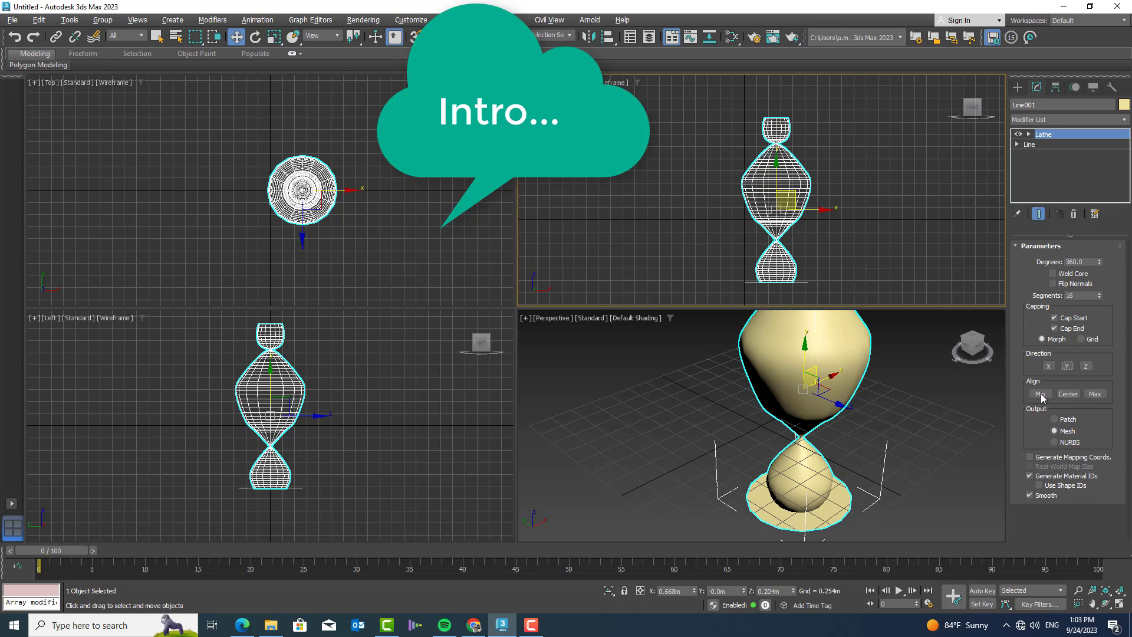
pyautogui.click(1069, 394)
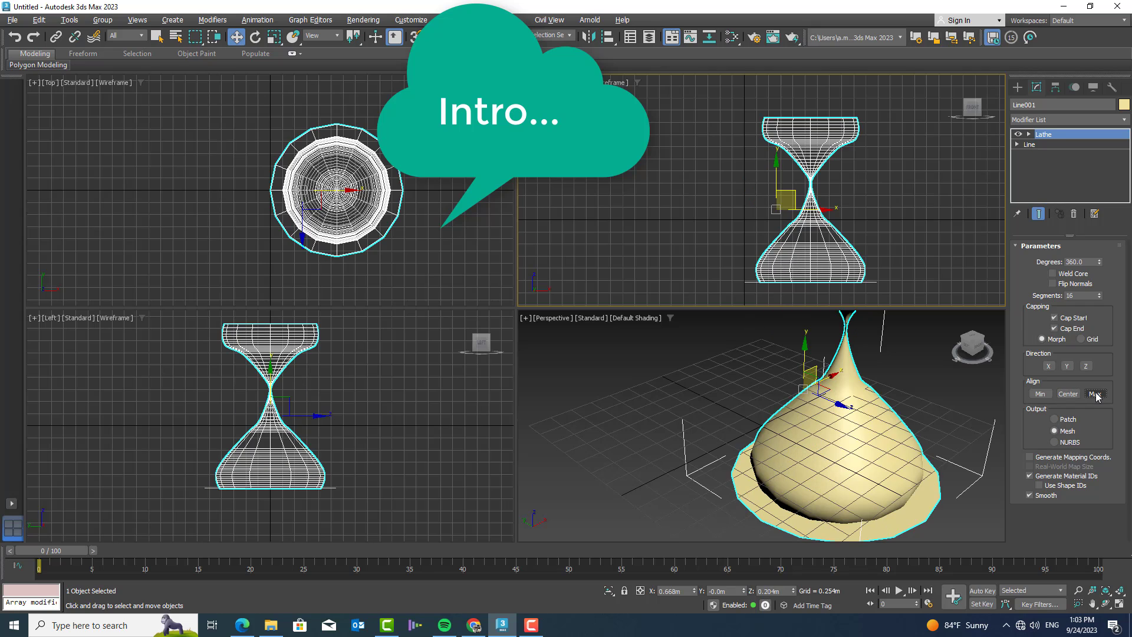
pyautogui.moveTo(1041, 394)
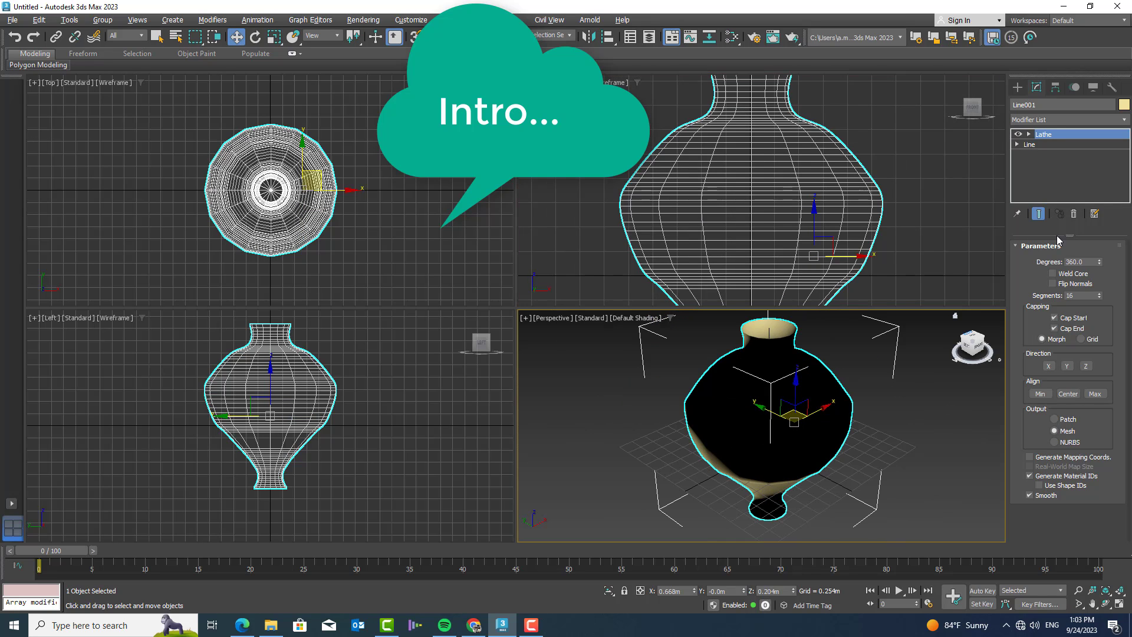
pyautogui.click(1054, 284)
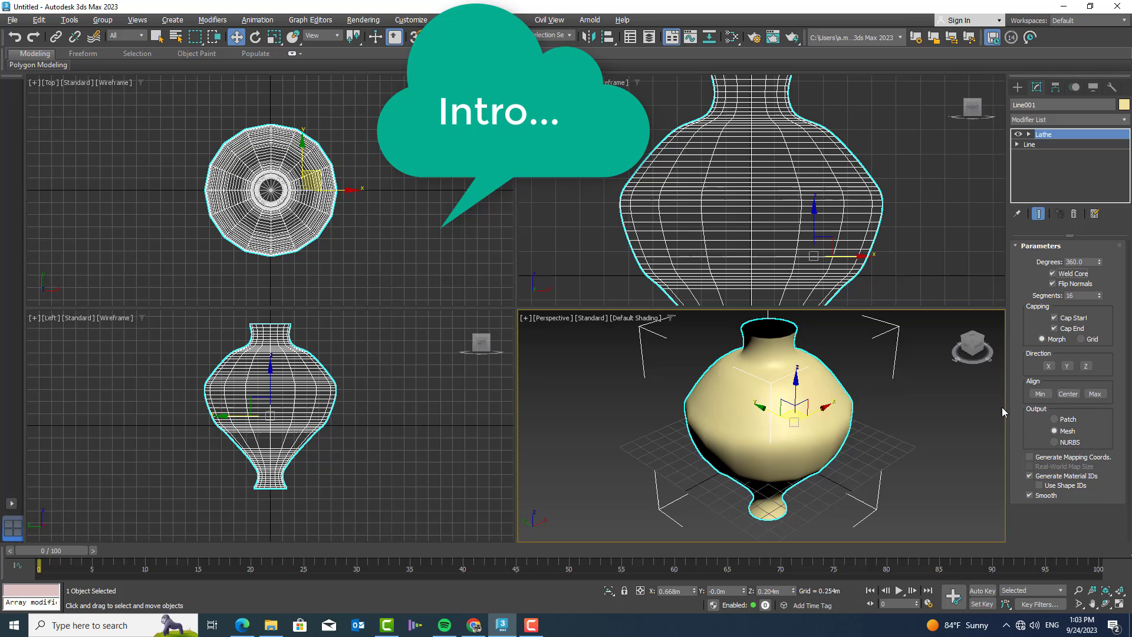
pyautogui.moveTo(1042, 326)
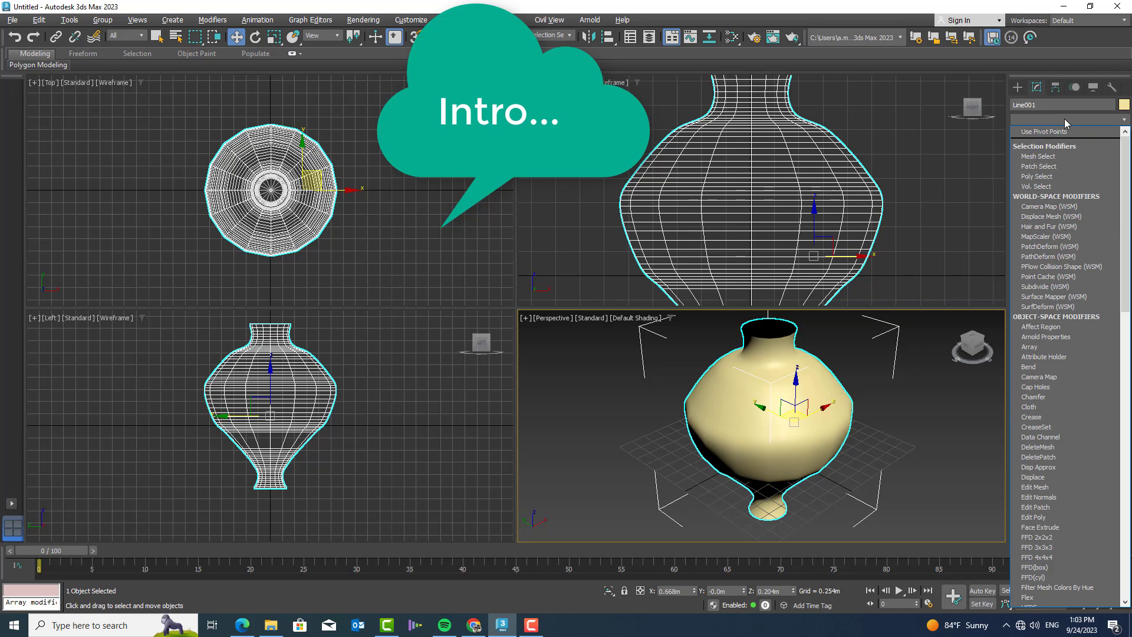
# Step: Add a Shell modifier for wall thickness, then return to the base Line profile in the stack
pyautogui.scroll(-3)
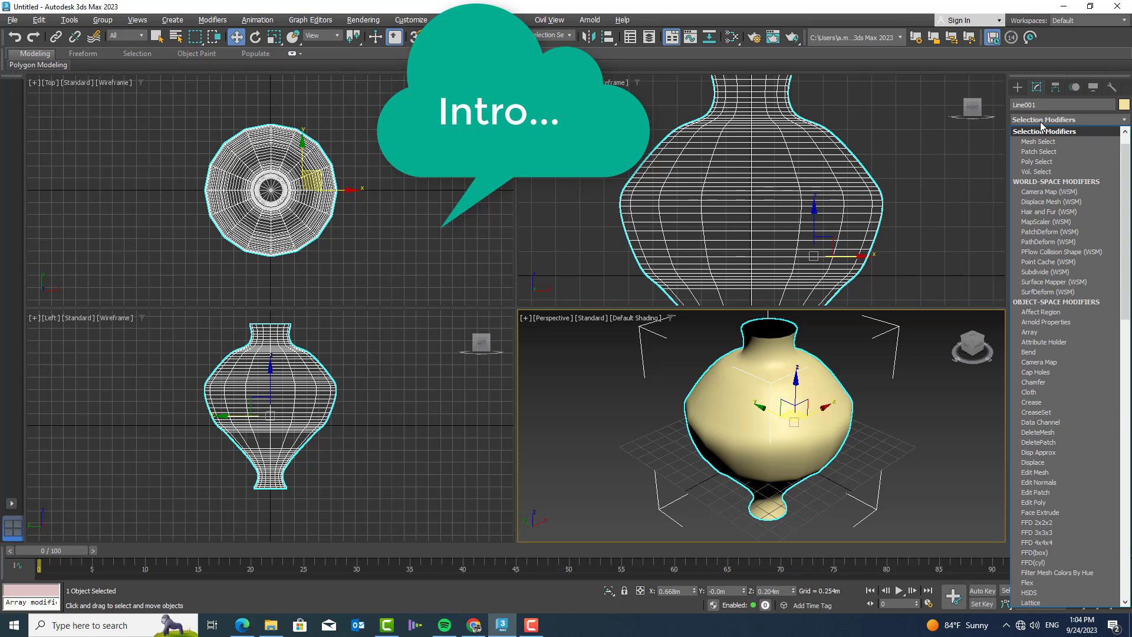
pyautogui.scroll(-3)
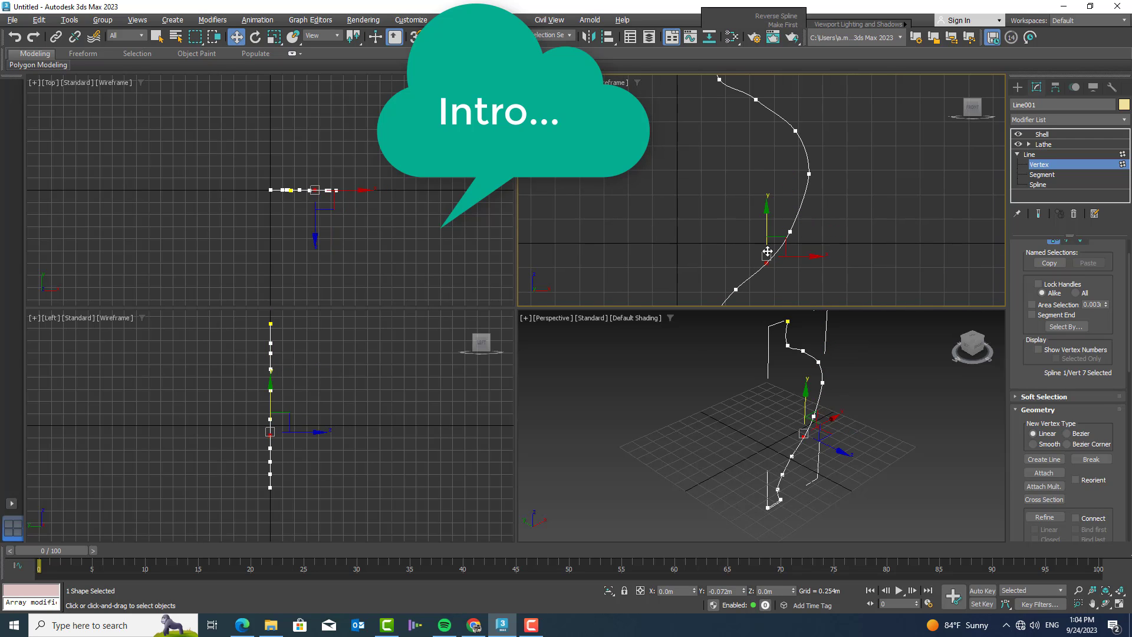
pyautogui.click(1018, 153)
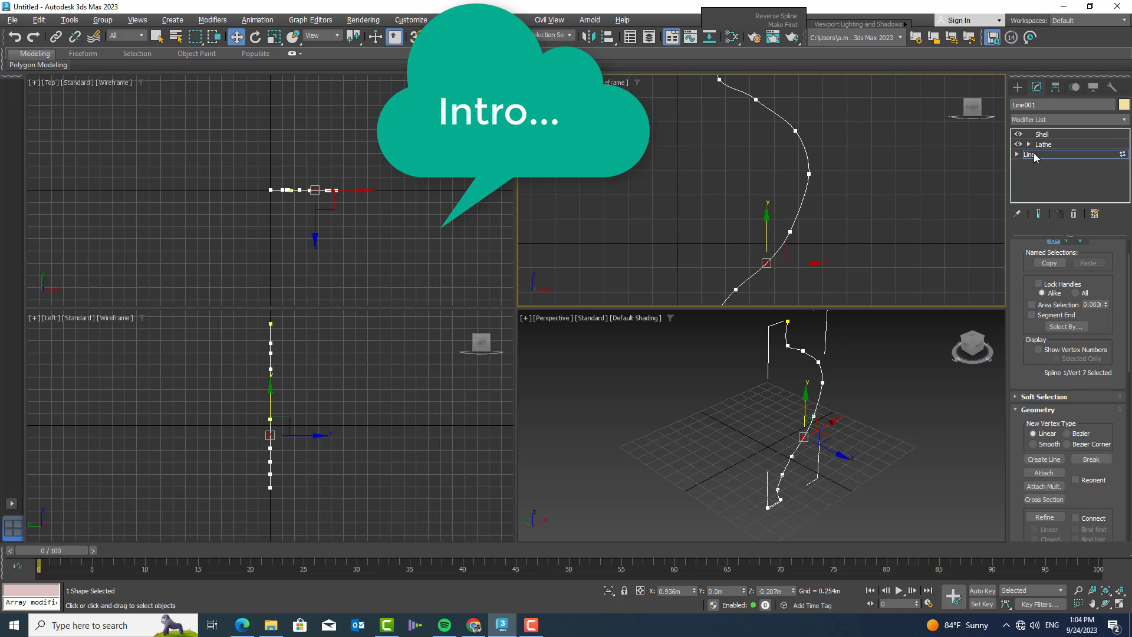
pyautogui.click(1042, 134)
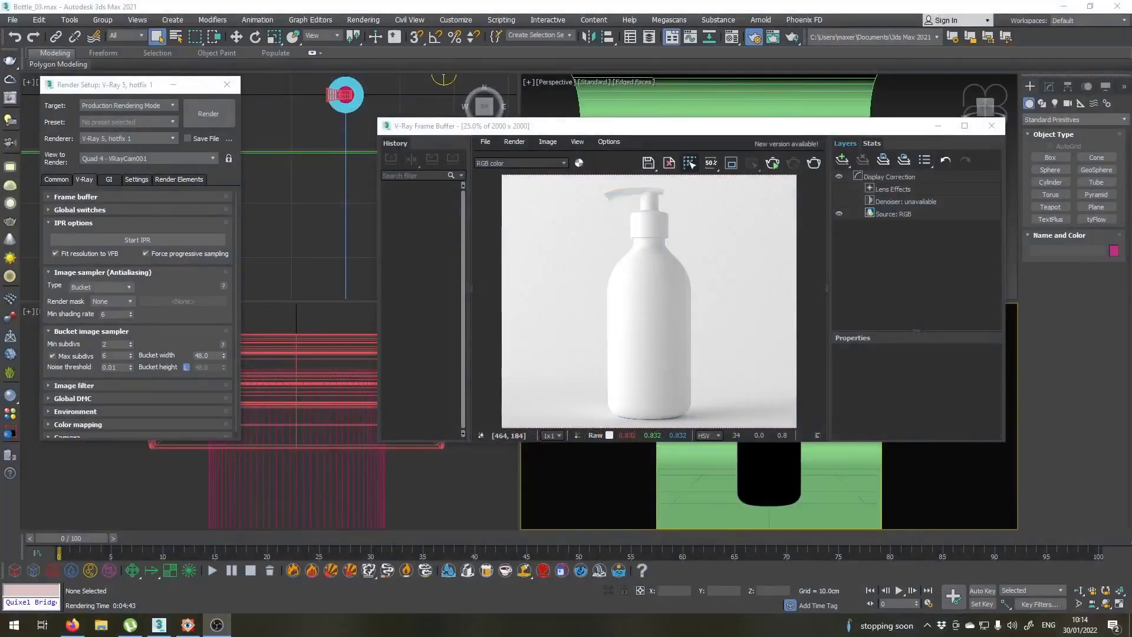
pyautogui.moveTo(639, 346)
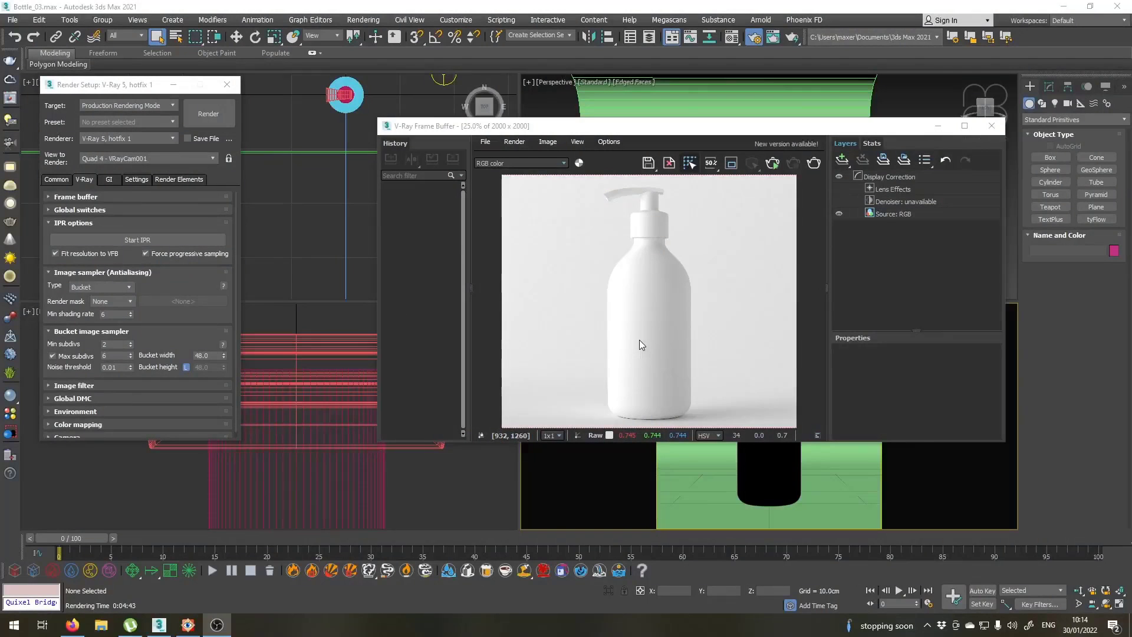
pyautogui.moveTo(658, 282)
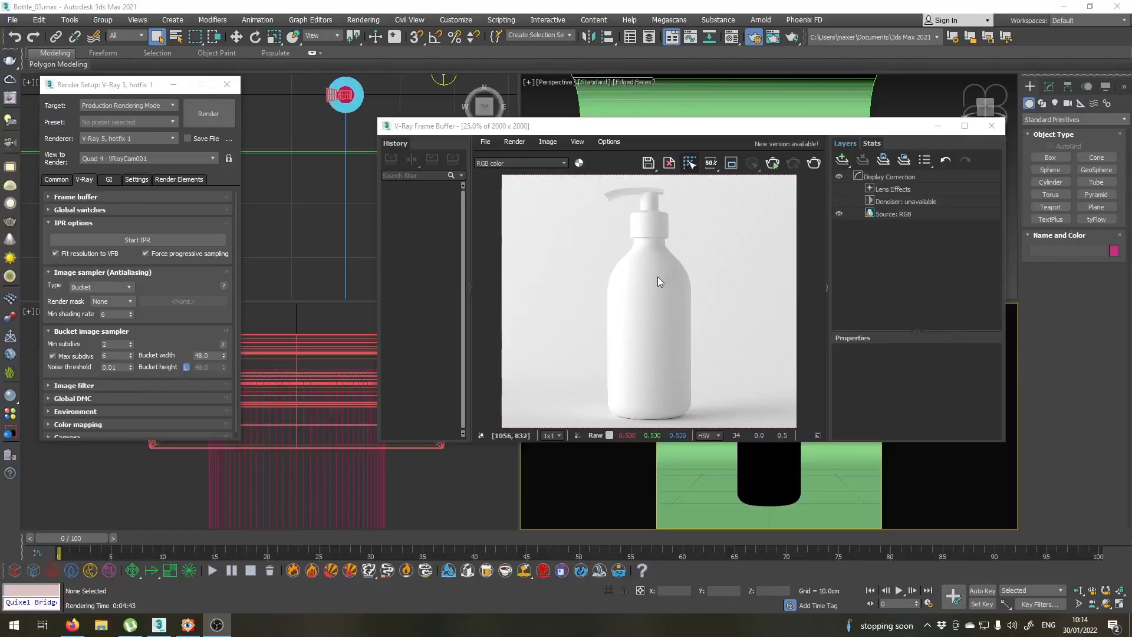
pyautogui.moveTo(698, 248)
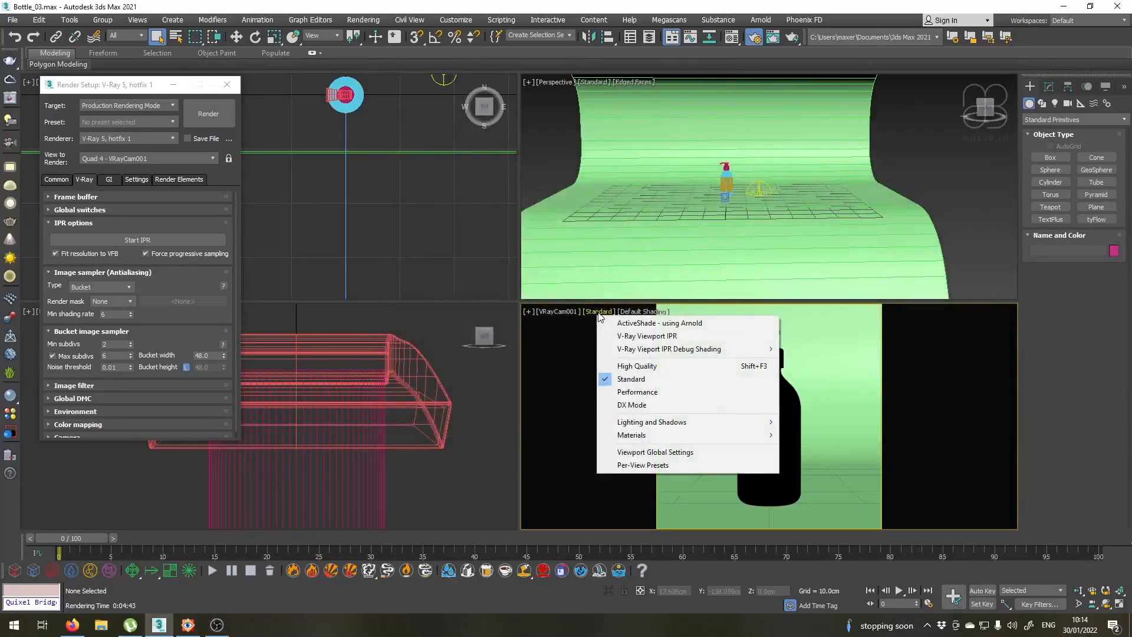
# Step: Render the VRayCam001 view live with V-Ray Viewport IPR and bring up the HDRI map
pyautogui.click(646, 336)
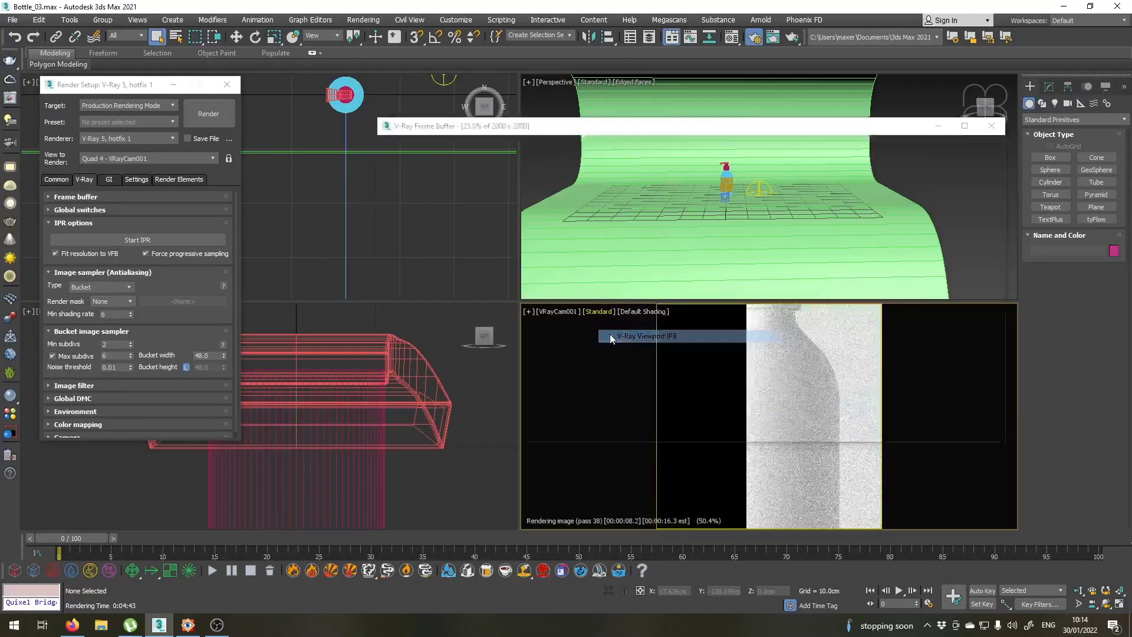
pyautogui.click(989, 126)
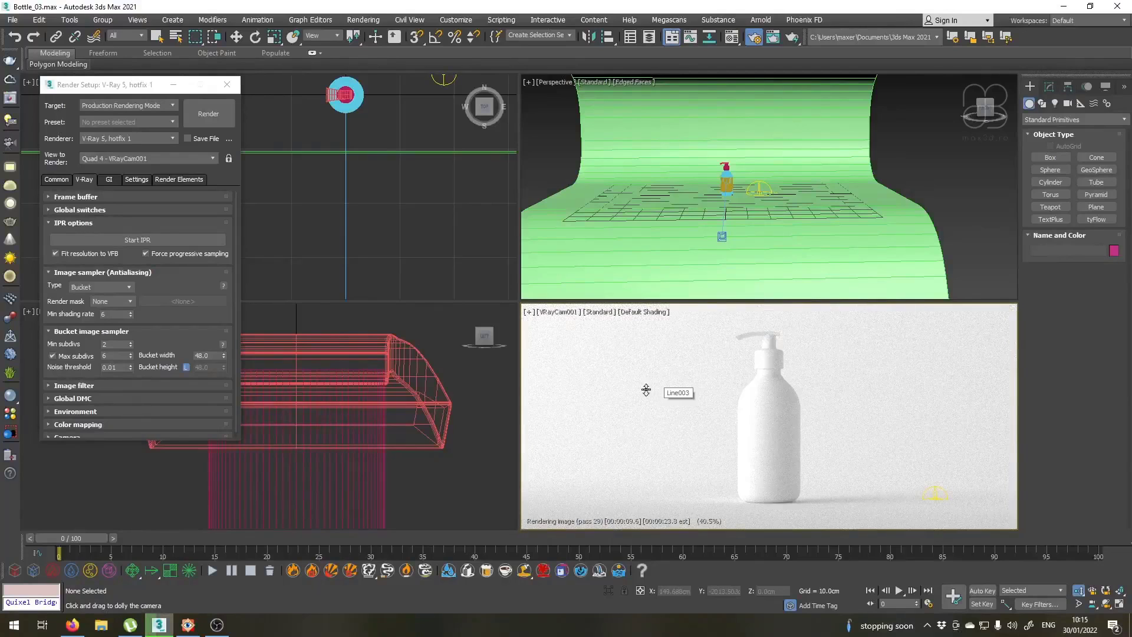
pyautogui.click(226, 85)
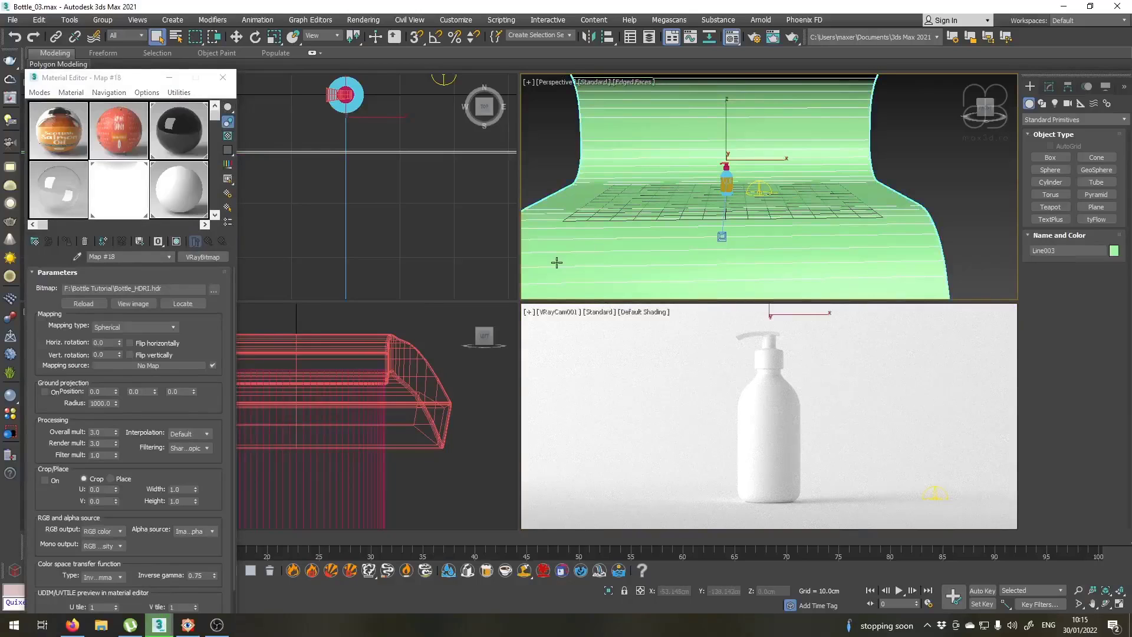
# Step: Turn the unused Material #3 slot into a VRayMtl and start choosing its diffuse colour
pyautogui.click(58, 188)
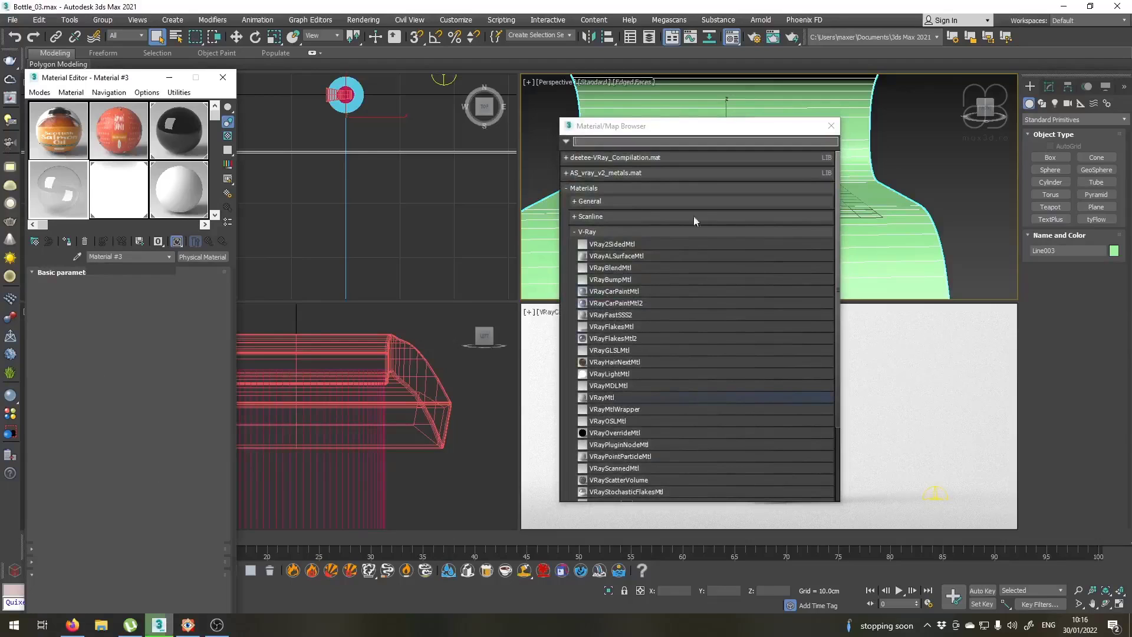
pyautogui.doubleClick(601, 397)
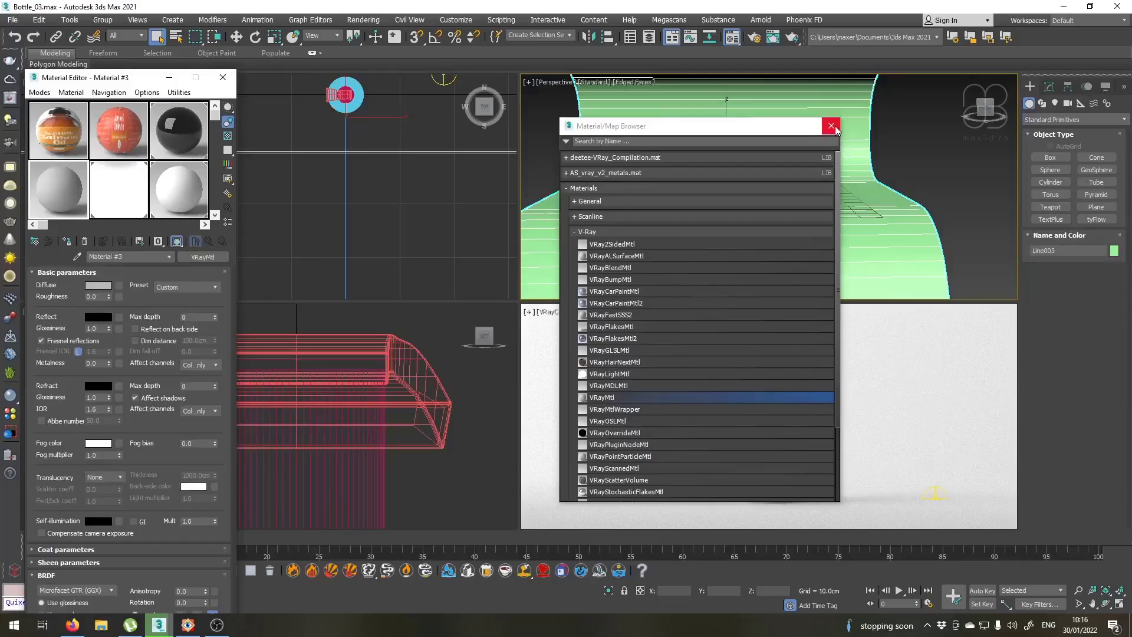
pyautogui.click(830, 126)
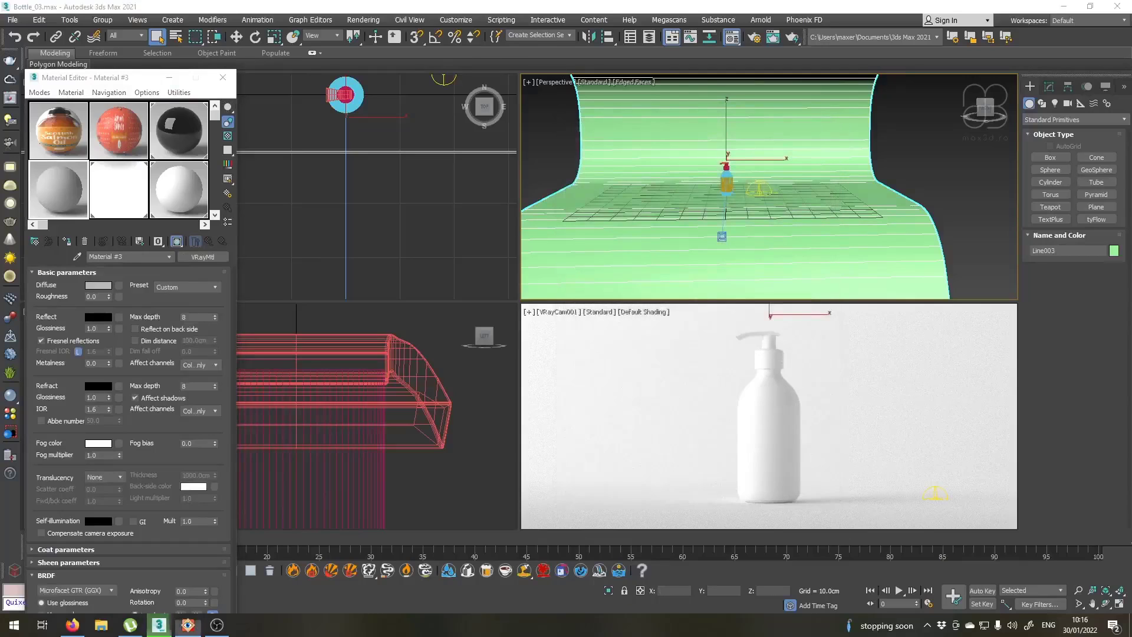
pyautogui.click(98, 286)
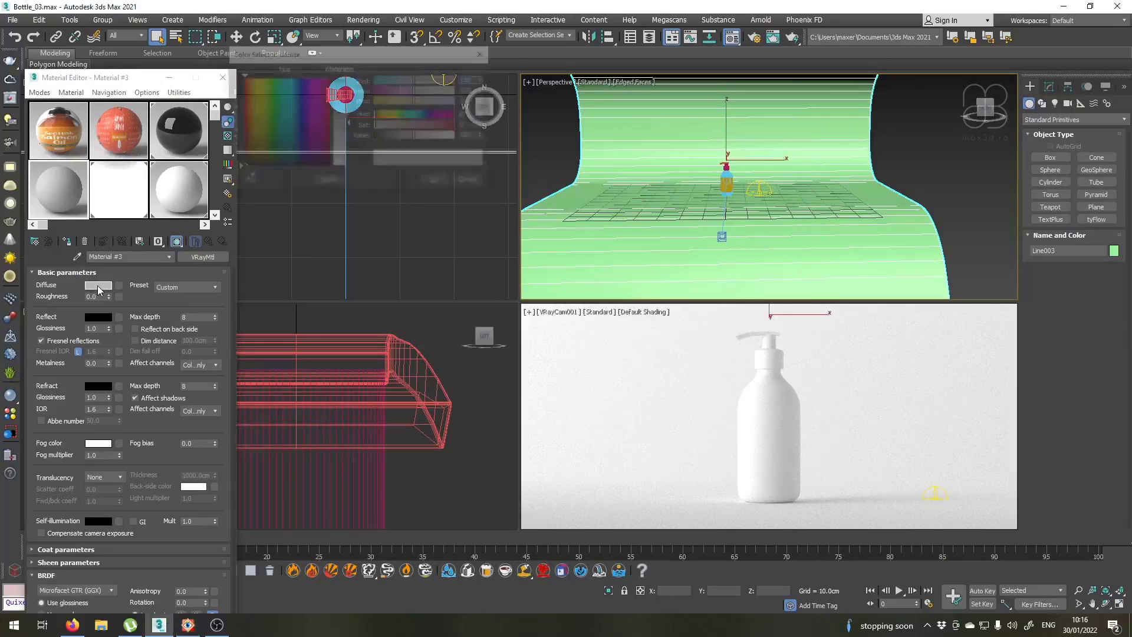
pyautogui.click(98, 284)
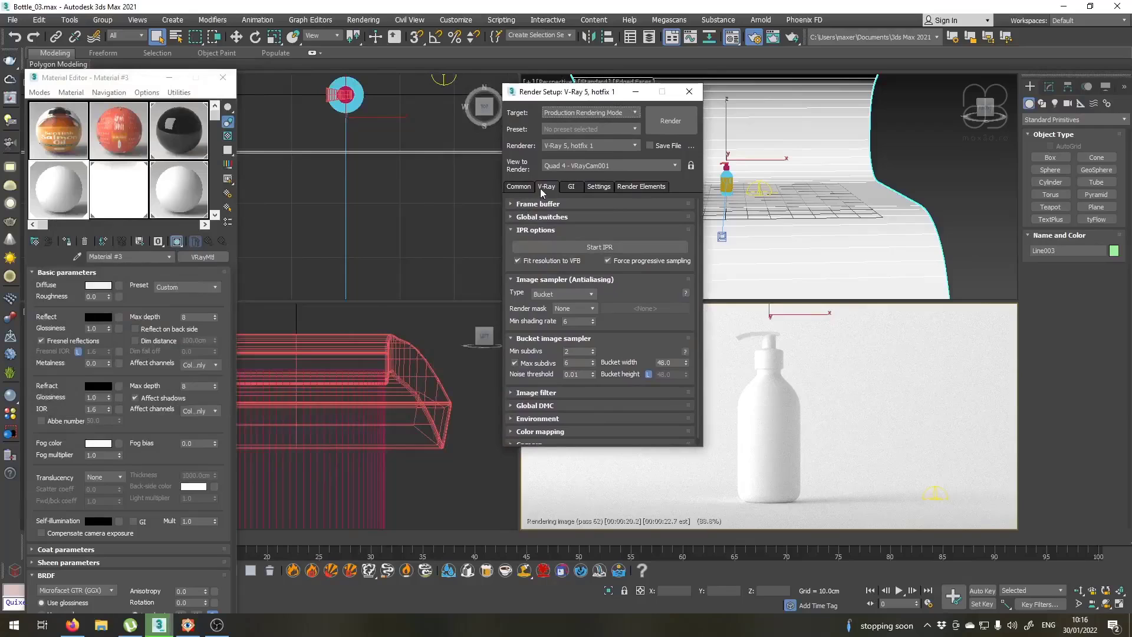
# Step: Uncheck Override mtl under Global switches and close the Render Setup window
pyautogui.click(542, 217)
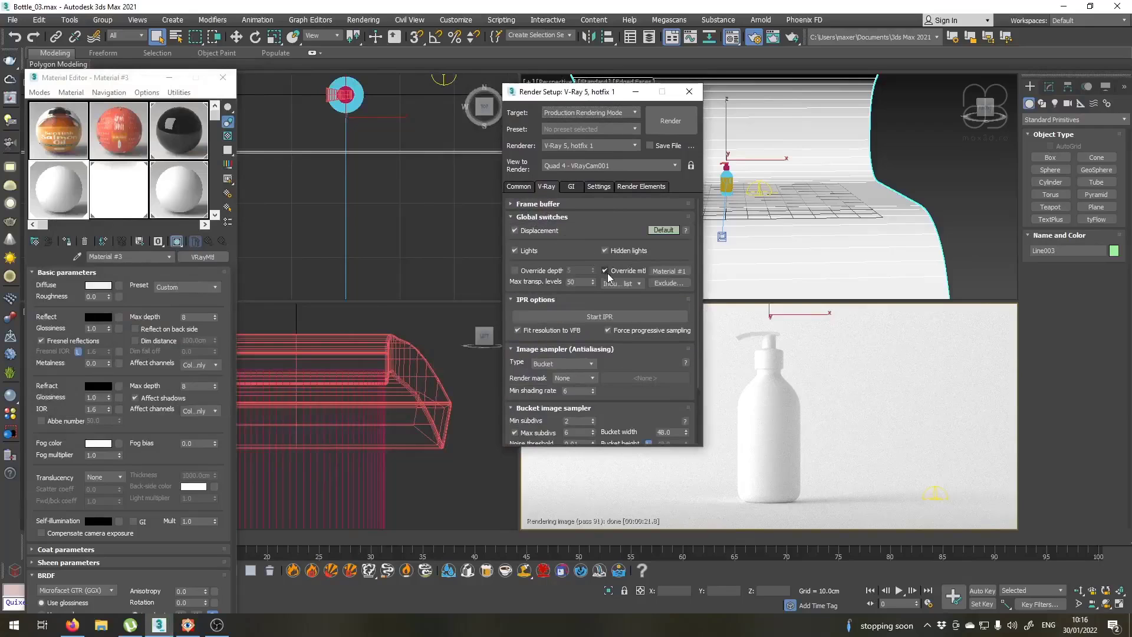
pyautogui.moveTo(604, 271)
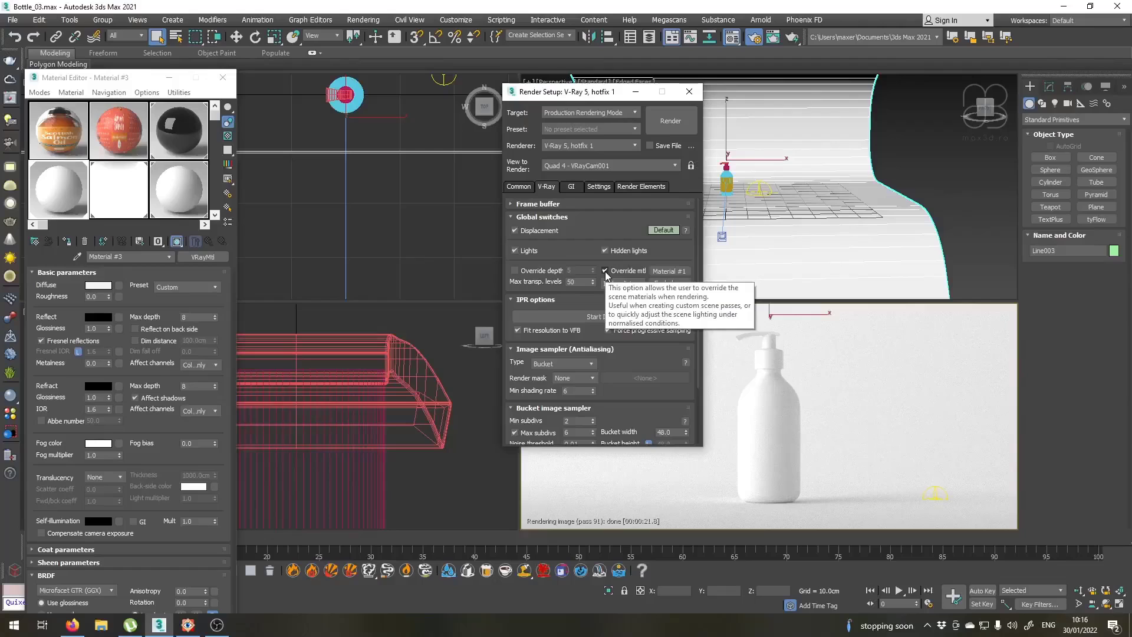
pyautogui.click(605, 270)
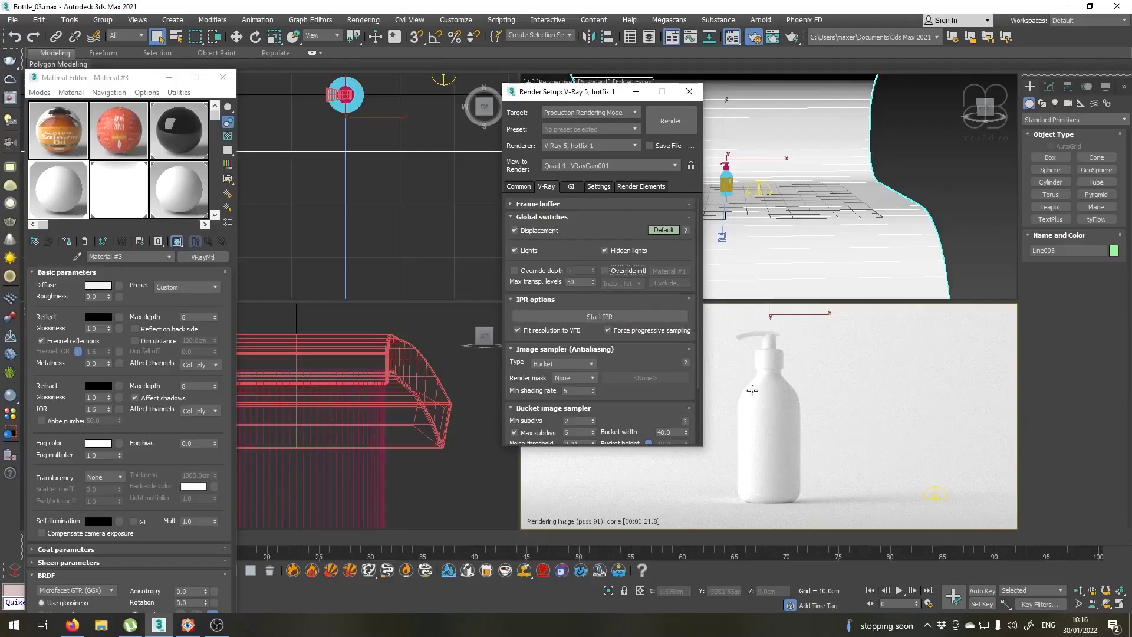
pyautogui.moveTo(792, 475)
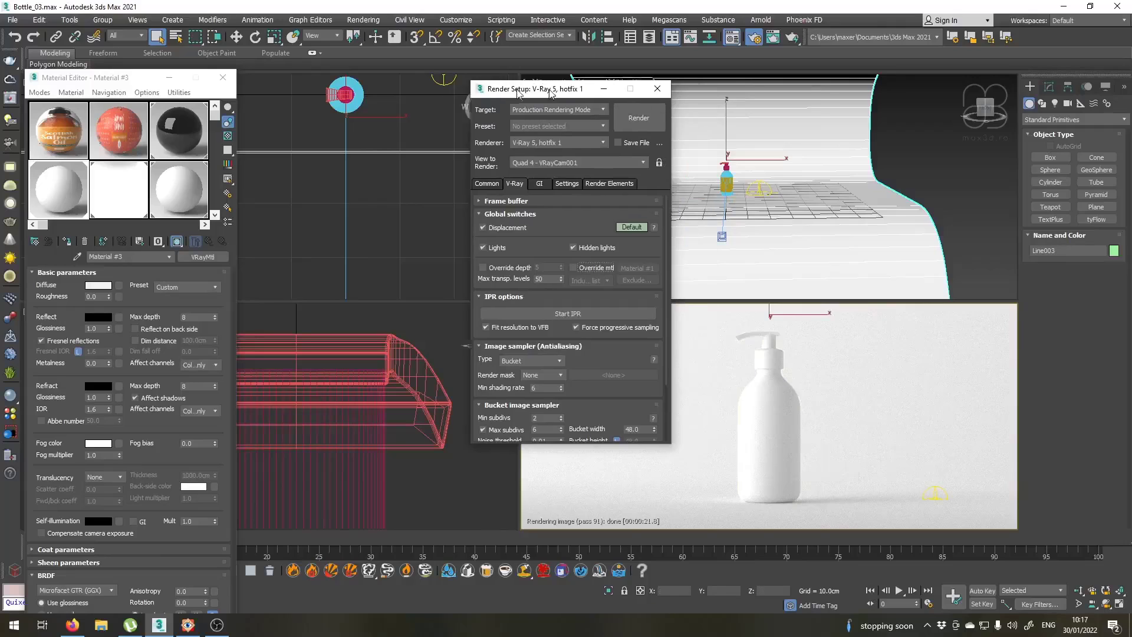
pyautogui.click(656, 88)
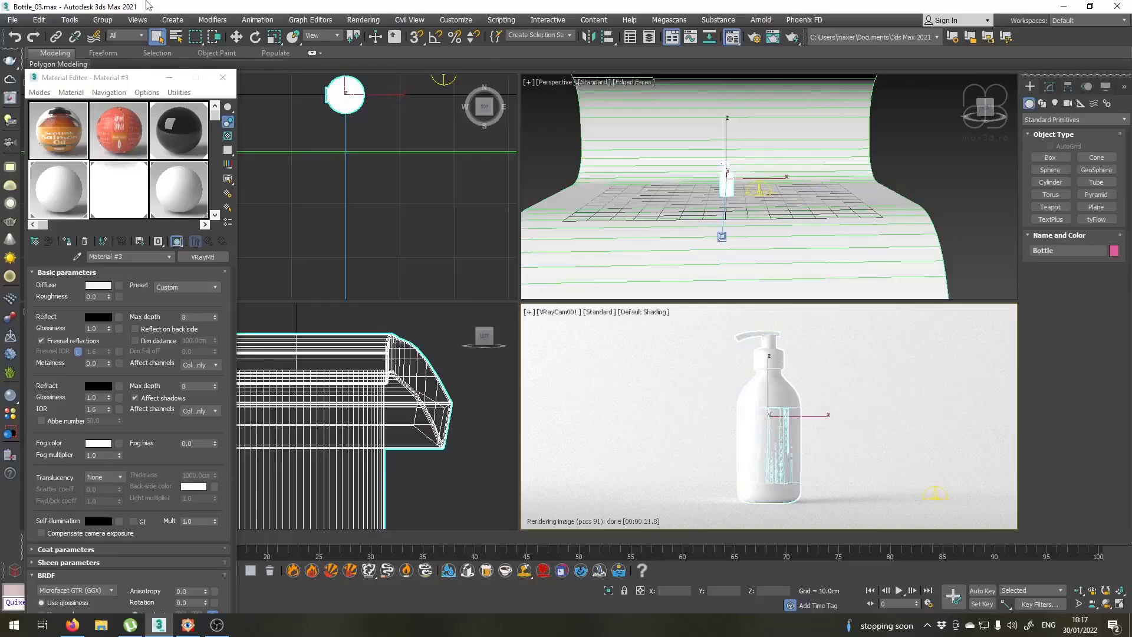
# Step: Give the Cap material black diffuse, white reflection and 0.9 reflection glossiness
pyautogui.click(103, 20)
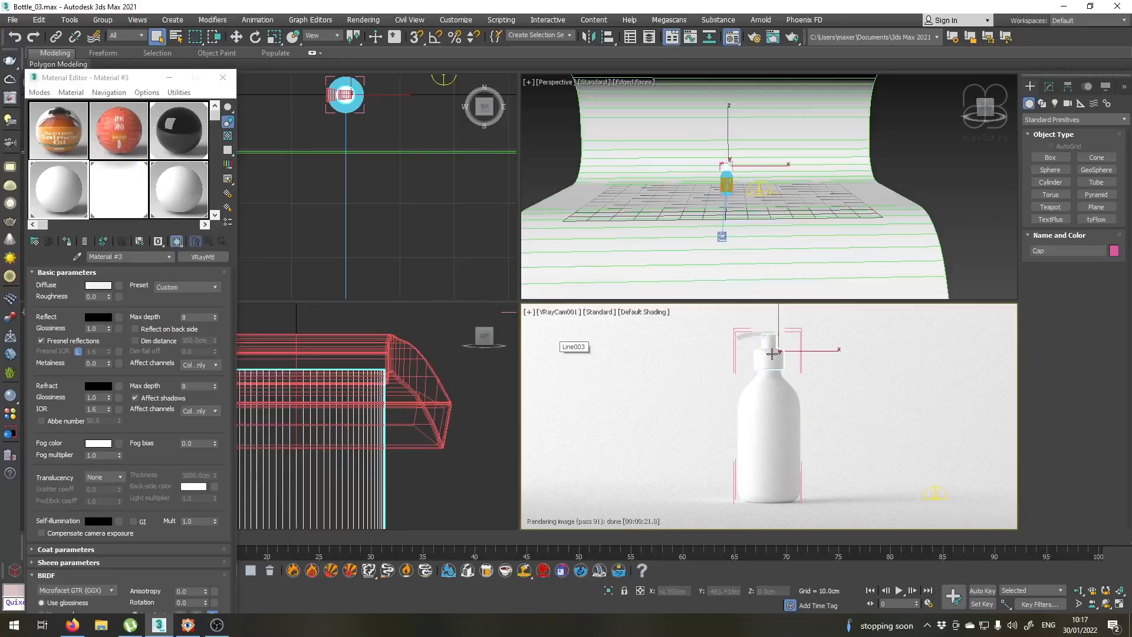
pyautogui.moveTo(749, 333)
pyautogui.write('Cap')
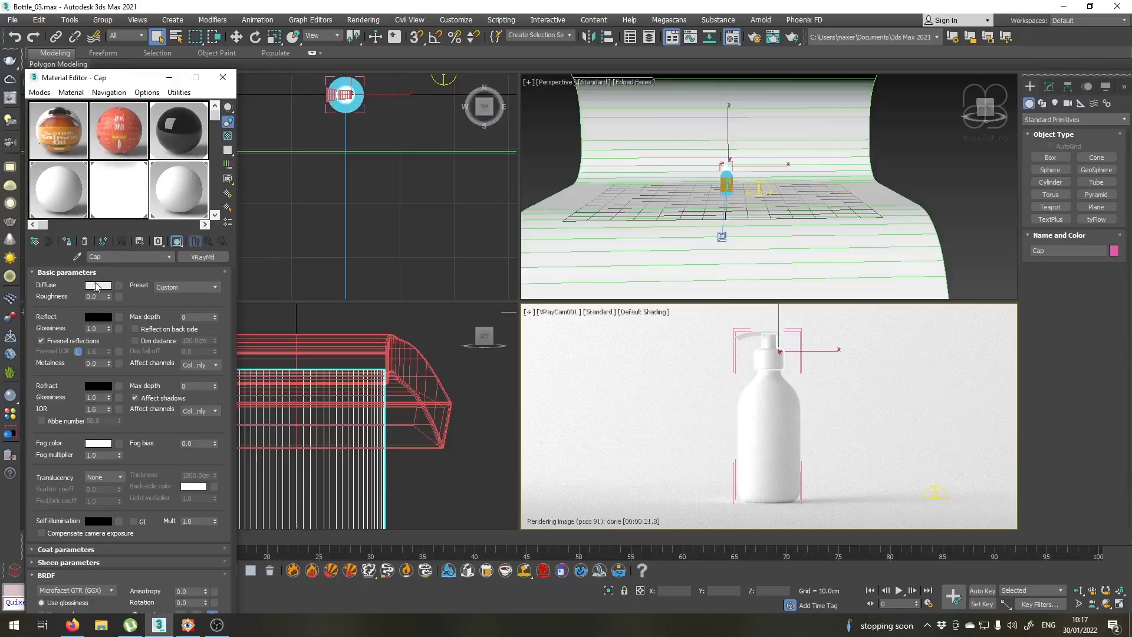
pyautogui.click(99, 286)
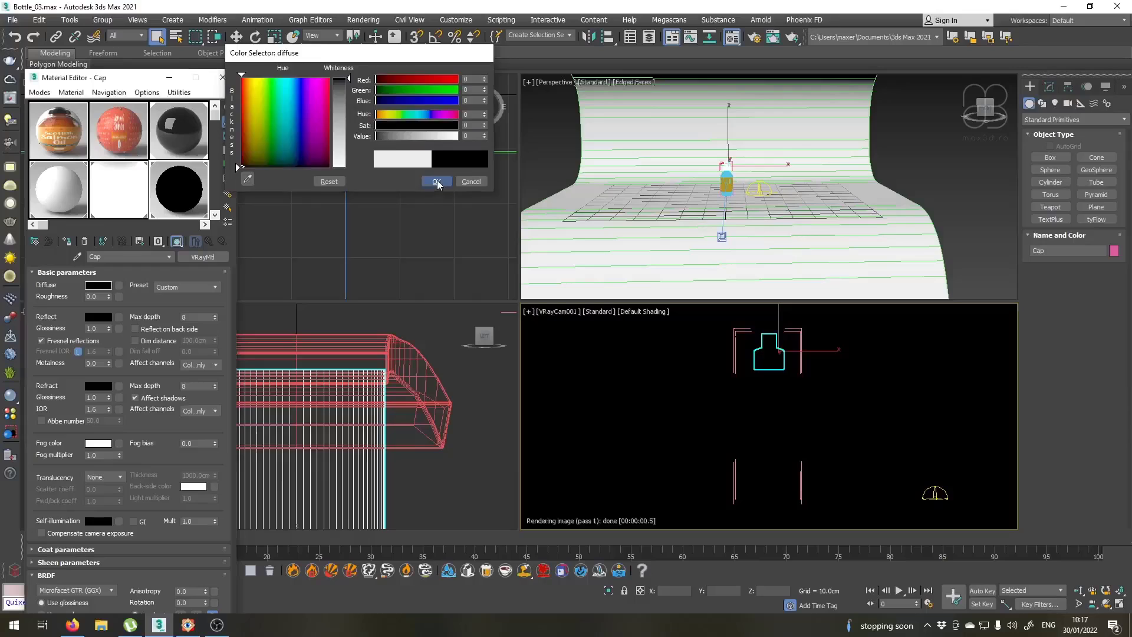
pyautogui.click(437, 181)
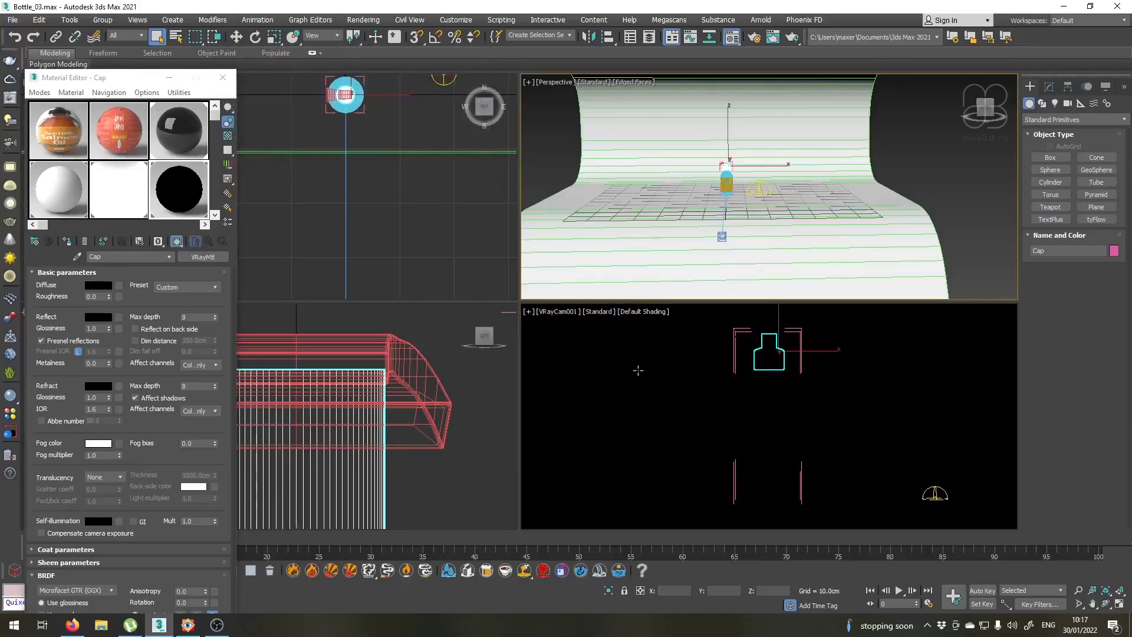
pyautogui.click(642, 311)
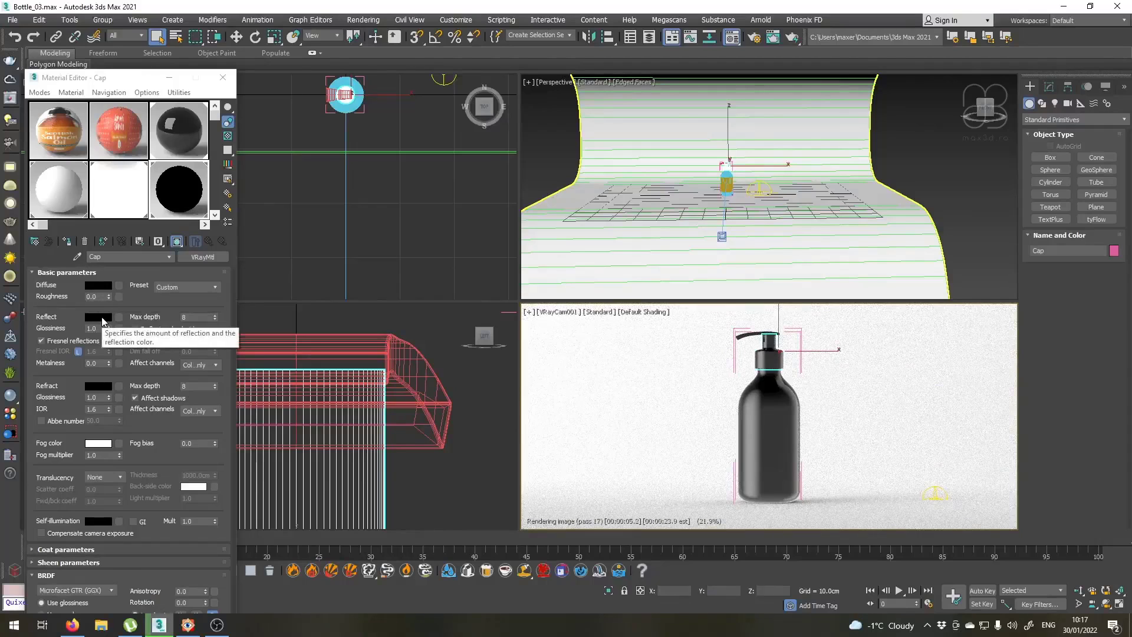
pyautogui.click(98, 316)
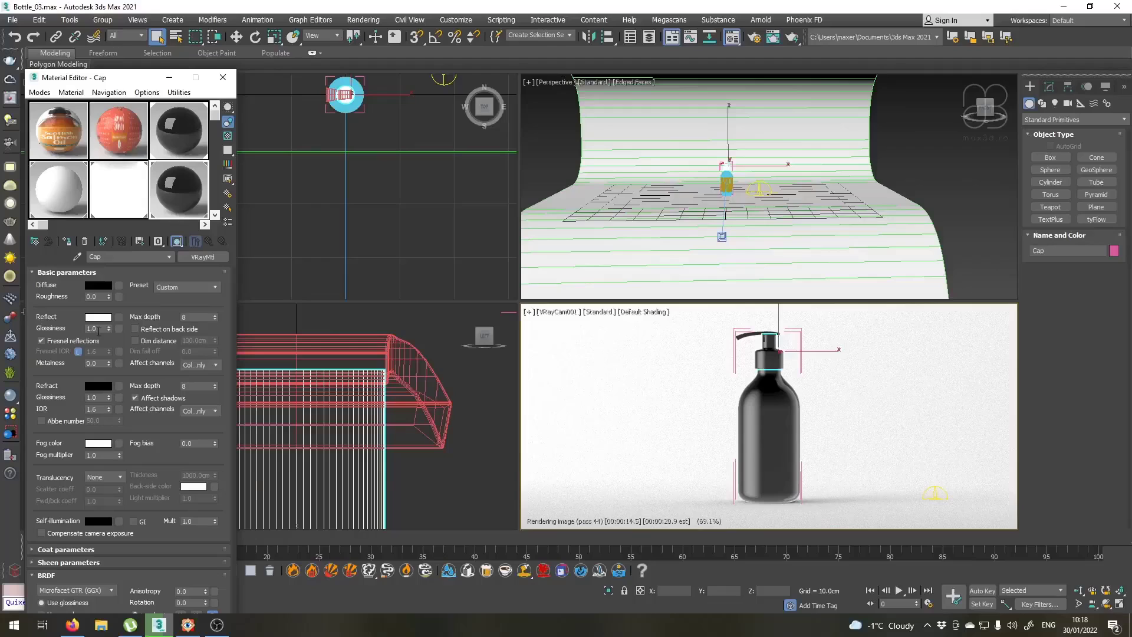
pyautogui.tripleClick(95, 329)
pyautogui.write('0.9')
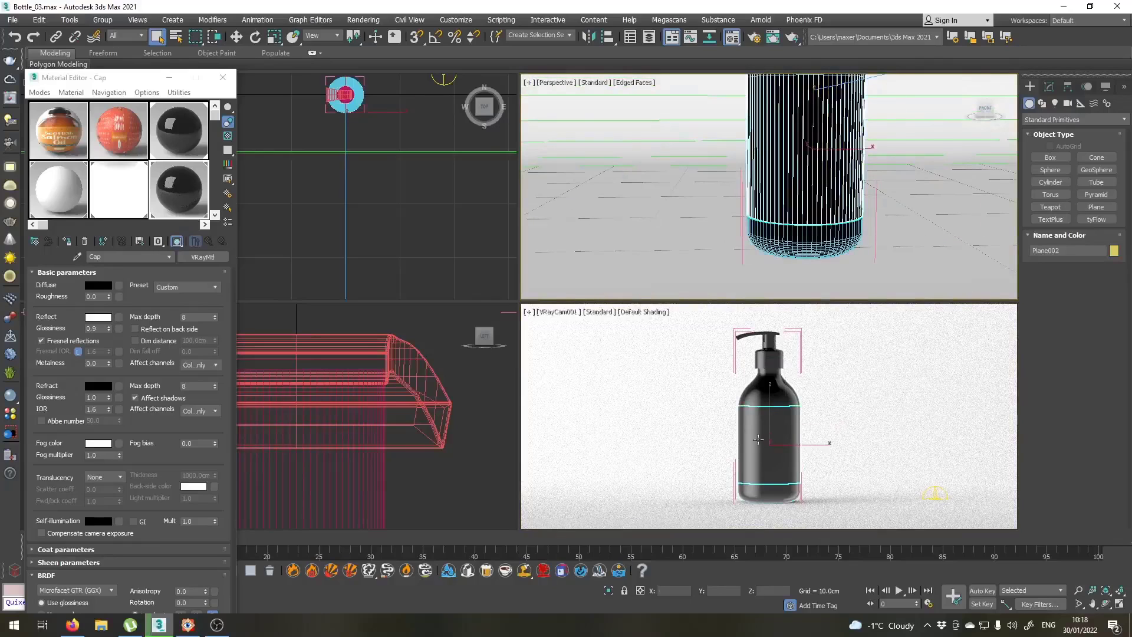
# Step: Reset the LAbel slot to a VRayMtl (Material #4) and paste the copied label map onto Diffuse
pyautogui.click(118, 130)
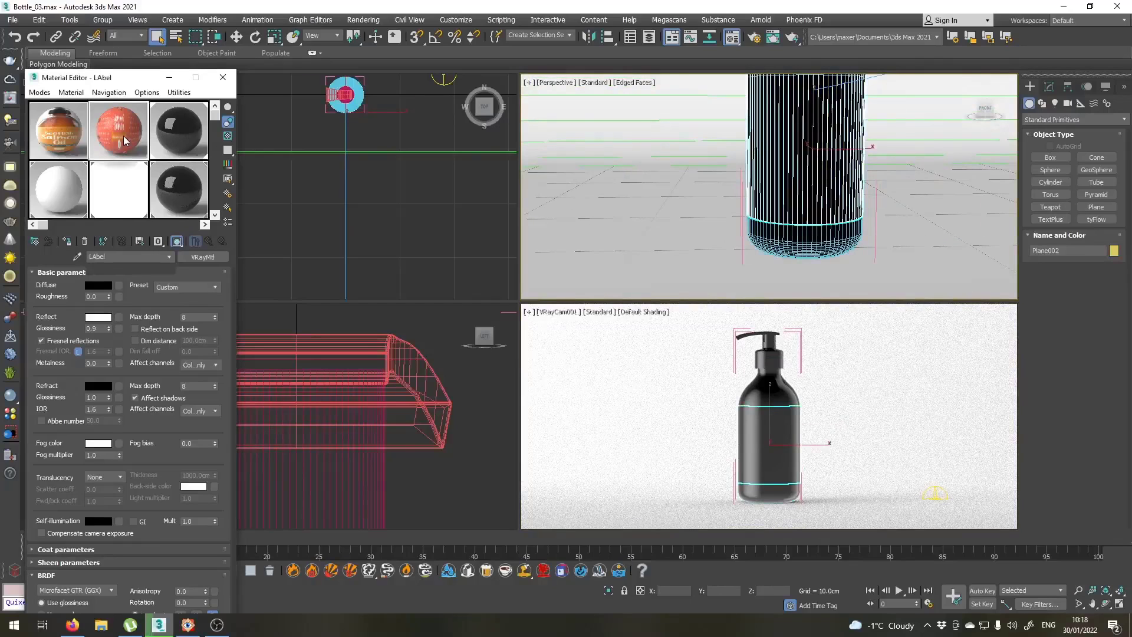
pyautogui.click(202, 240)
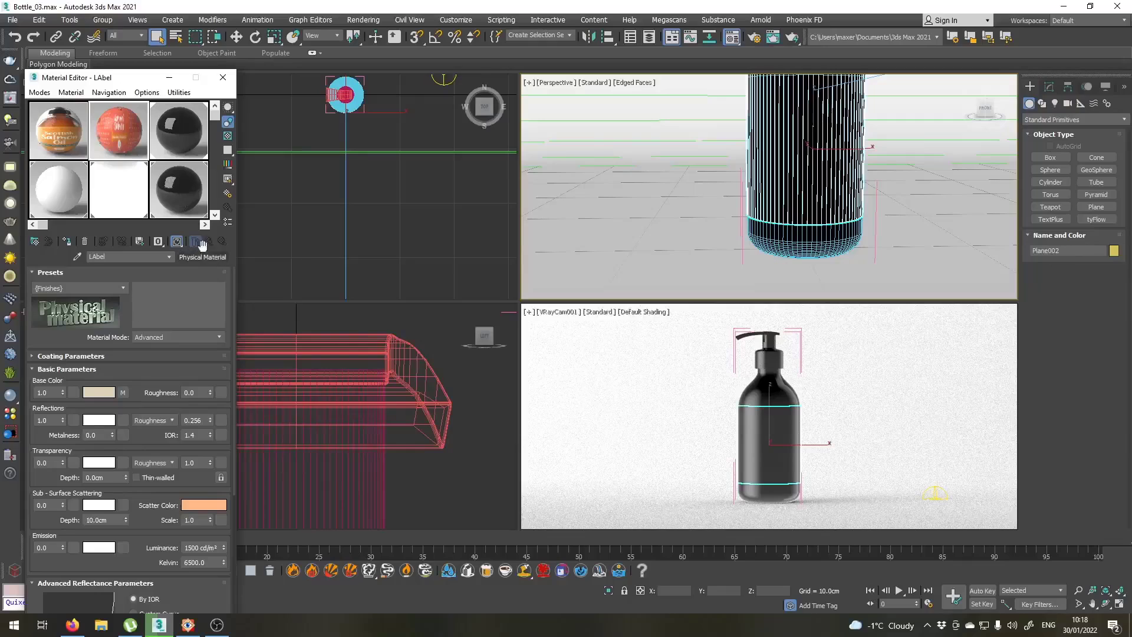
pyautogui.moveTo(187, 262)
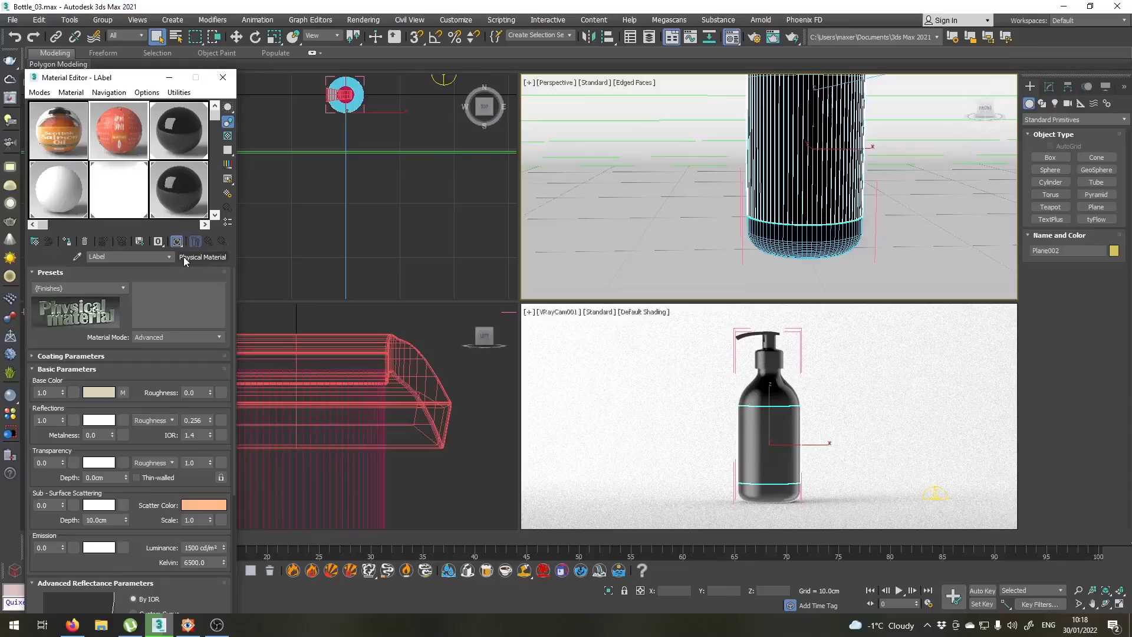
pyautogui.moveTo(123, 391)
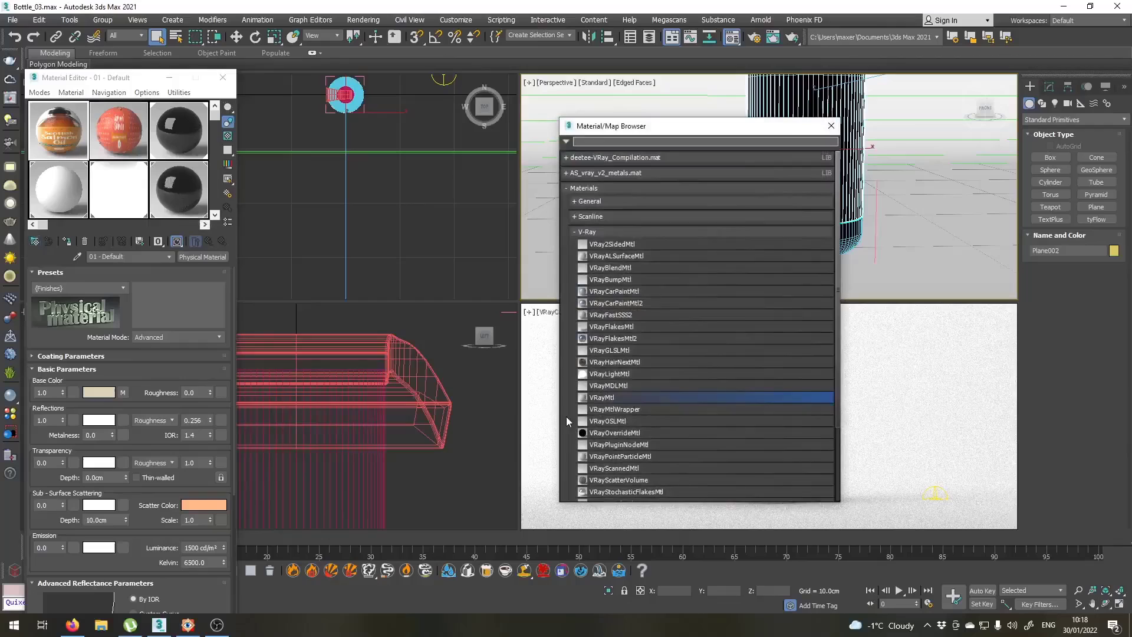
pyautogui.doubleClick(601, 398)
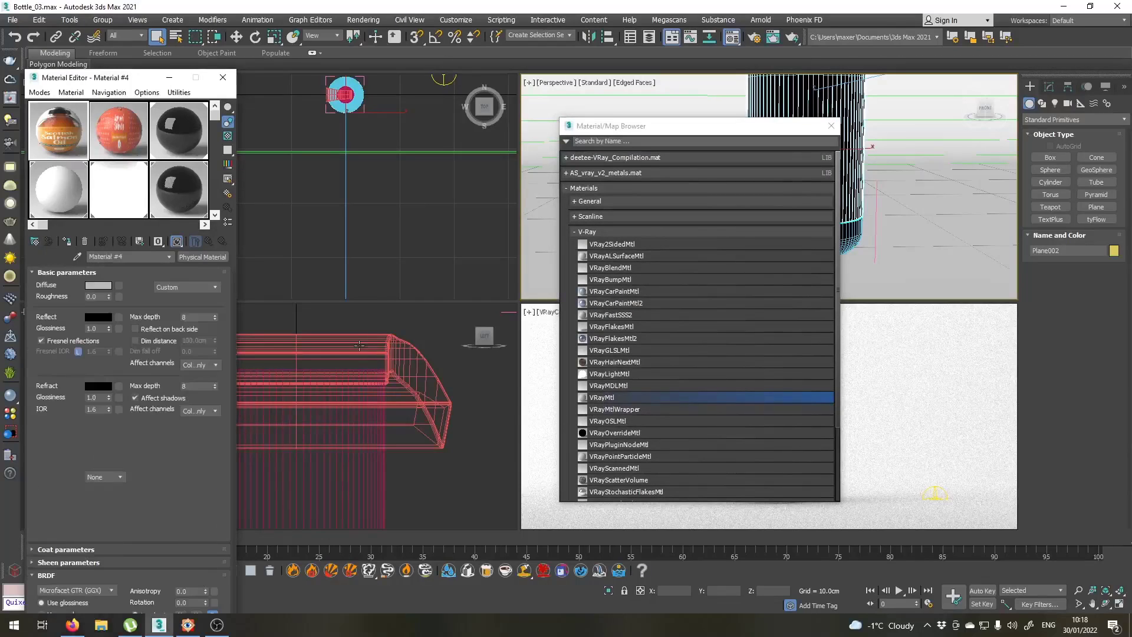
pyautogui.doubleClick(602, 398)
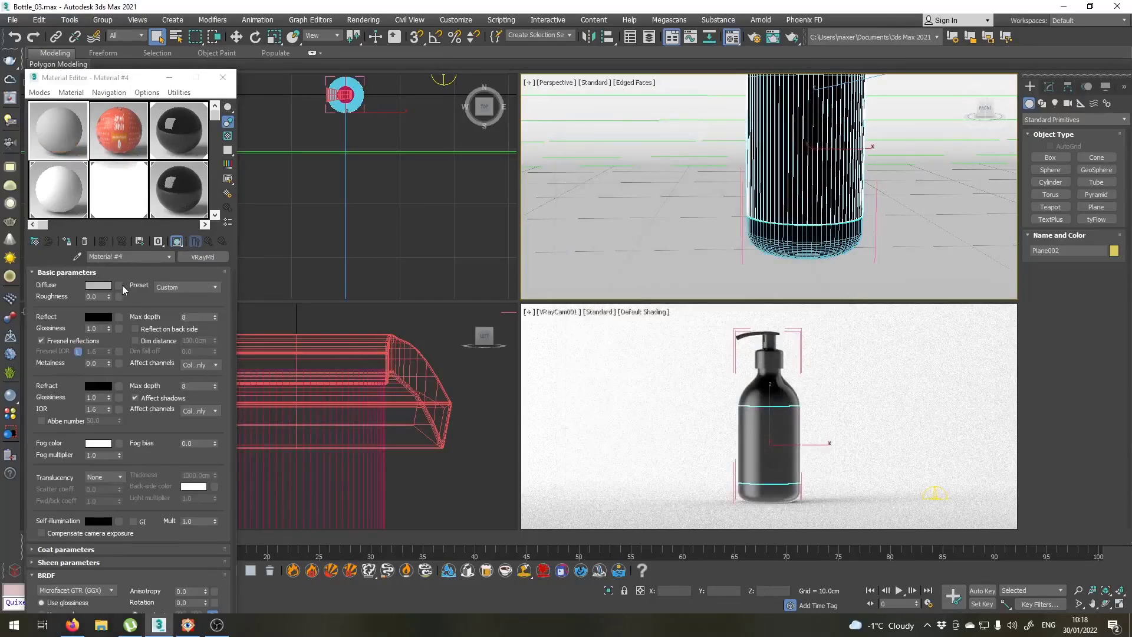
pyautogui.rightClick(97, 286)
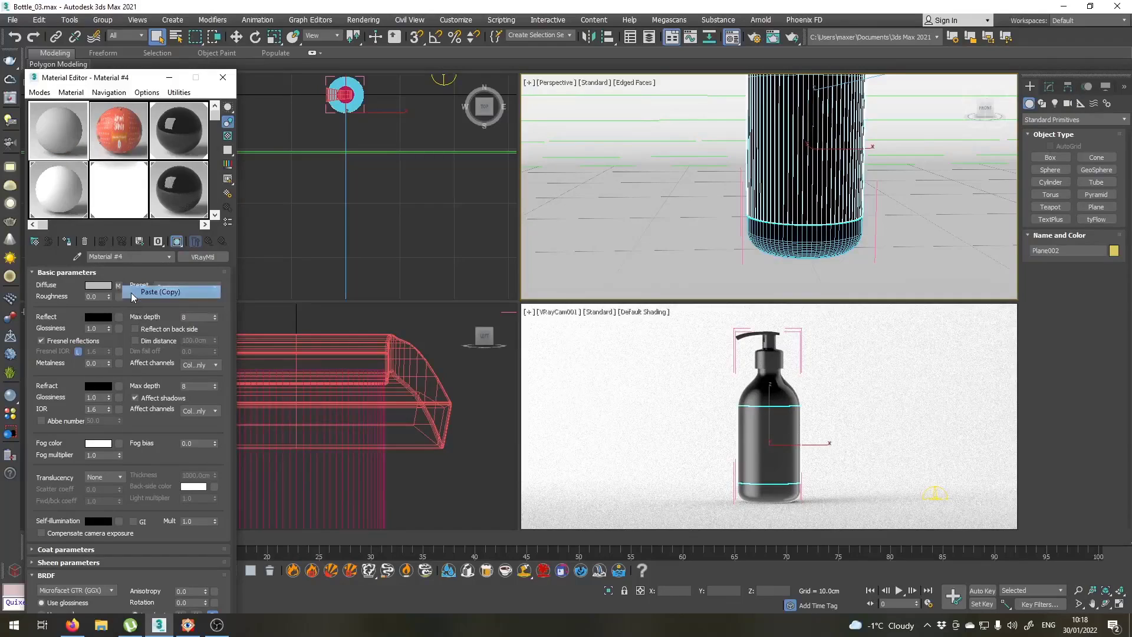
pyautogui.click(159, 292)
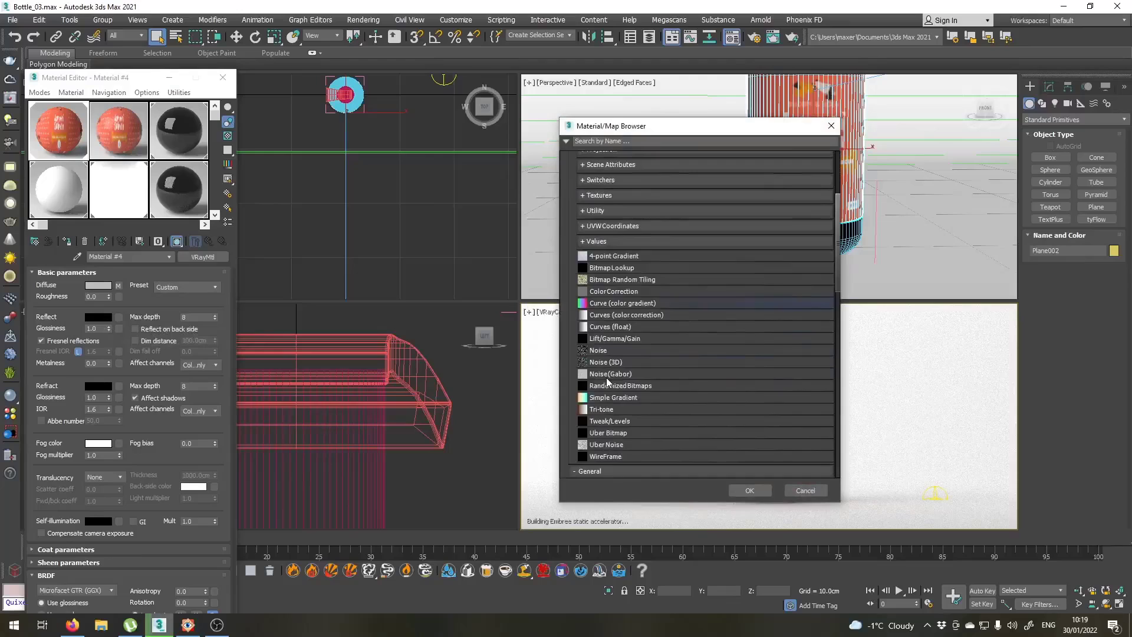
# Step: Set the reflection Falloff front colour to dark grey RGB 35,35,35
pyautogui.scroll(-3)
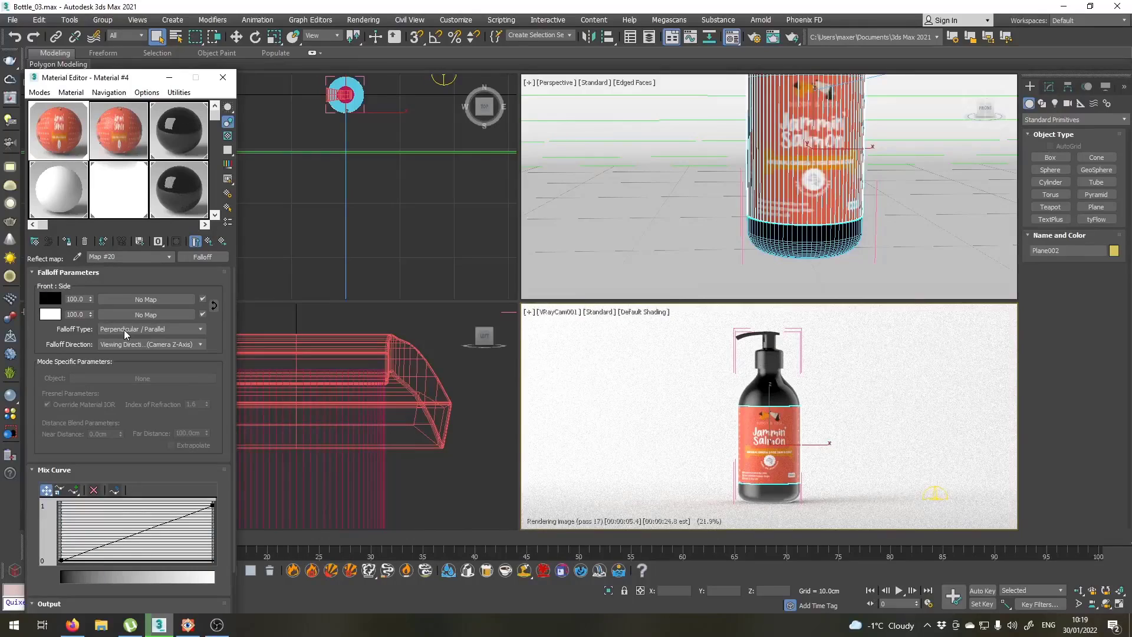
pyautogui.moveTo(131, 350)
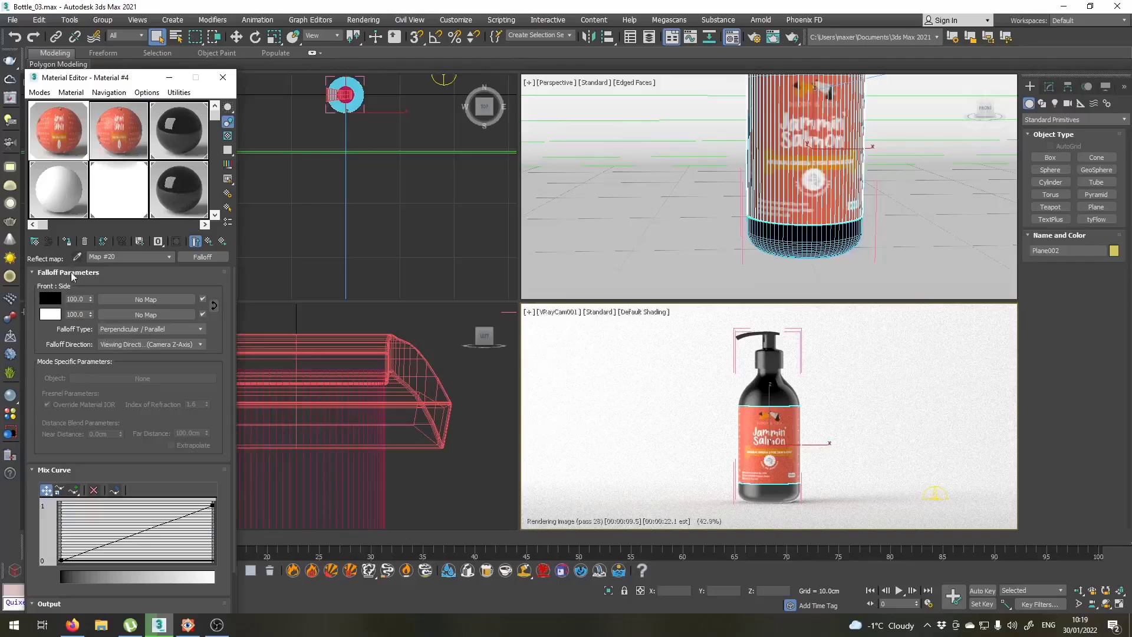
pyautogui.click(50, 299)
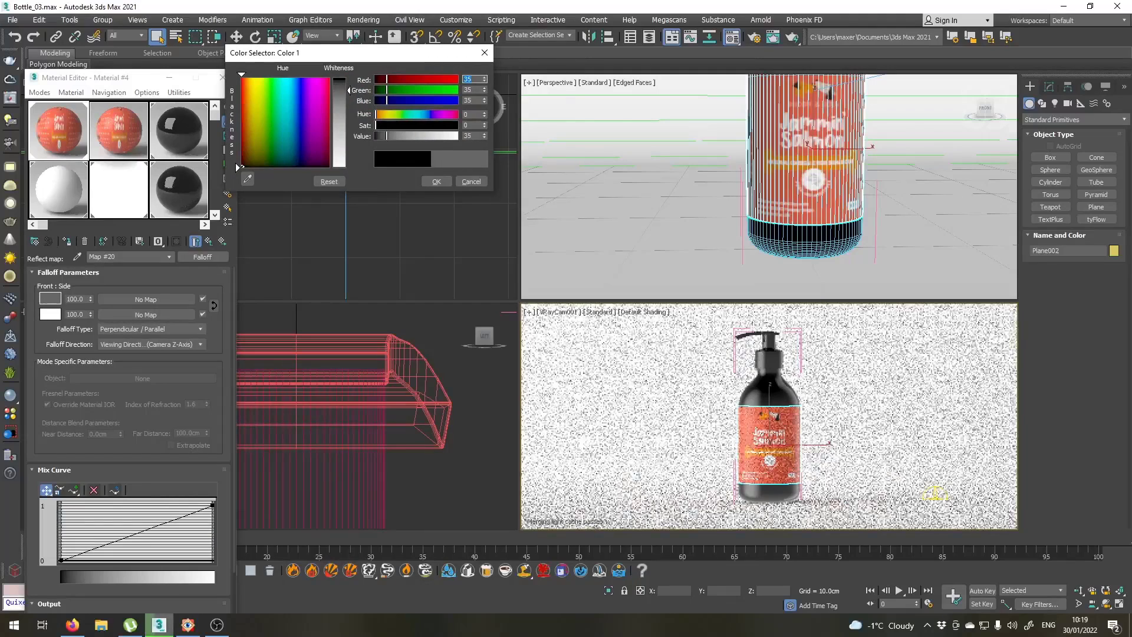
pyautogui.click(435, 181)
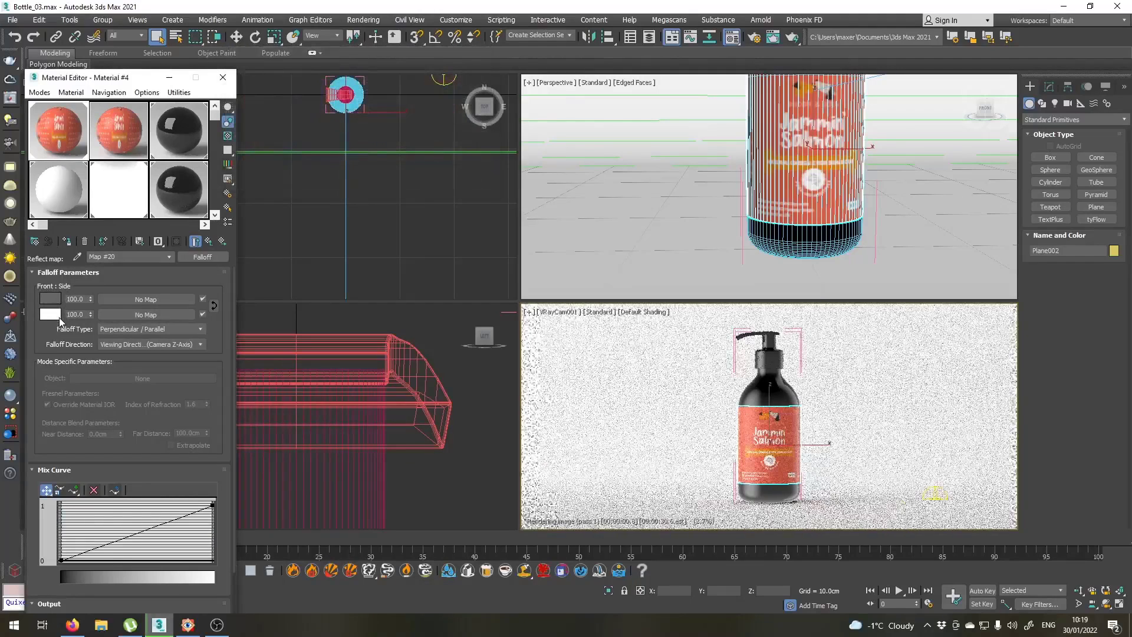
pyautogui.click(49, 299)
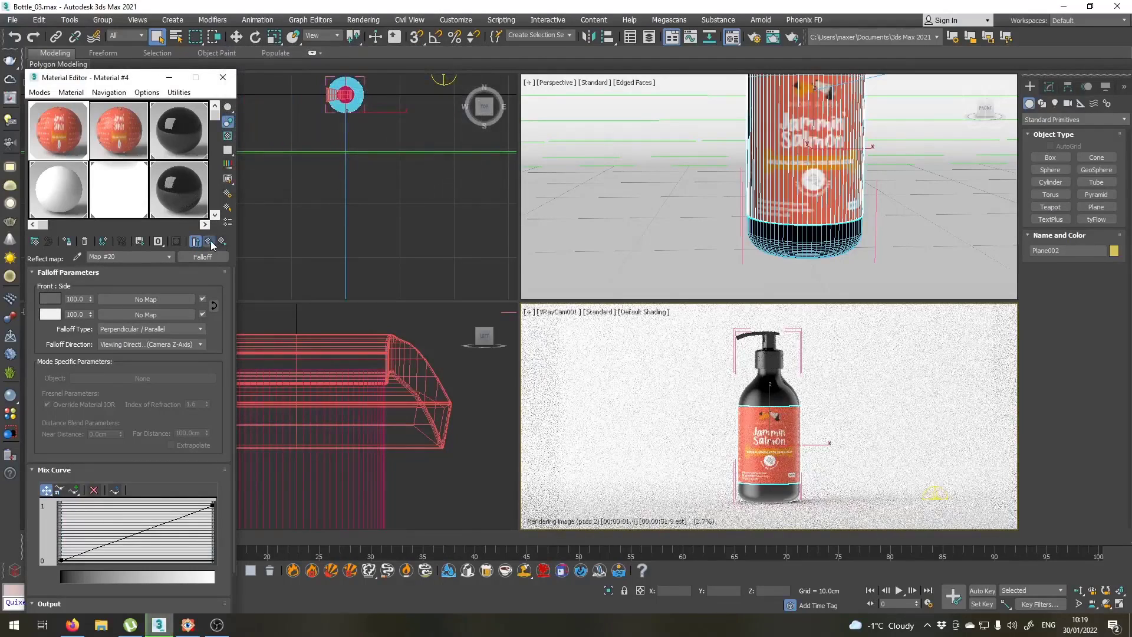
# Step: Return to Material #4's main settings and set its Fresnel IOR to 2.5
pyautogui.click(176, 241)
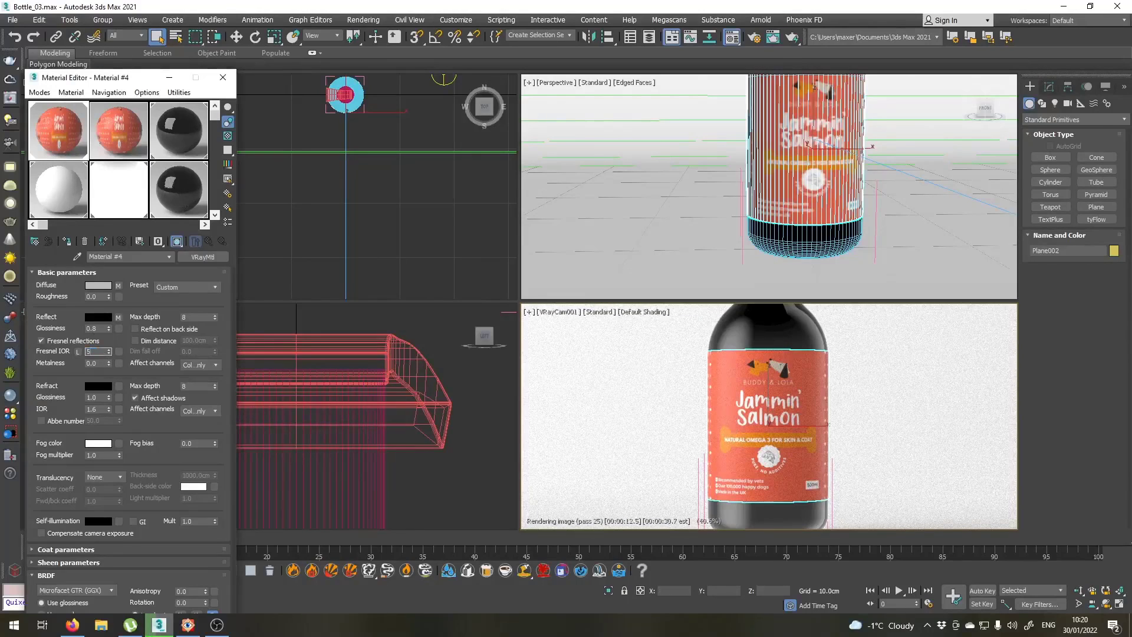
pyautogui.tripleClick(92, 351)
pyautogui.write('2.5')
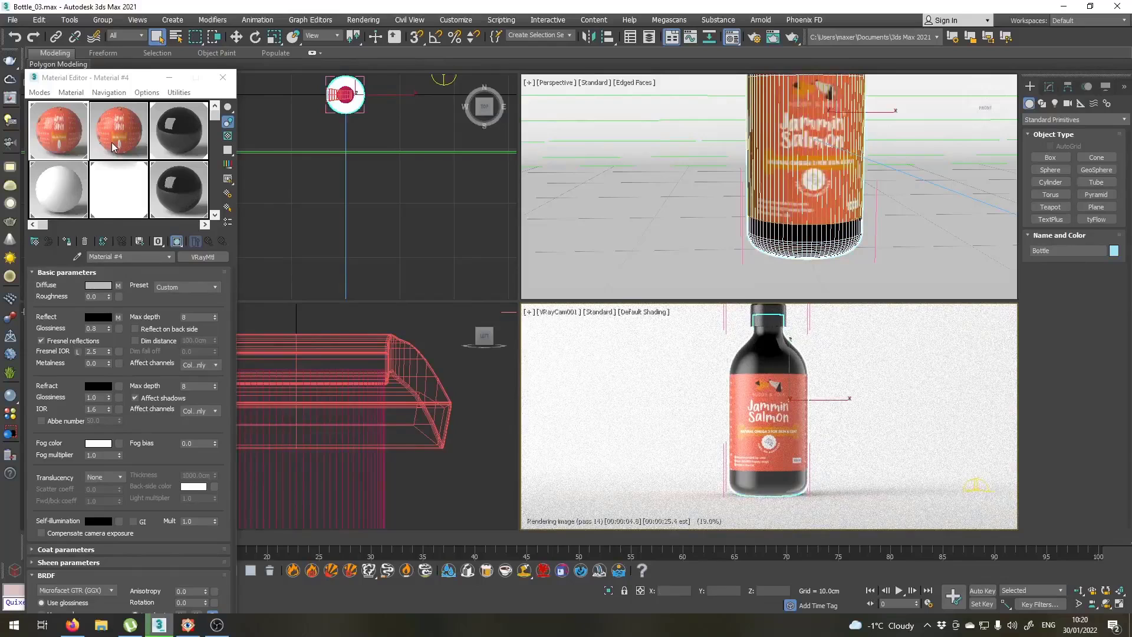
# Step: Create Material #5 as a VRayMtl with black diffuse and white reflection and refraction colours
pyautogui.click(37, 240)
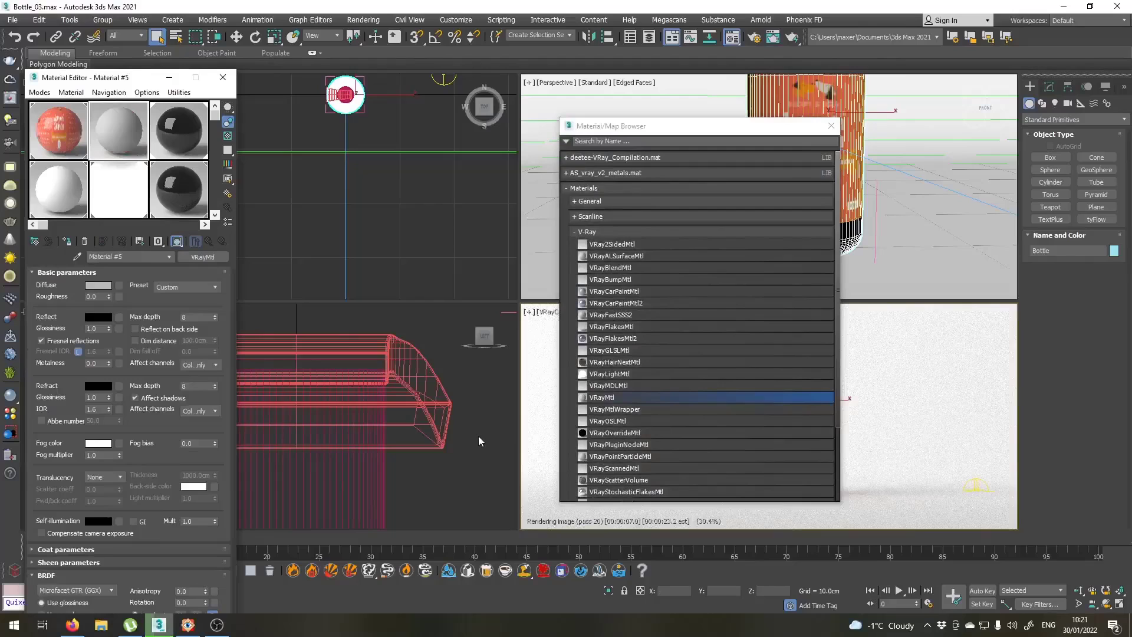
pyautogui.click(831, 126)
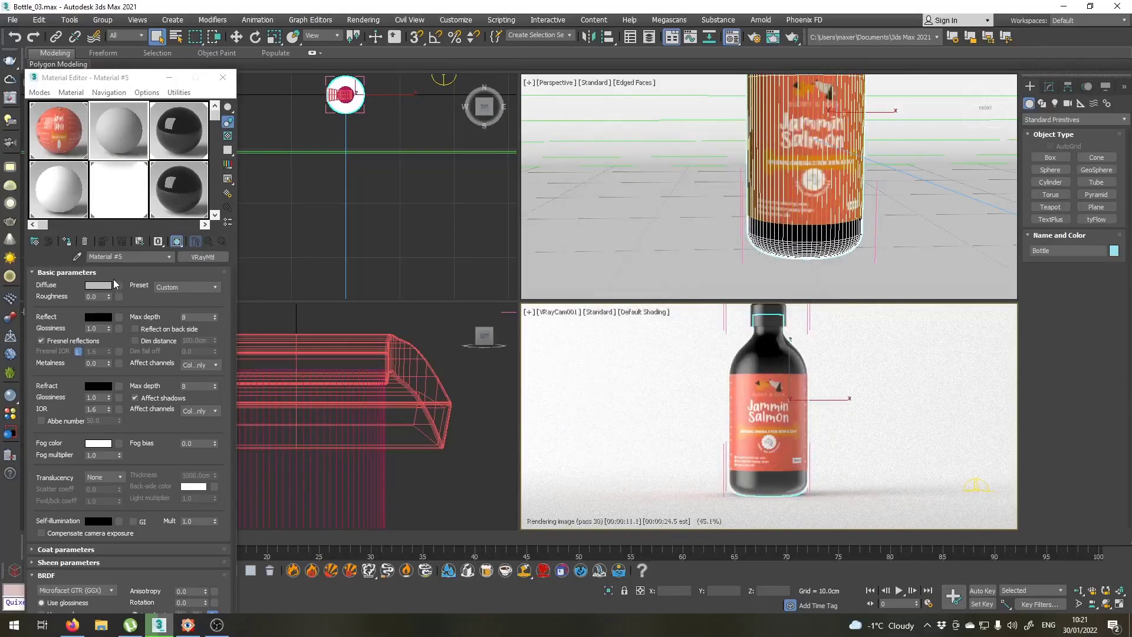
pyautogui.click(98, 284)
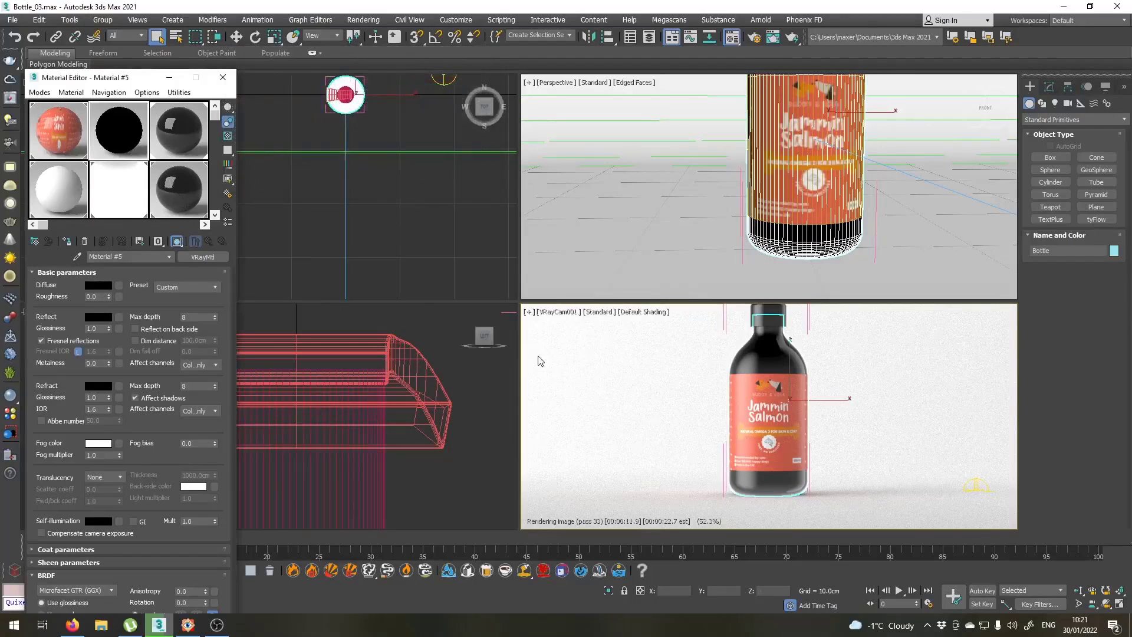
pyautogui.click(98, 316)
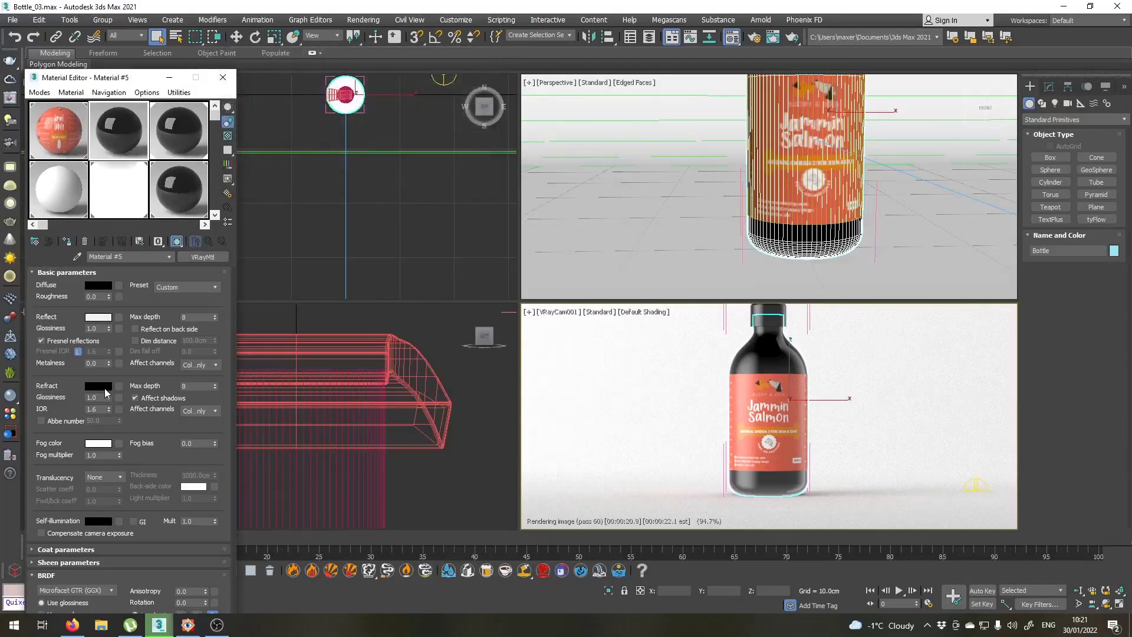
pyautogui.click(98, 386)
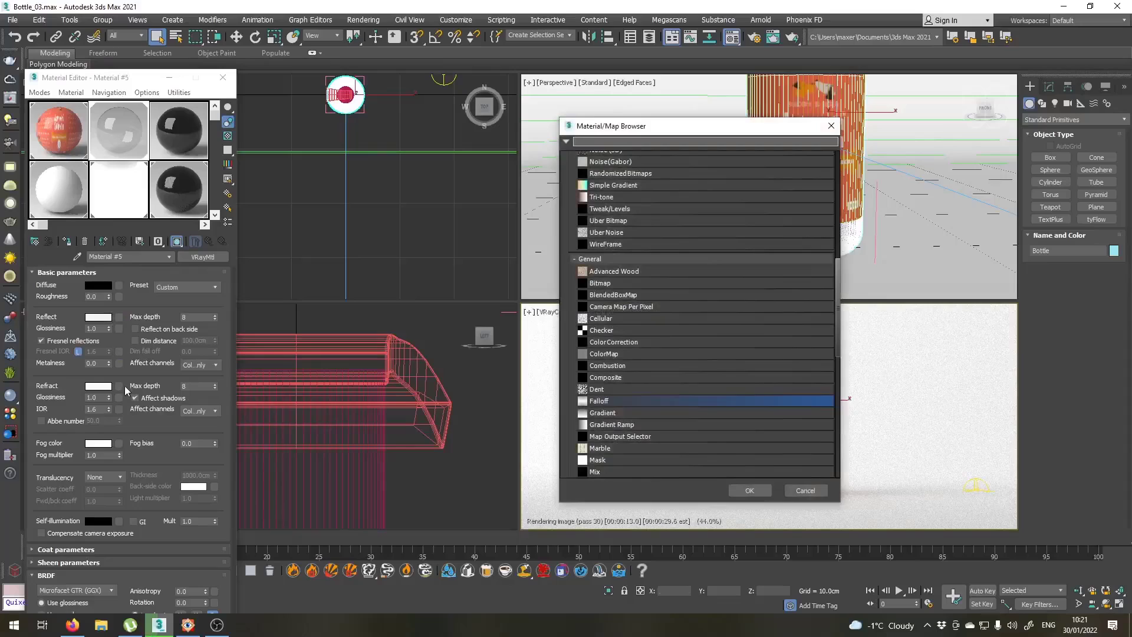
# Step: Give the reflection a Falloff map with a dark-grey (RGB 37) front colour and return to the material
pyautogui.click(749, 490)
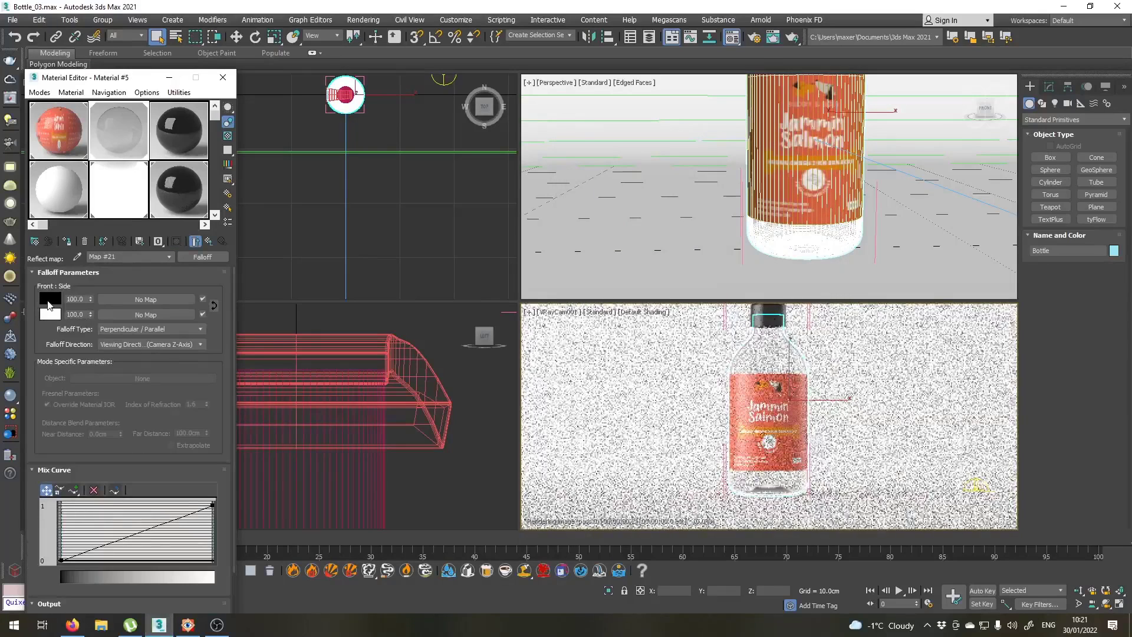
pyautogui.click(50, 299)
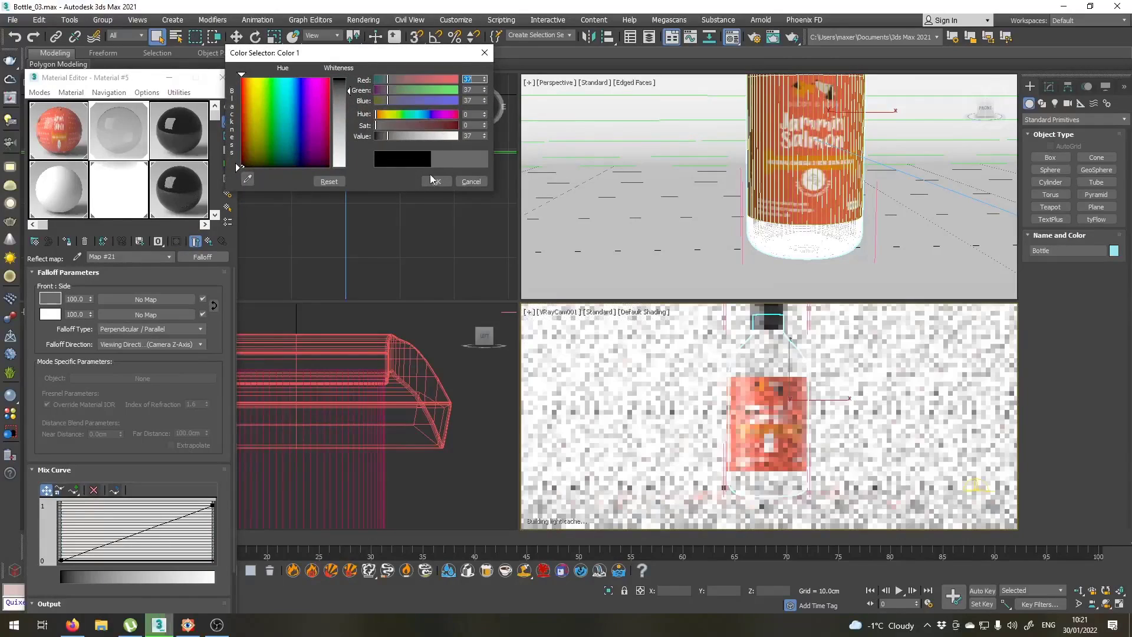
pyautogui.click(435, 182)
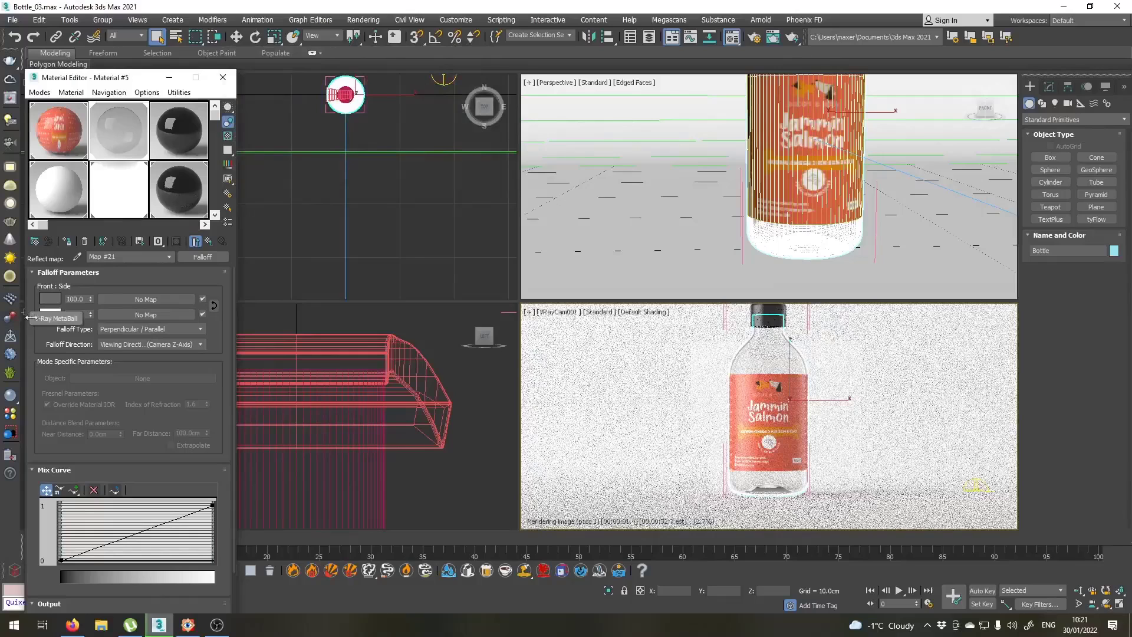
pyautogui.click(49, 314)
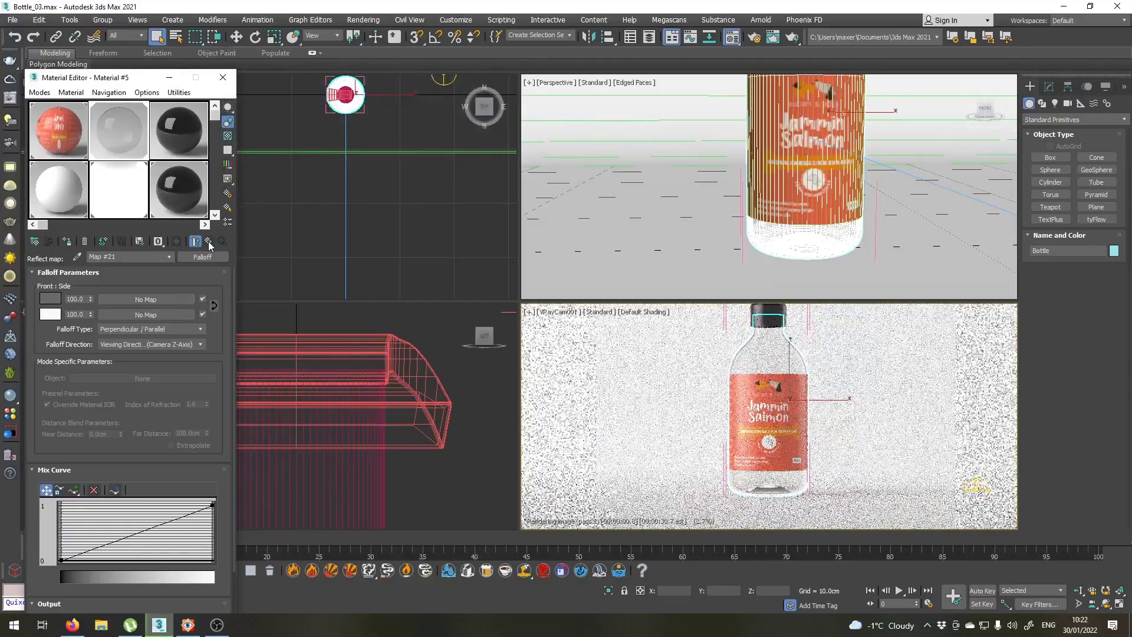
pyautogui.click(210, 241)
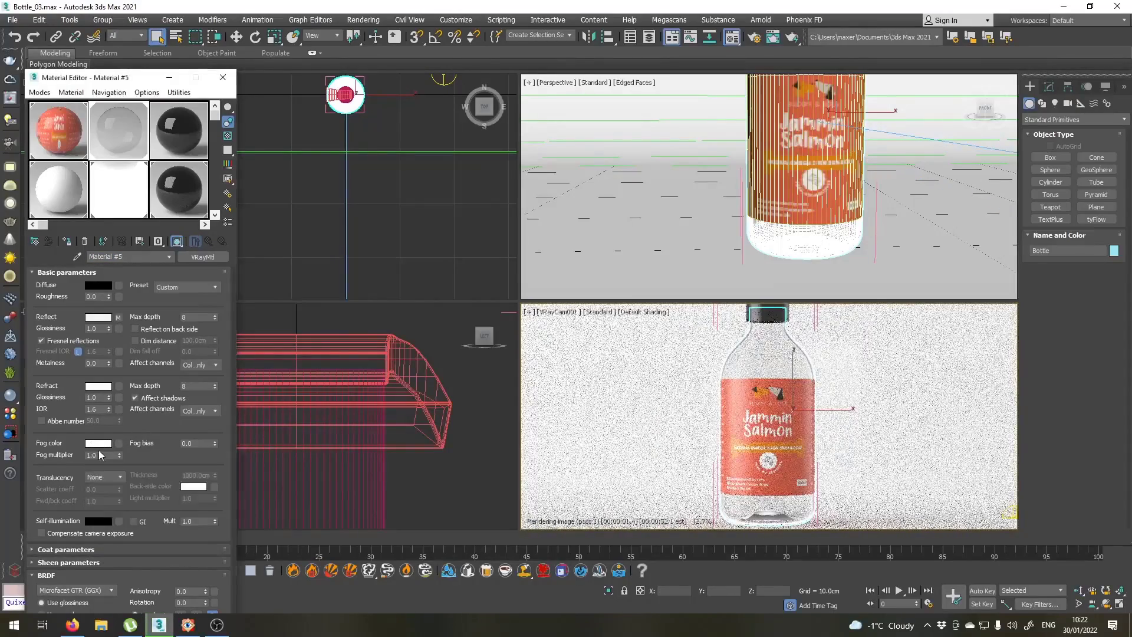
# Step: Set the fog colour to orange RGB 193,54,0, fog bias 0.5 and refraction IOR 1.35
pyautogui.click(98, 442)
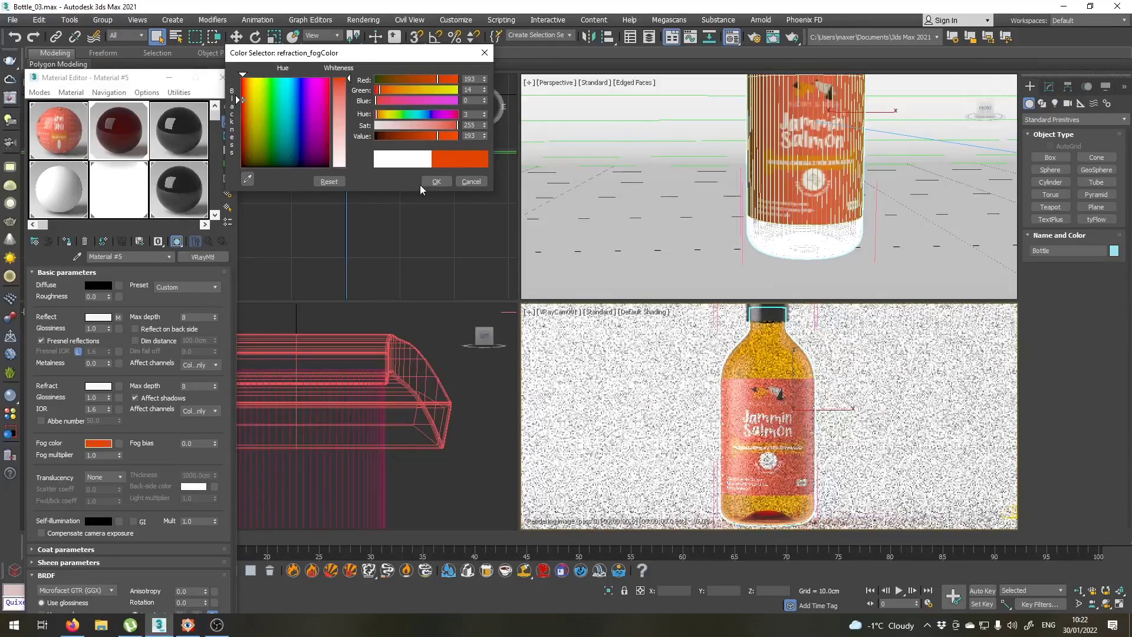
pyautogui.click(436, 182)
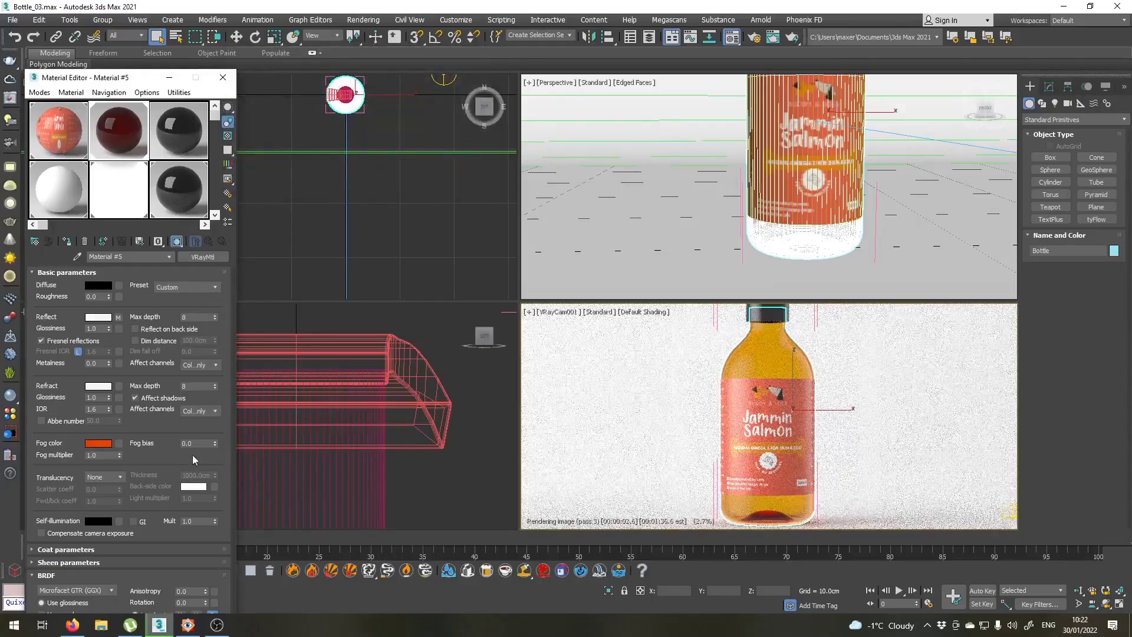
pyautogui.tripleClick(195, 442)
pyautogui.write('0.5')
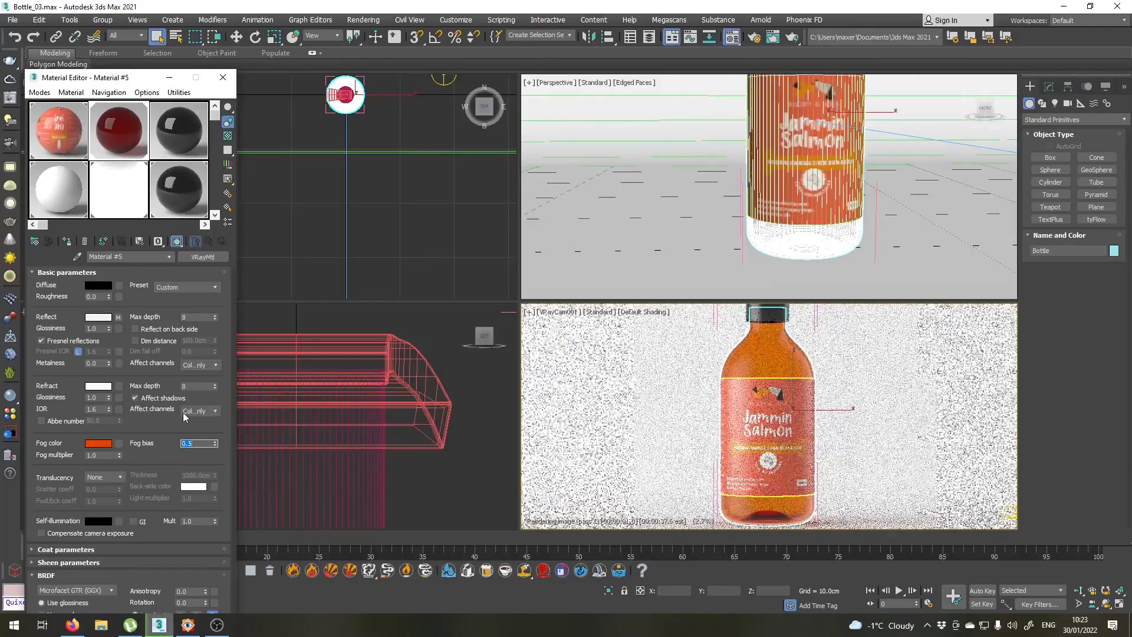
pyautogui.click(143, 449)
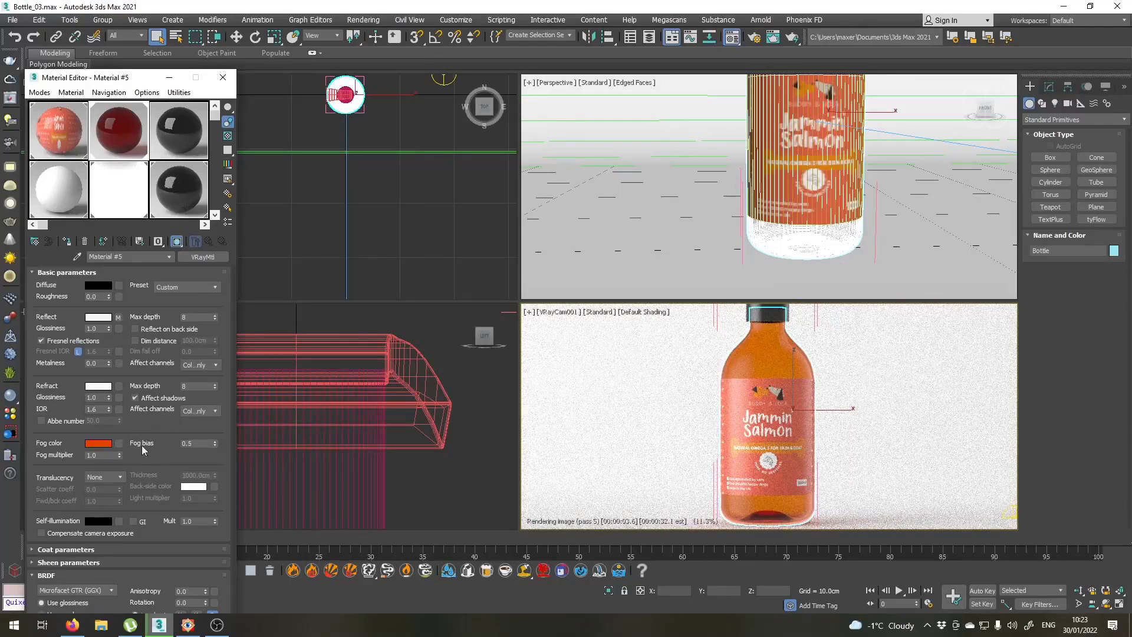
pyautogui.tripleClick(92, 409)
pyautogui.write('1.35')
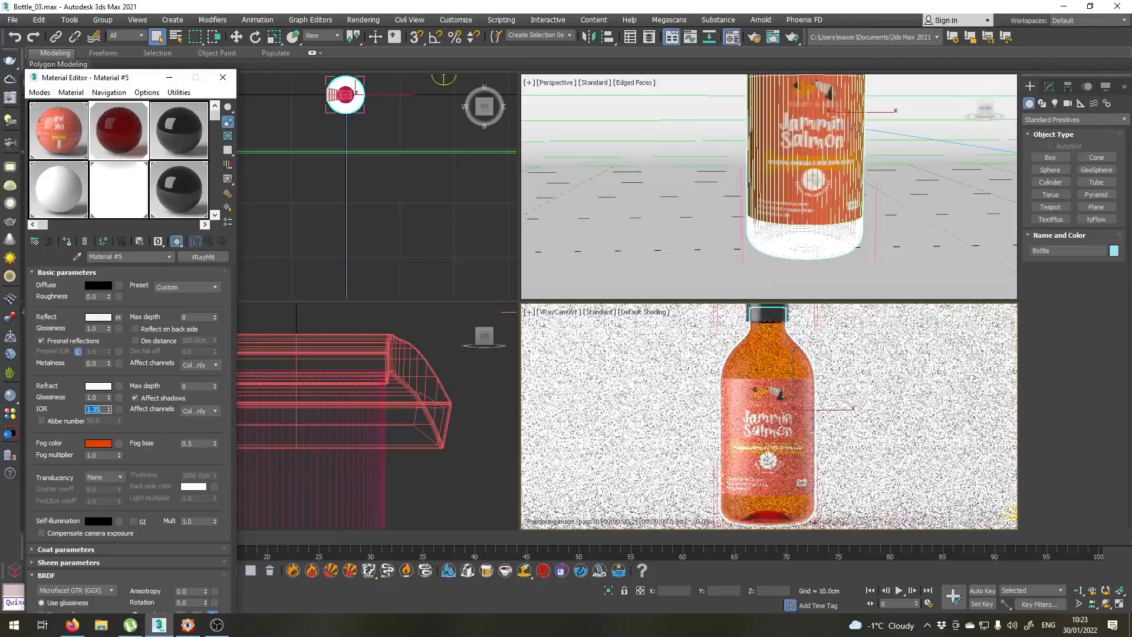
pyautogui.moveTo(92, 388)
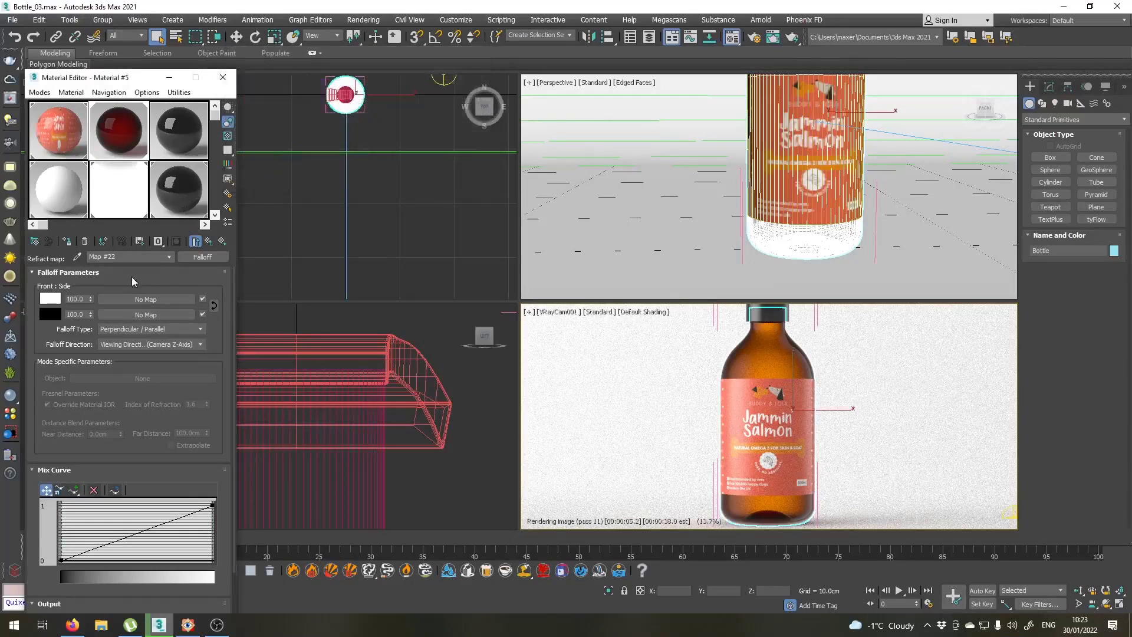
# Step: Set the refraction falloff's side colour to near-black RGB 12
pyautogui.click(50, 314)
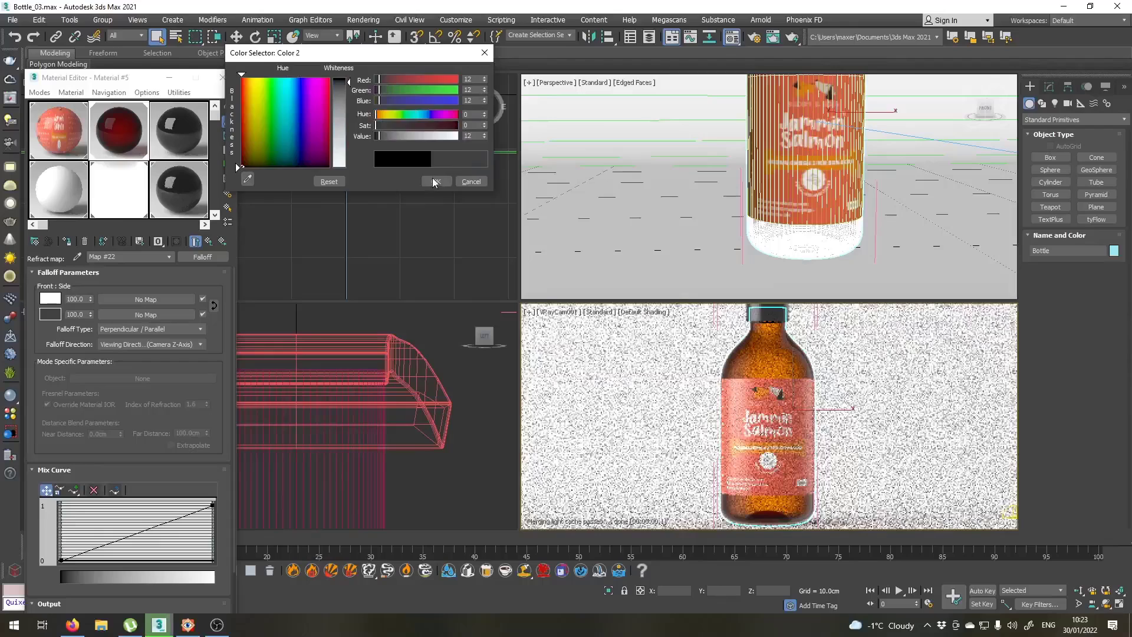
pyautogui.click(436, 182)
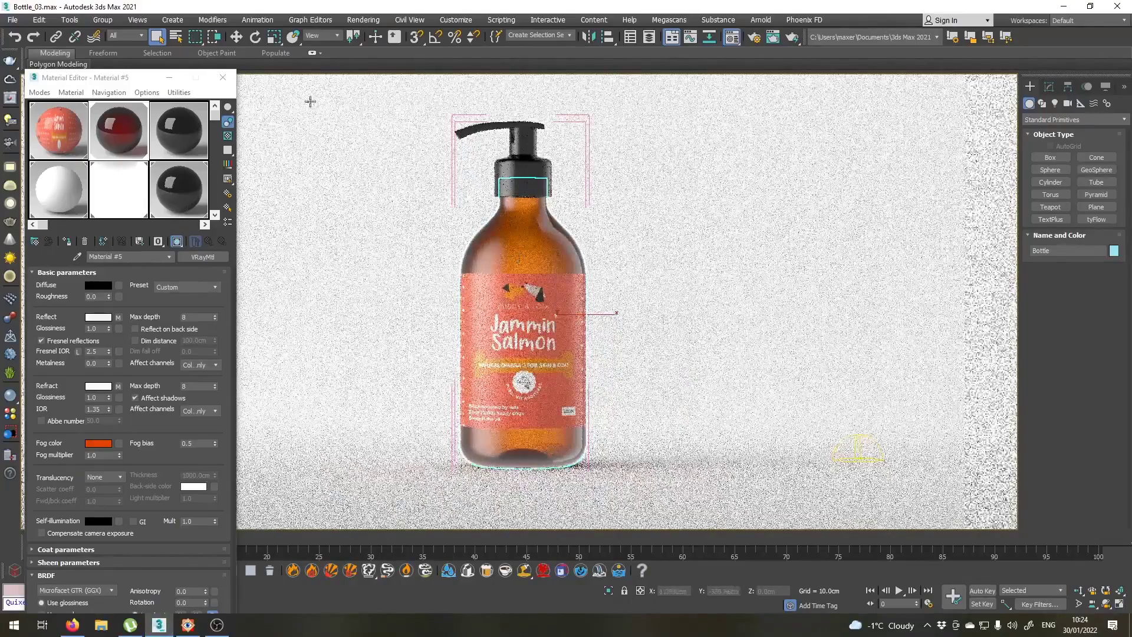
# Step: Switch the view to wireframe Front display and start the Line shape tool over the bottle
pyautogui.click(95, 83)
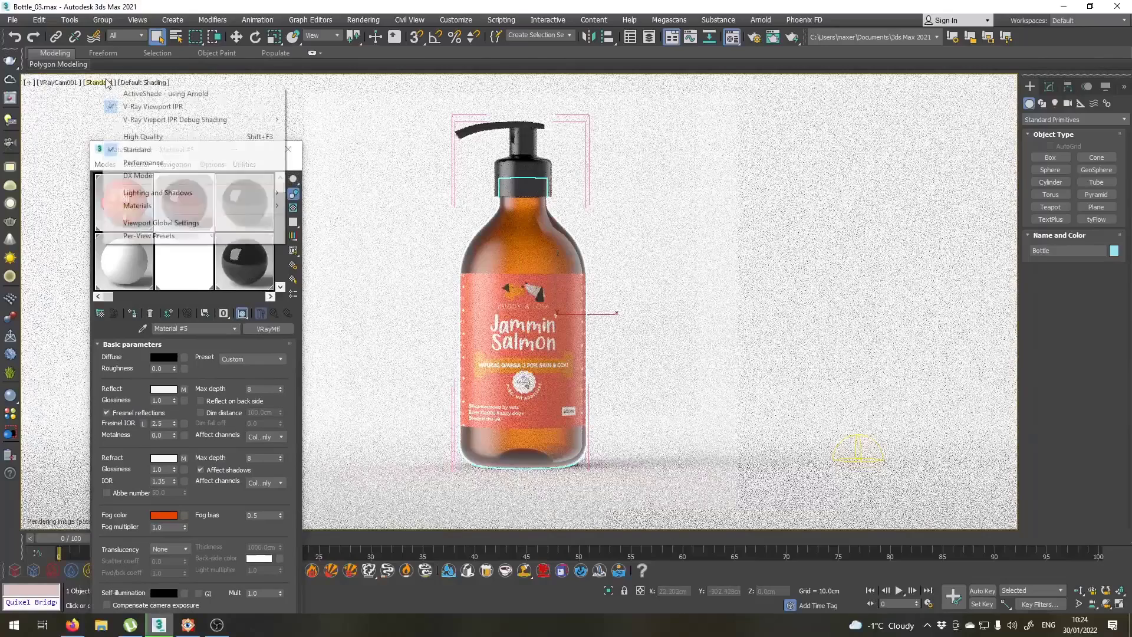
pyautogui.click(143, 137)
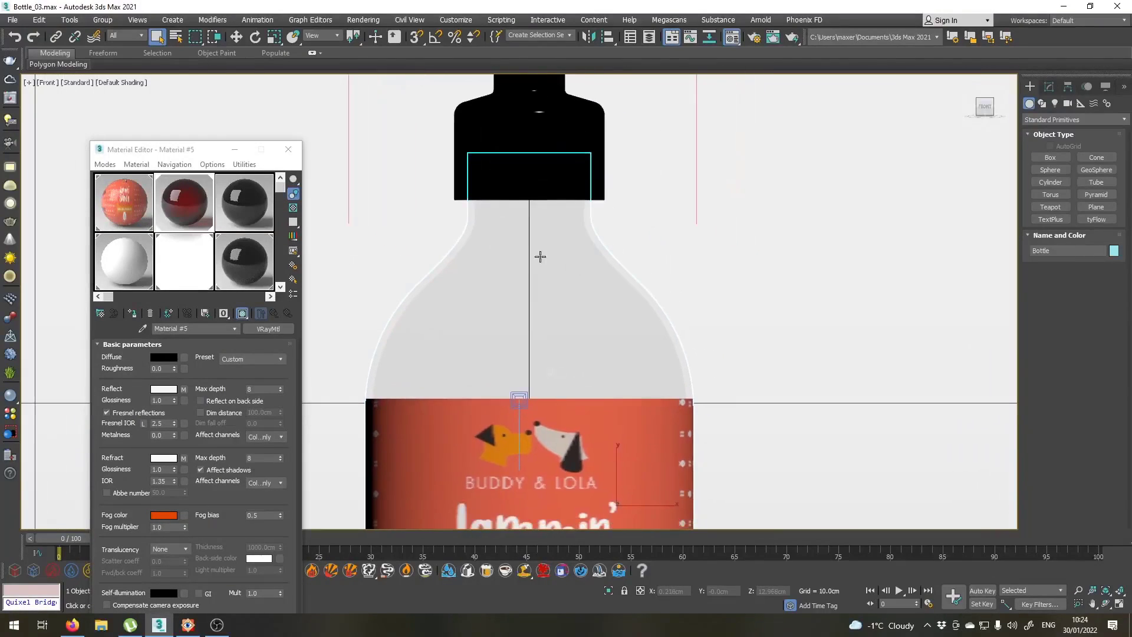
pyautogui.press('F3')
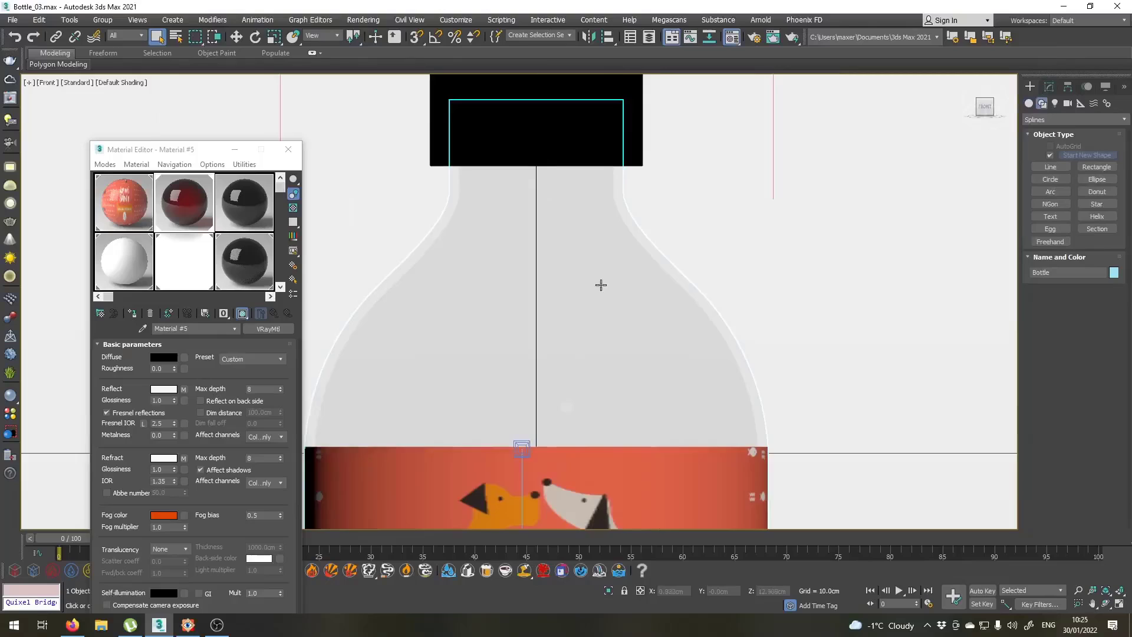
pyautogui.click(1050, 166)
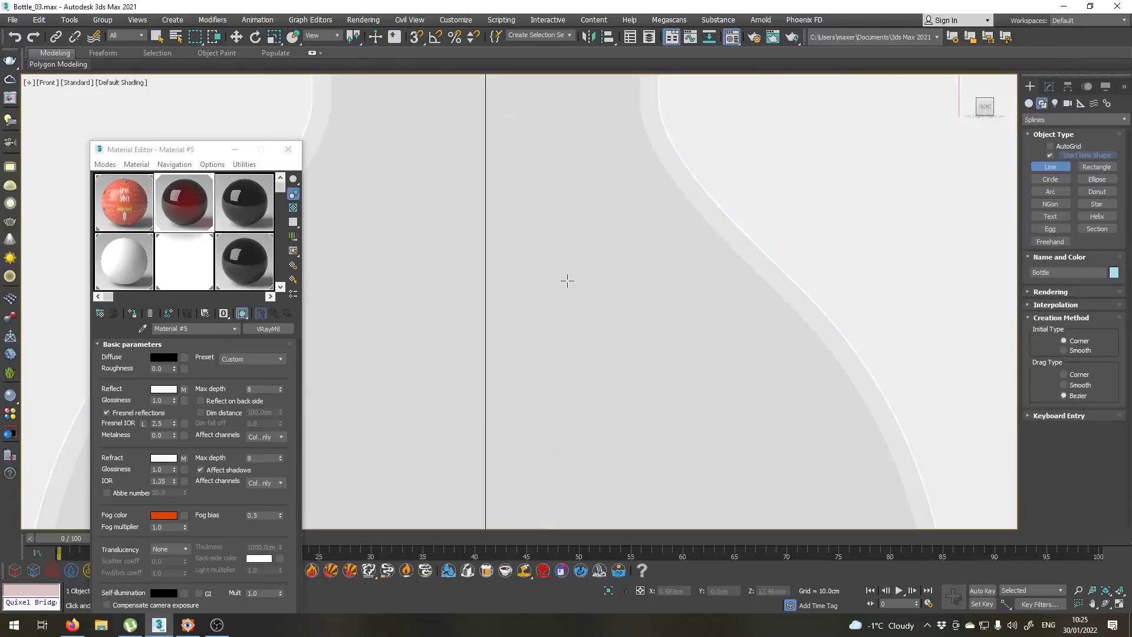
pyautogui.moveTo(480, 265)
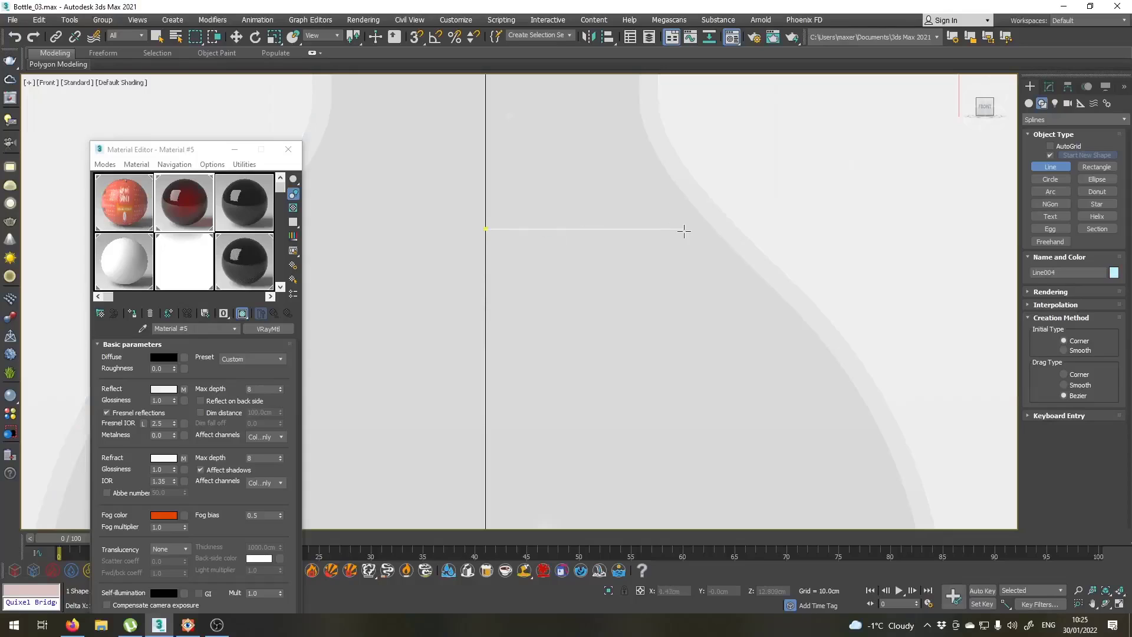
pyautogui.moveTo(688, 232)
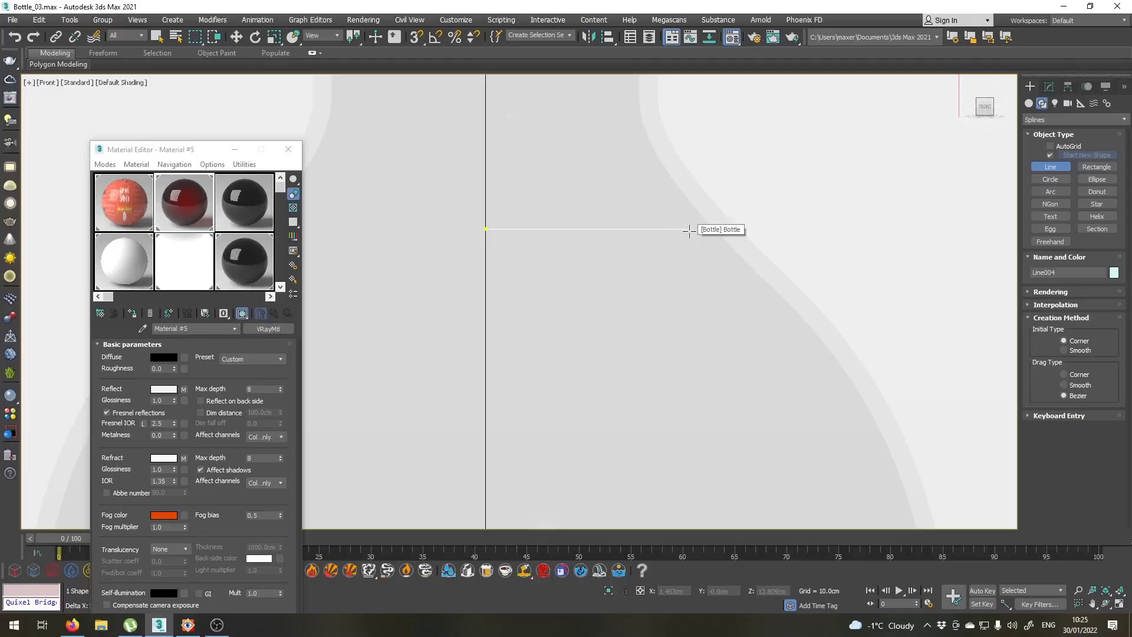
pyautogui.moveTo(717, 228)
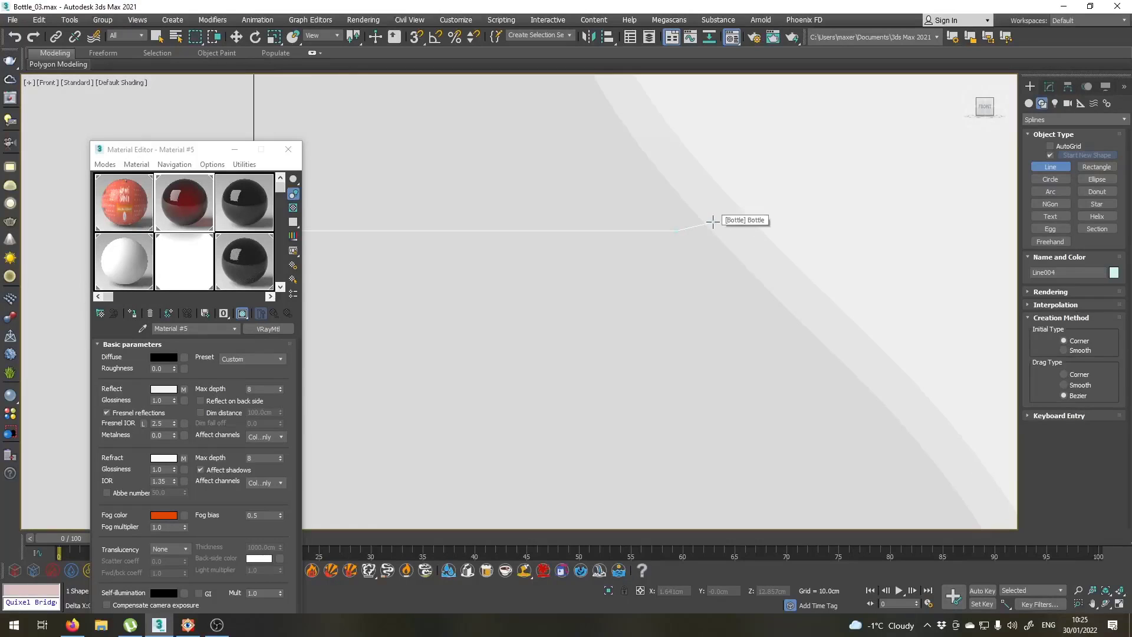
pyautogui.moveTo(736, 214)
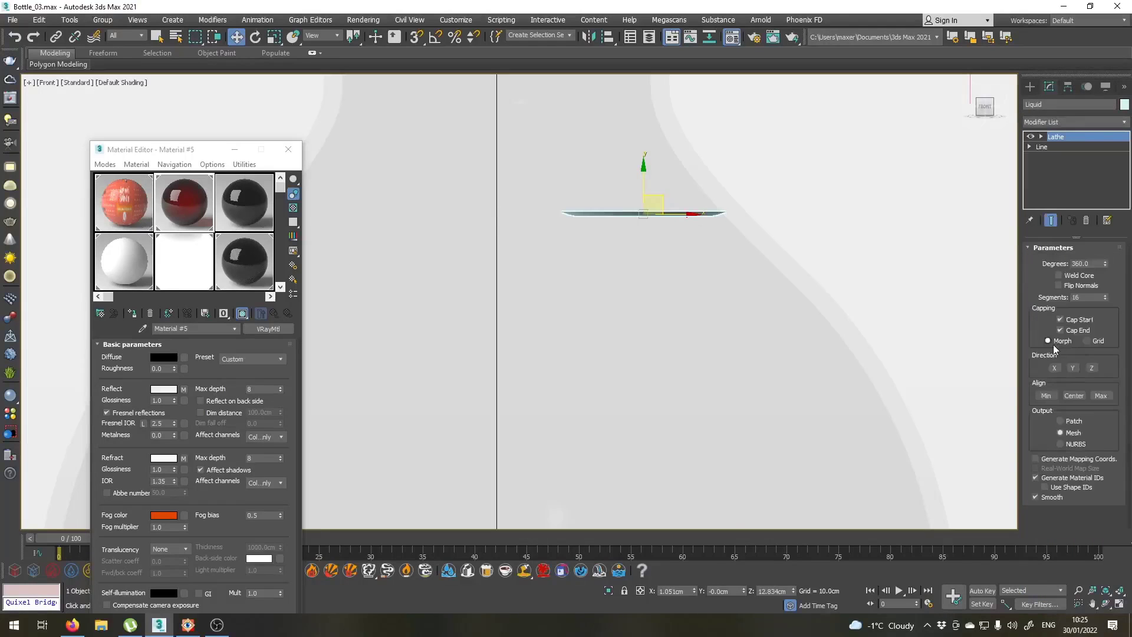
# Step: Move the lathe Axis to the bottle centre and switch to the Perspective view
pyautogui.click(1033, 137)
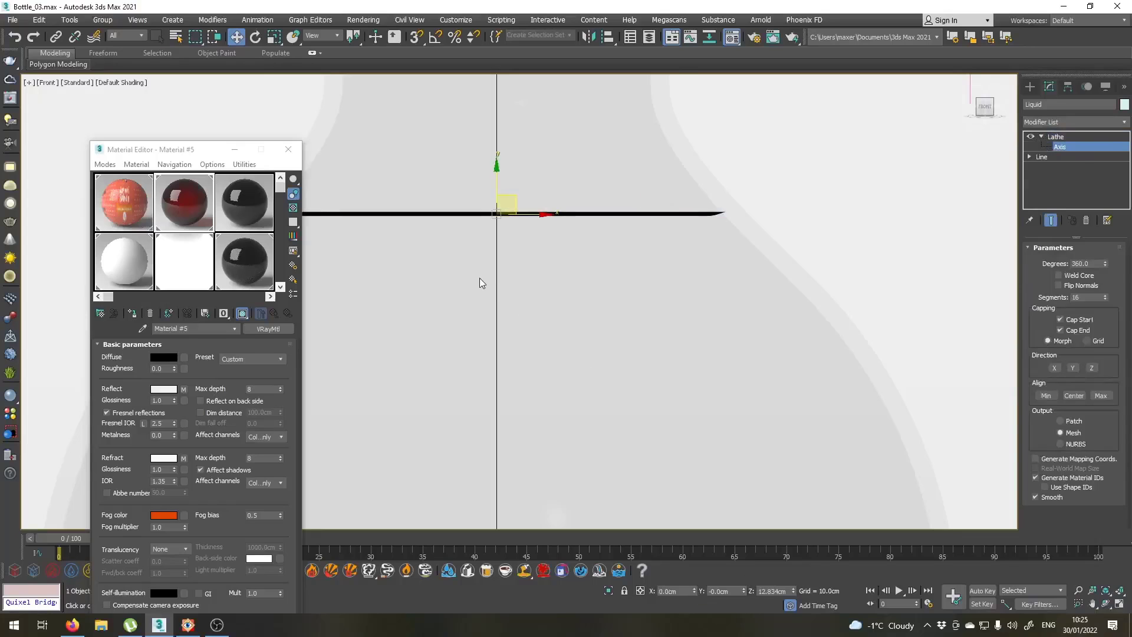
pyautogui.press('p')
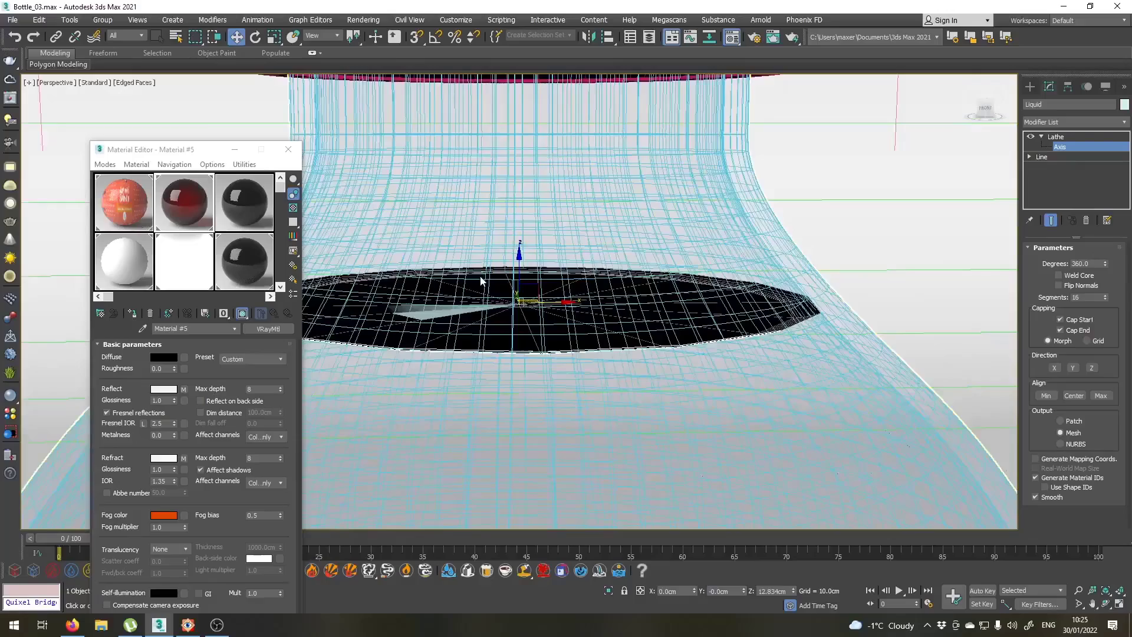
pyautogui.rightClick(482, 282)
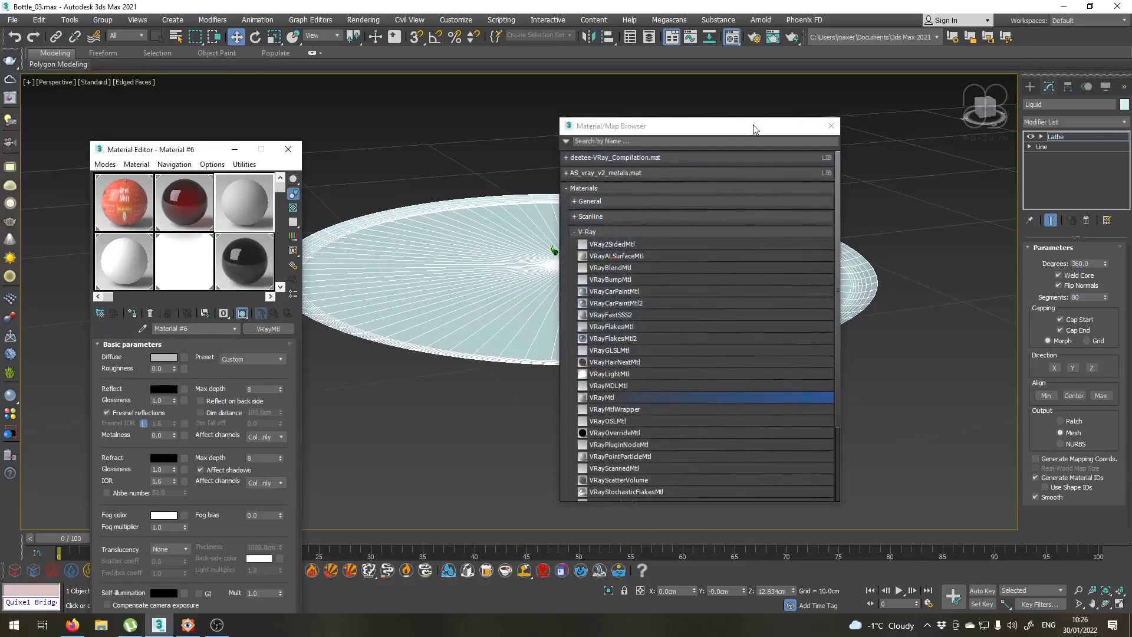
# Step: Make Material #6 a VRayMtl named Water with pale blue-grey diffuse and white reflection and refraction
pyautogui.click(829, 126)
pyautogui.write('Water')
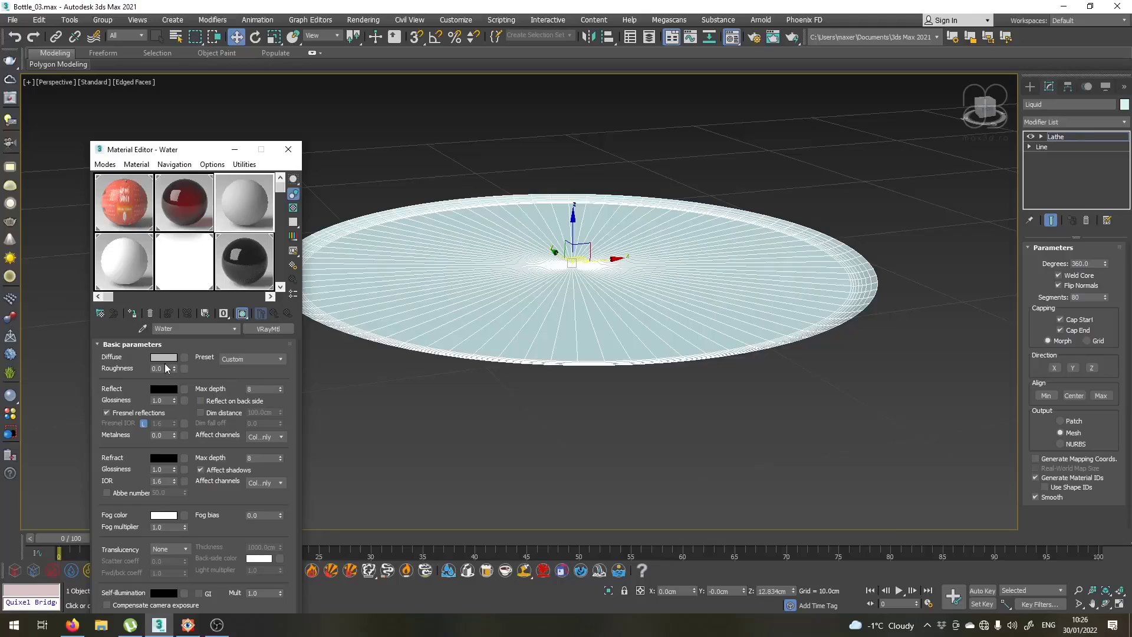
pyautogui.click(162, 358)
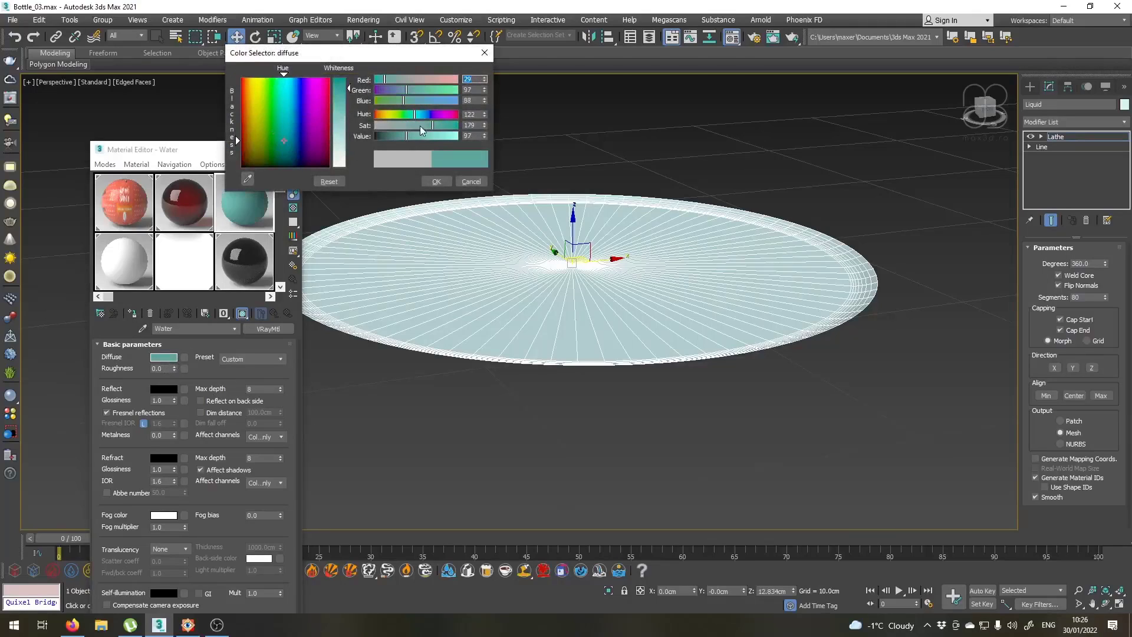
pyautogui.moveTo(419, 126); pyautogui.dragTo(401, 126)
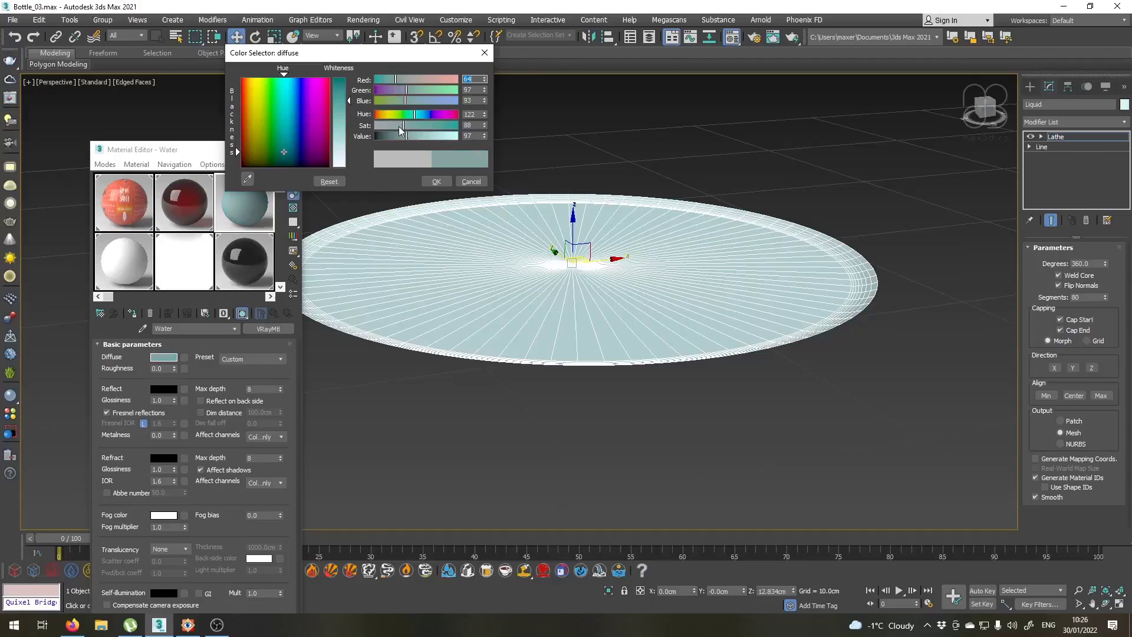
pyautogui.click(287, 120)
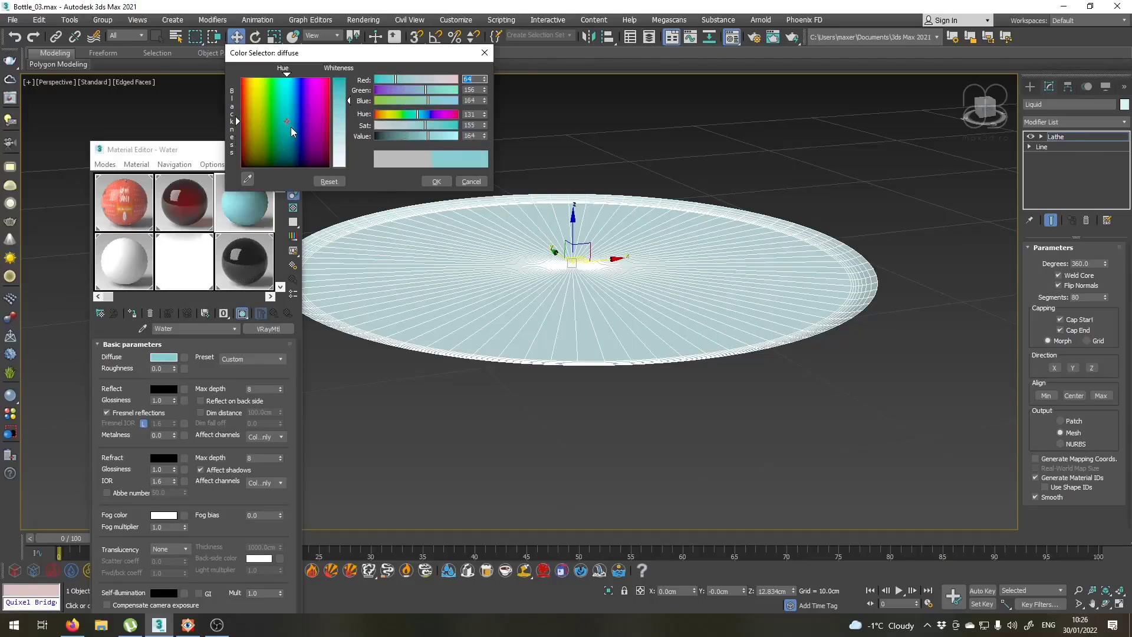
pyautogui.click(287, 138)
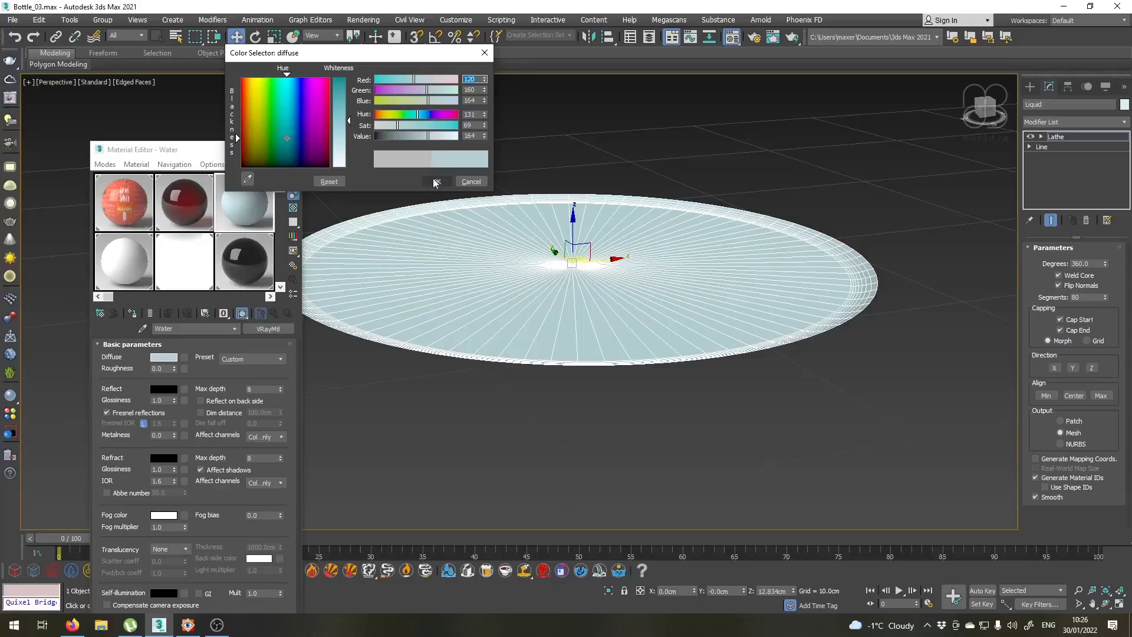
pyautogui.click(164, 388)
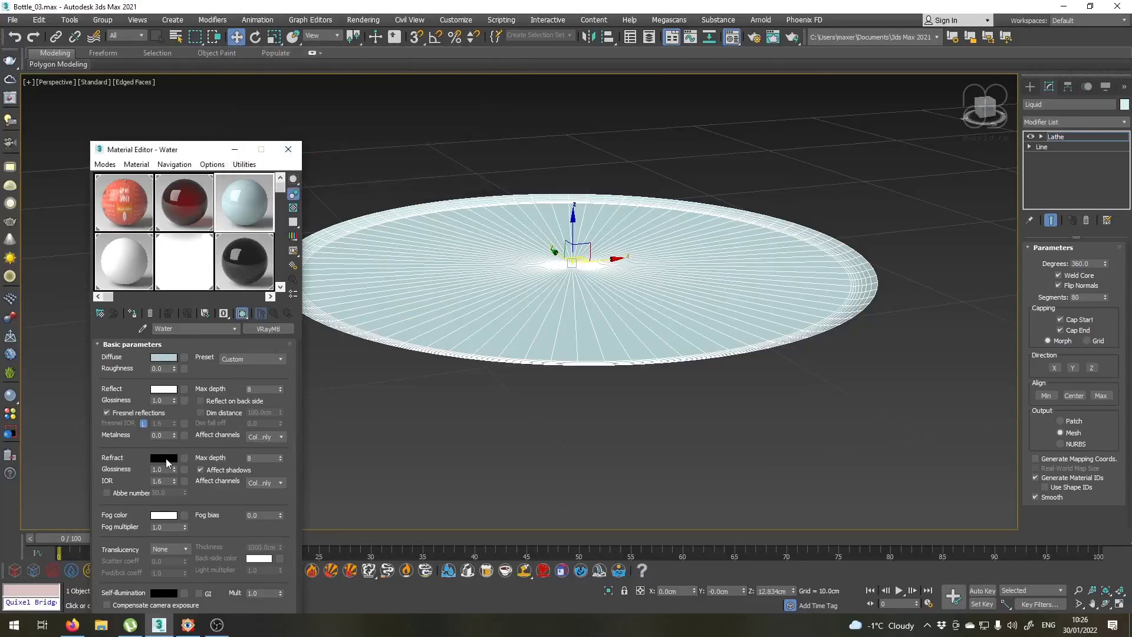
pyautogui.click(163, 458)
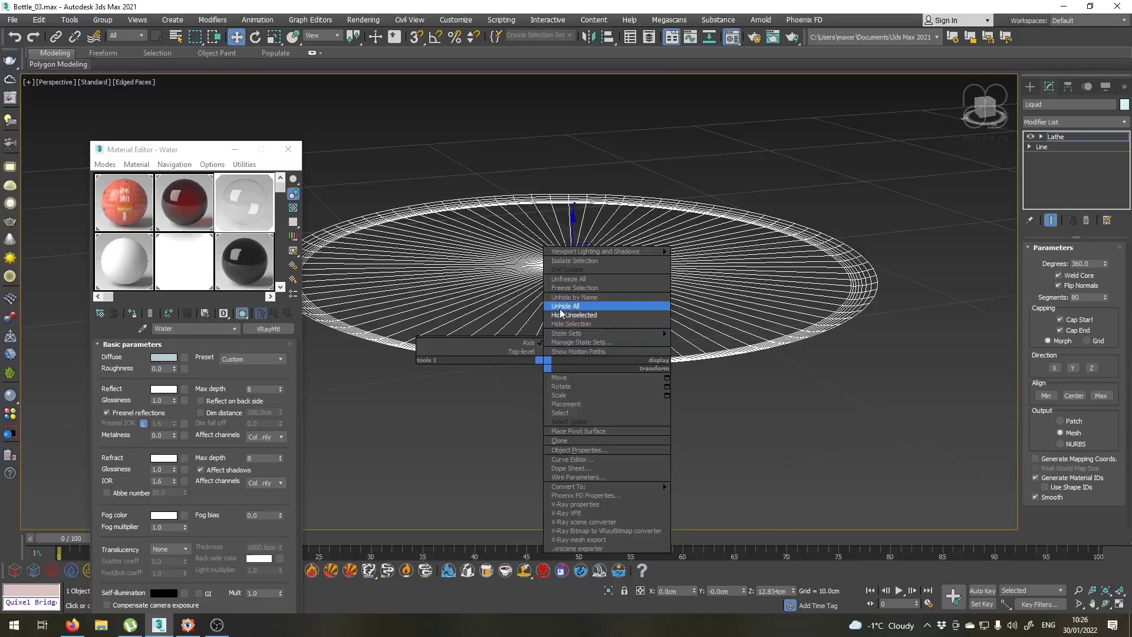
# Step: Unhide all objects and set the camera viewport to V-Ray Viewport IPR, then revisit Water's refraction colour
pyautogui.click(564, 305)
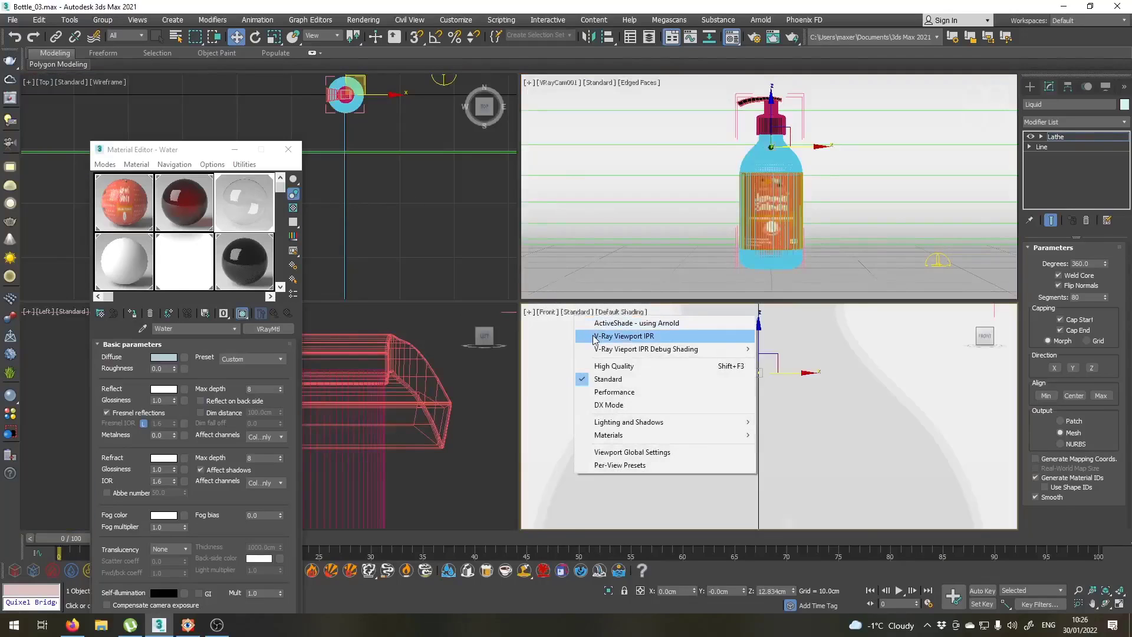
pyautogui.click(622, 336)
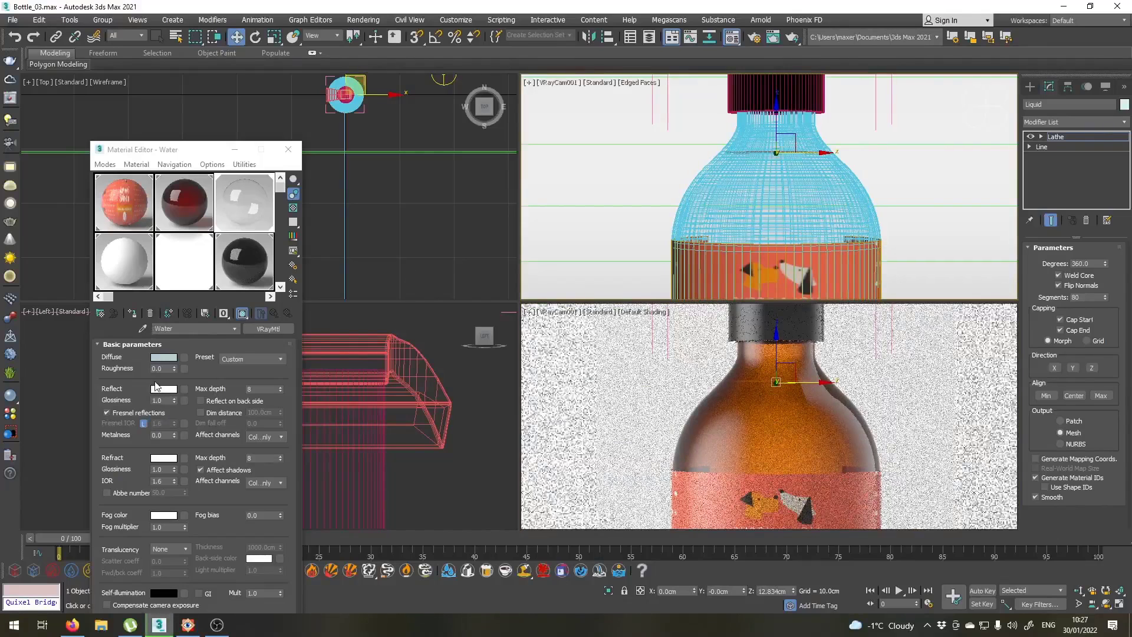
pyautogui.click(163, 458)
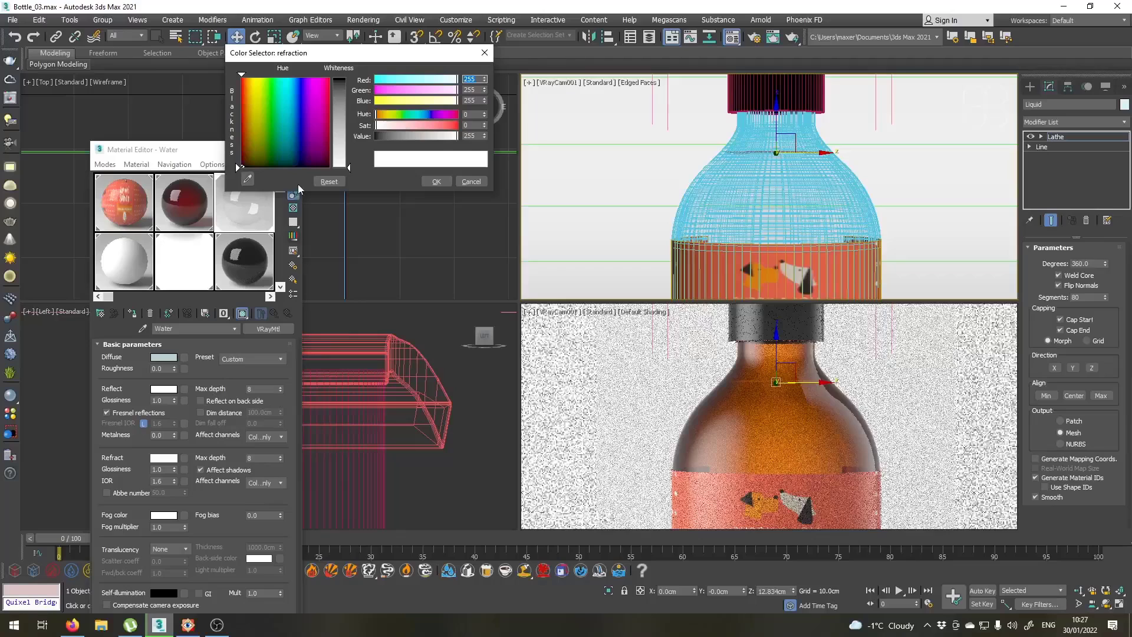
# Step: Lower Water's refraction to mid grey (Value ~95) and enter Vertex editing on the Liquid line
pyautogui.moveTo(348, 78); pyautogui.dragTo(348, 139)
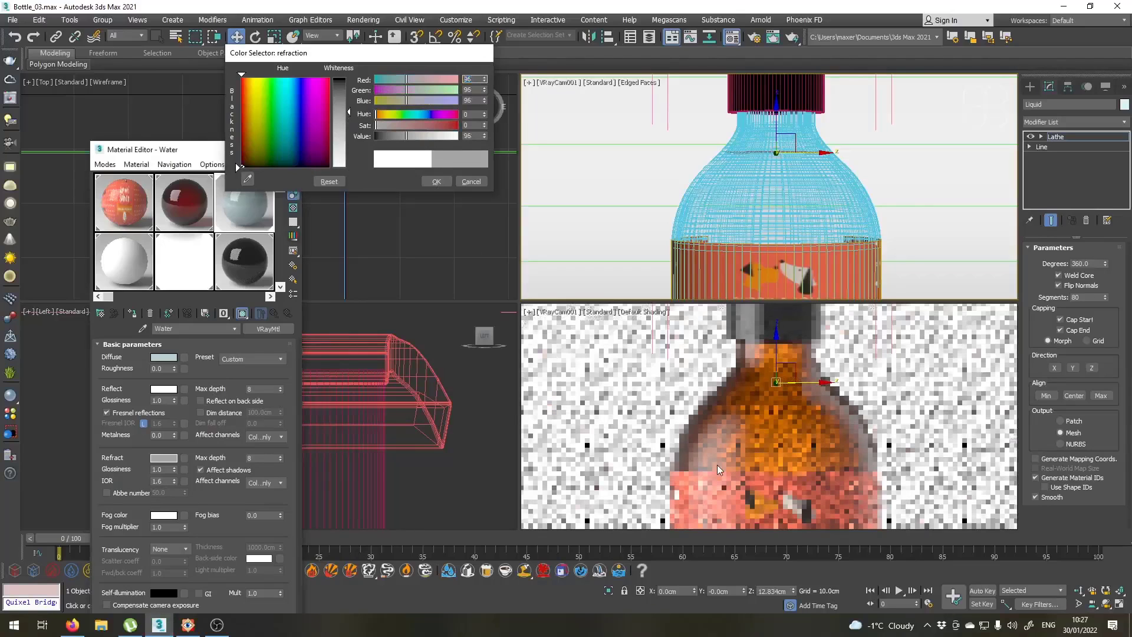
pyautogui.click(471, 182)
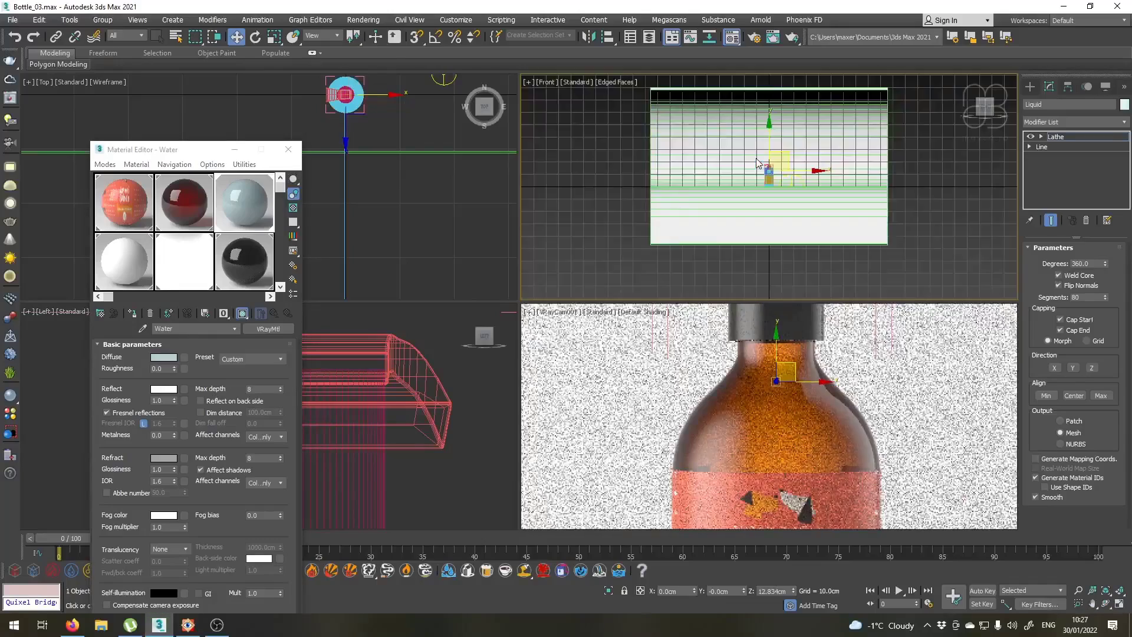
pyautogui.click(1033, 146)
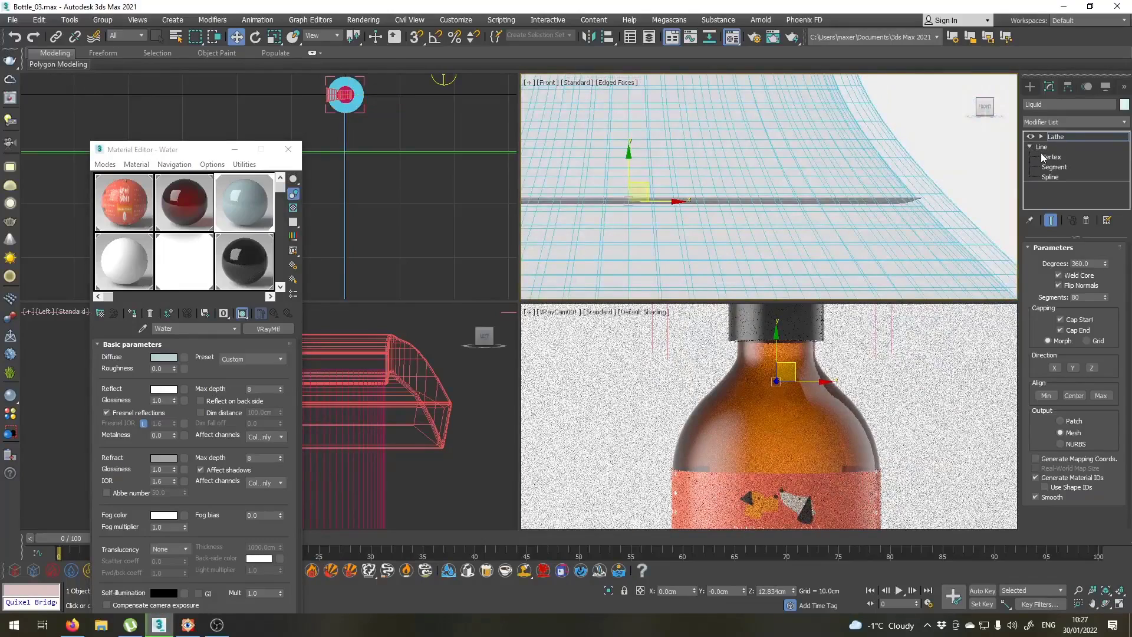
pyautogui.click(1054, 157)
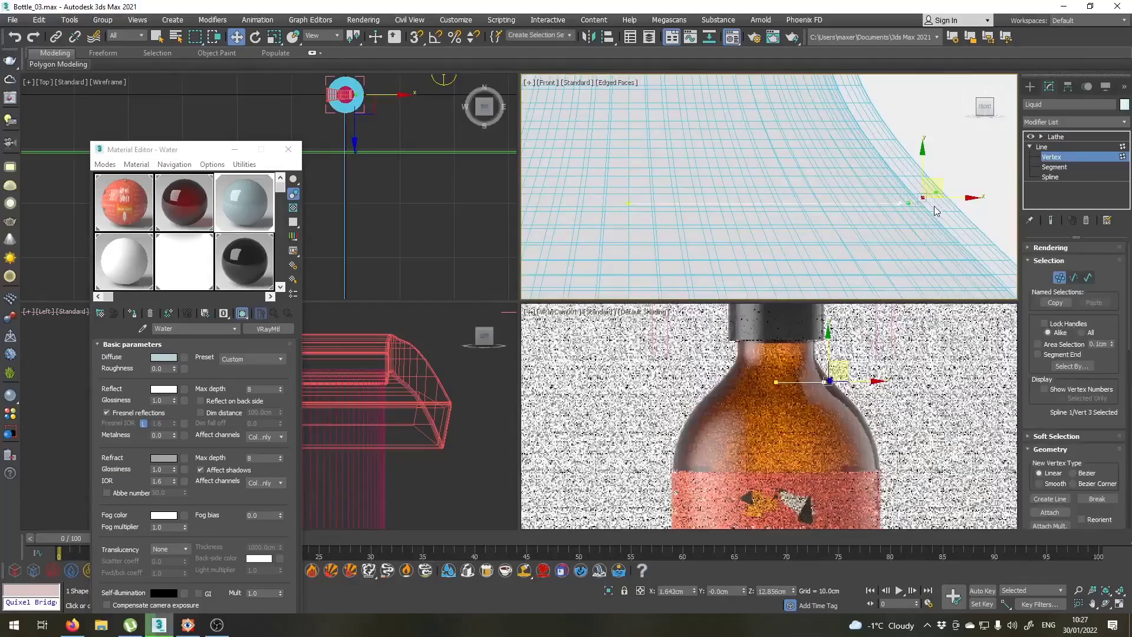